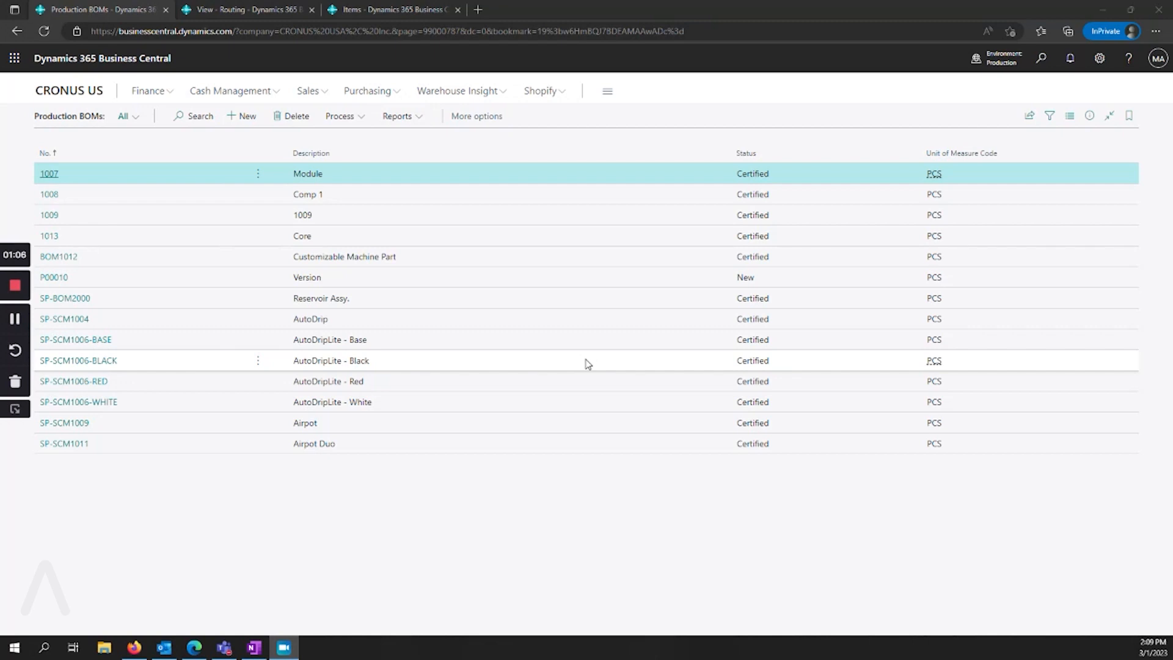
mouse_move(234, 119)
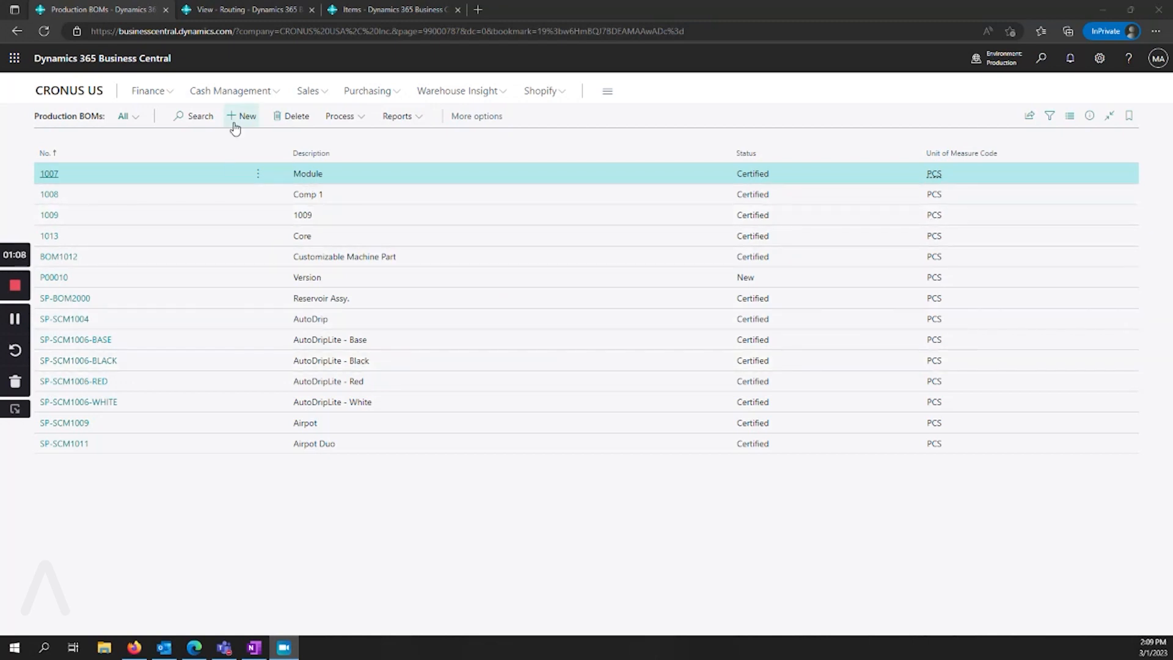
mouse_move(241, 116)
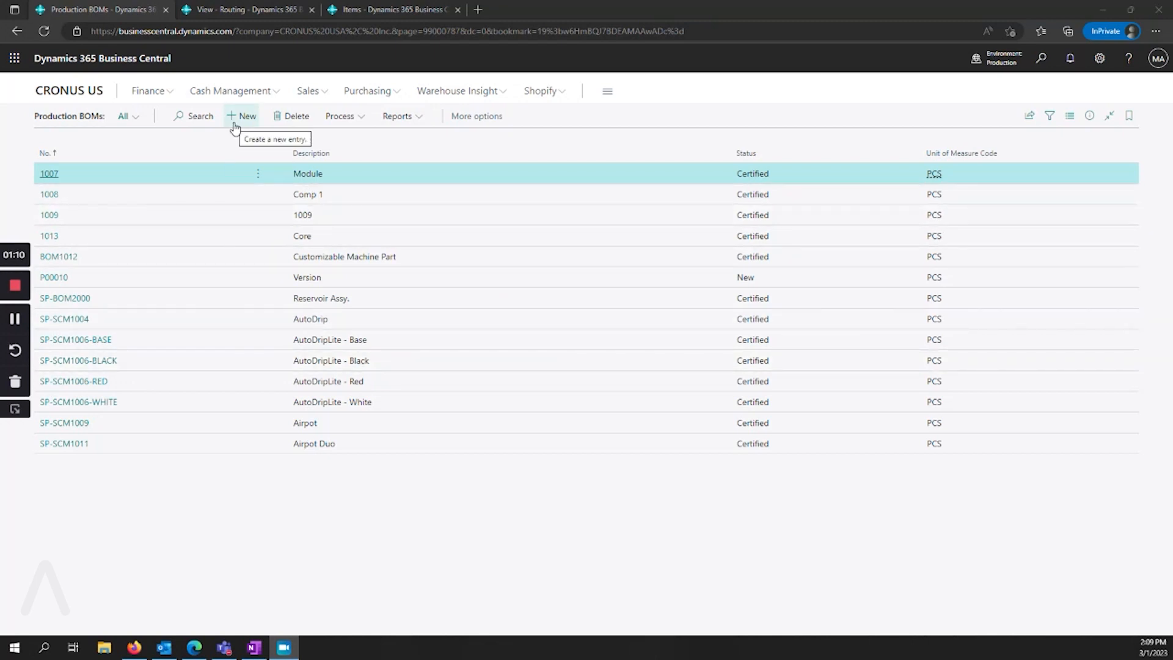
- Start a new production BOM numbered EXAMPLE with description Example
click(243, 116)
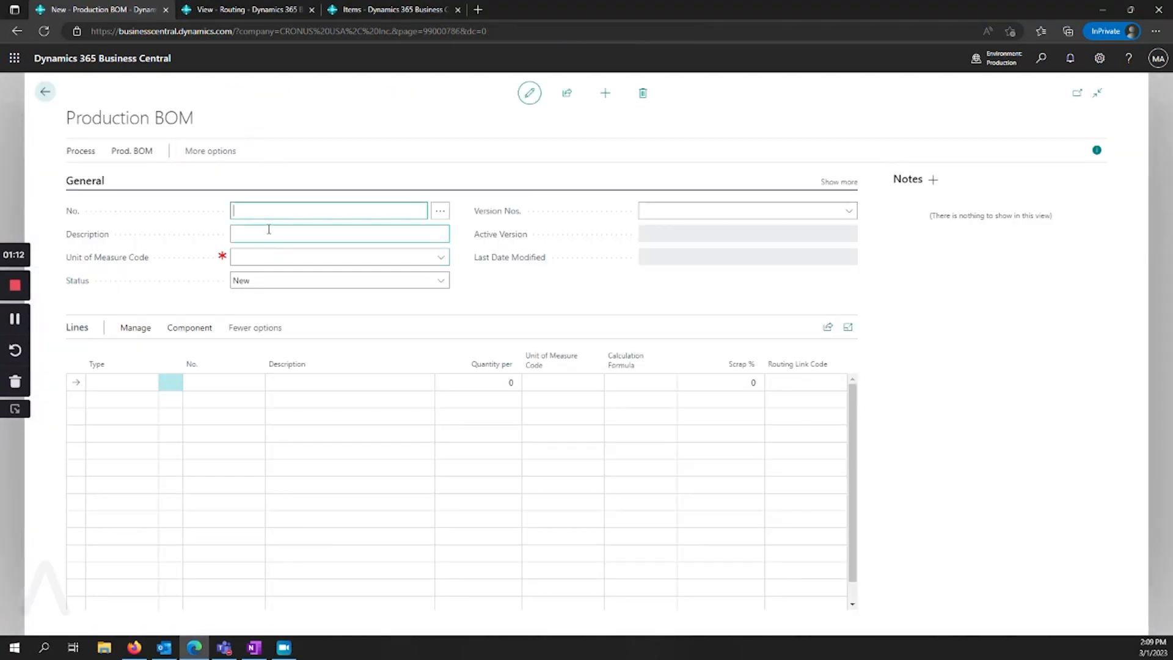
text(example)
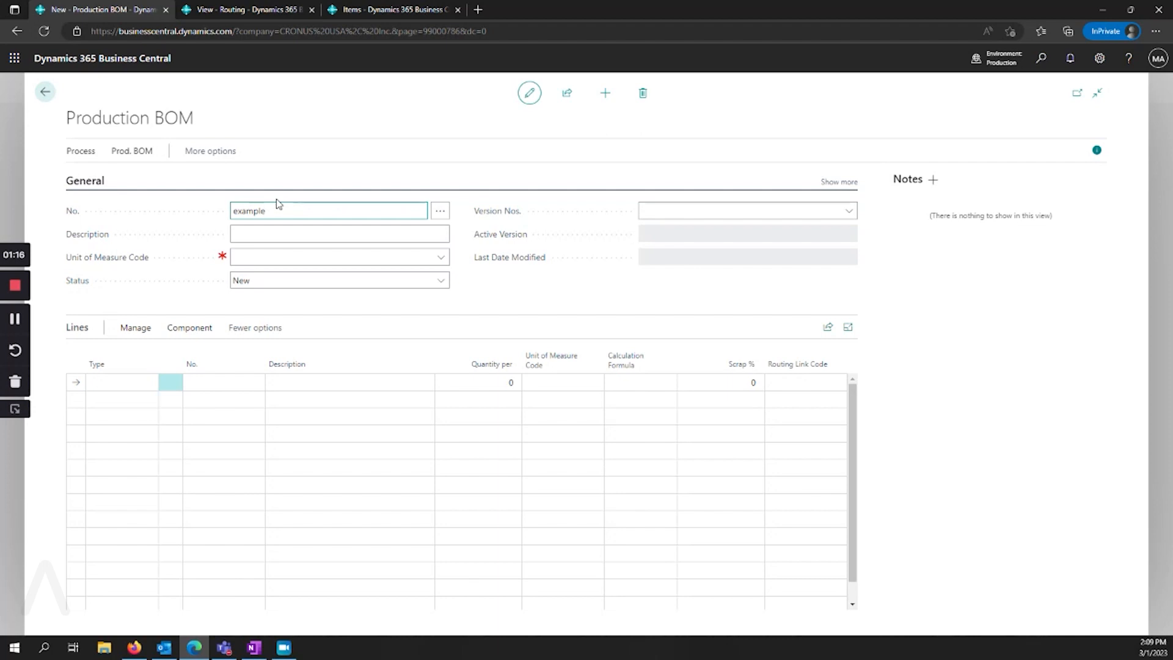
click(338, 233)
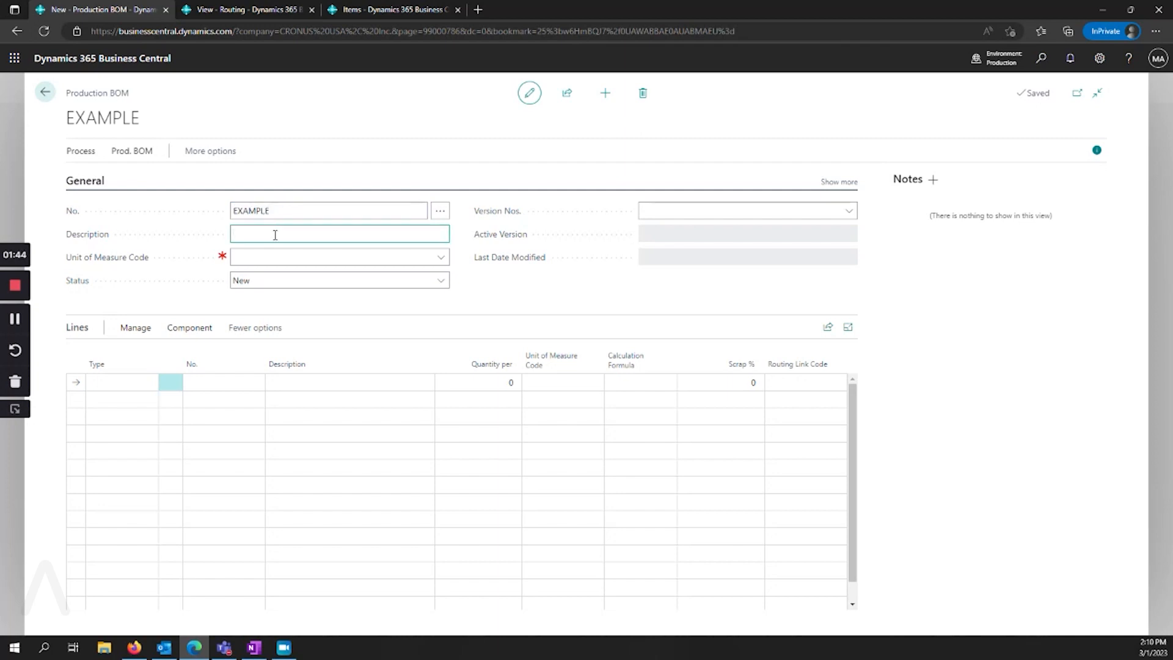
text(Example)
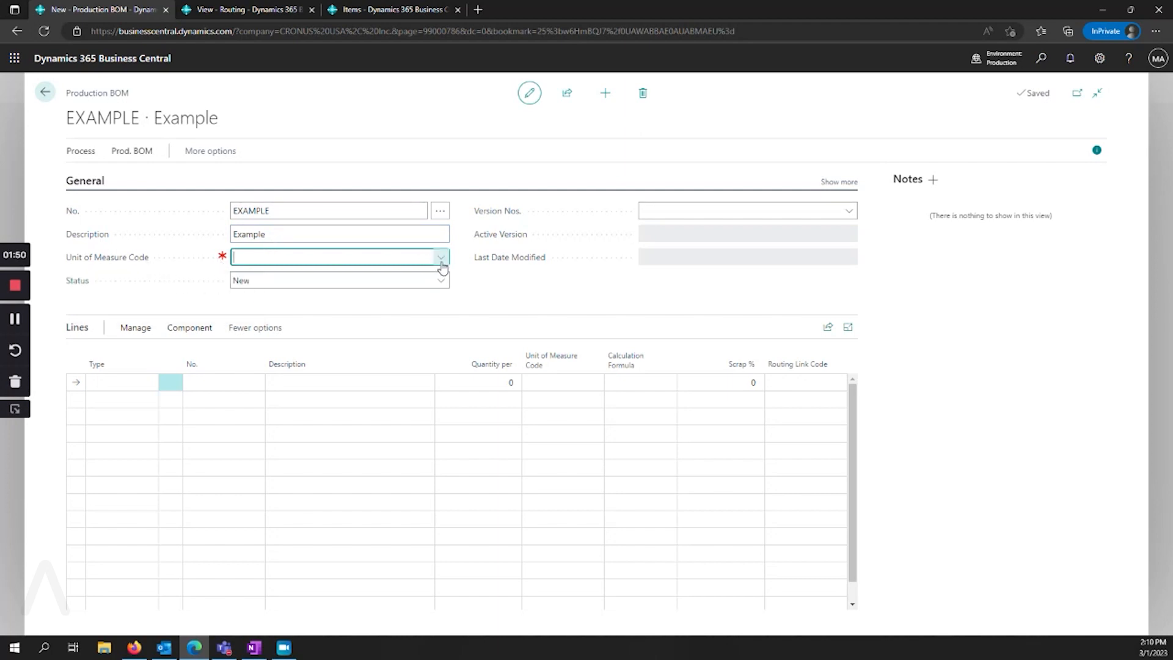
- Set PCS as the BOM's unit of measure and begin the first component line
click(441, 256)
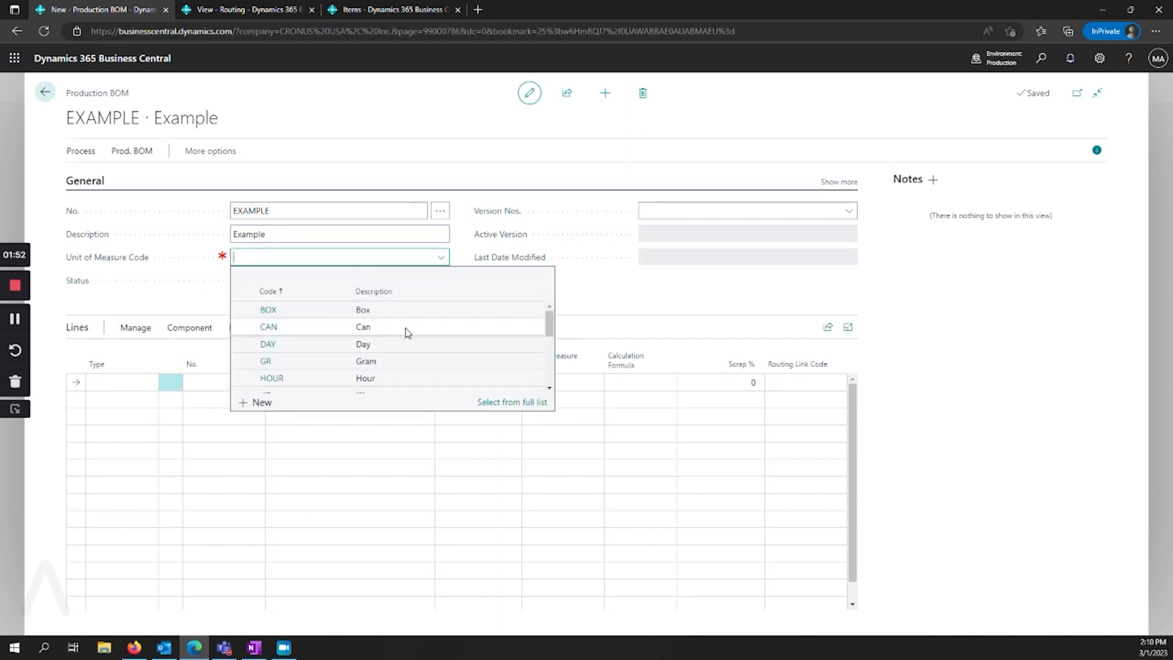
scroll(down, 3)
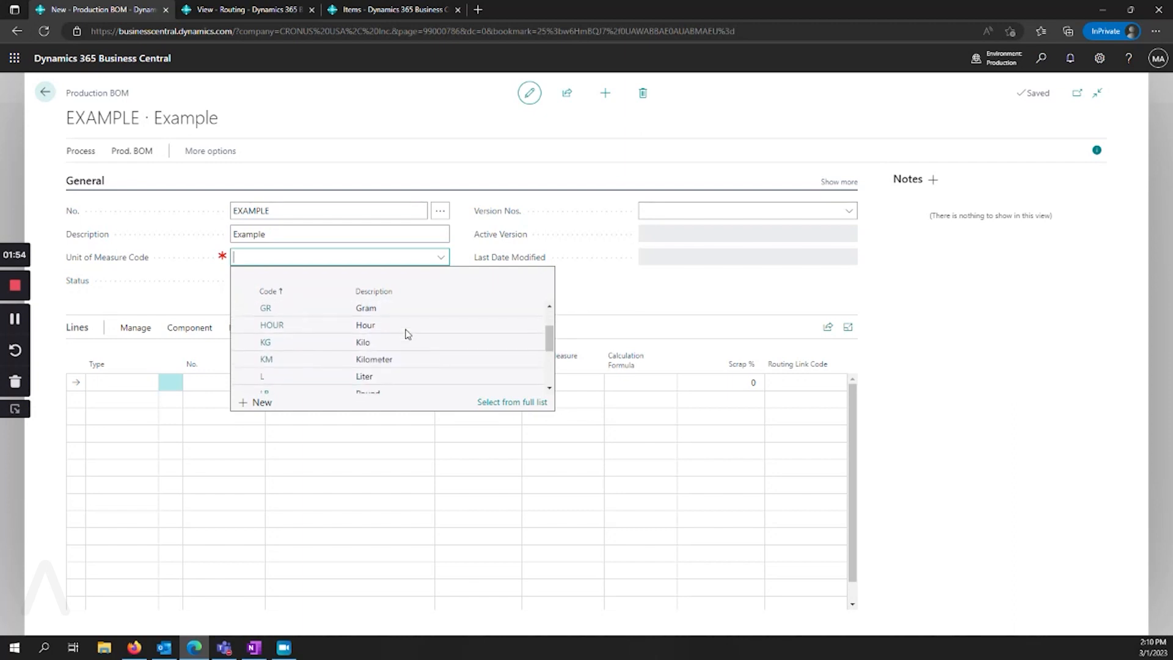
scroll(down, 3)
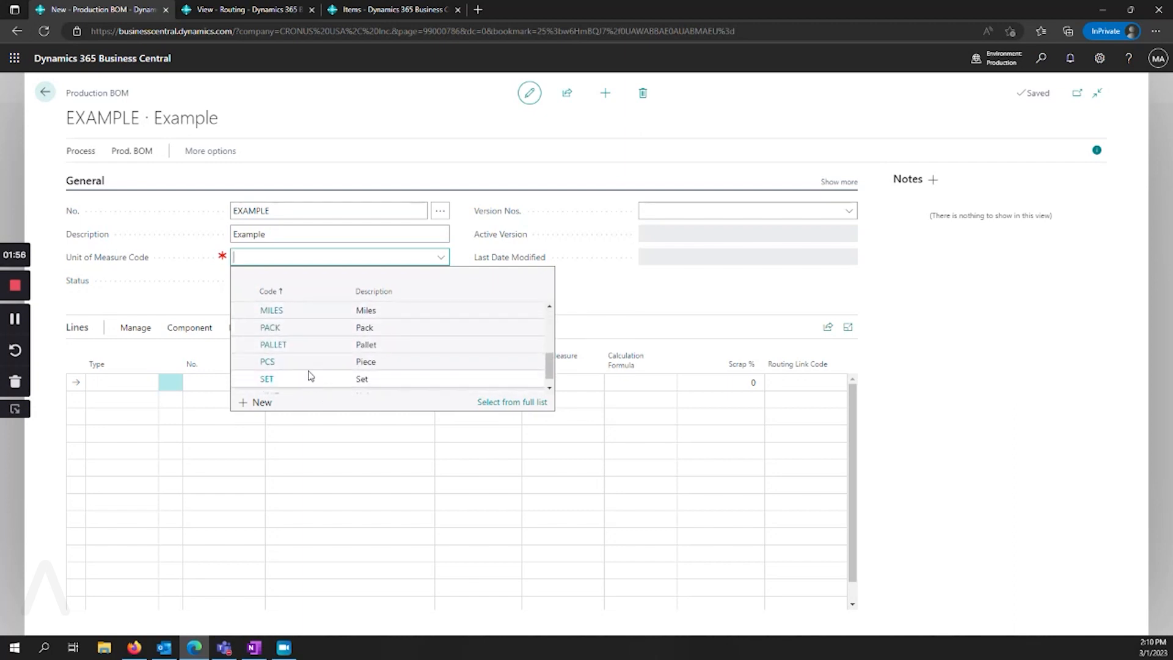
mouse_move(307, 366)
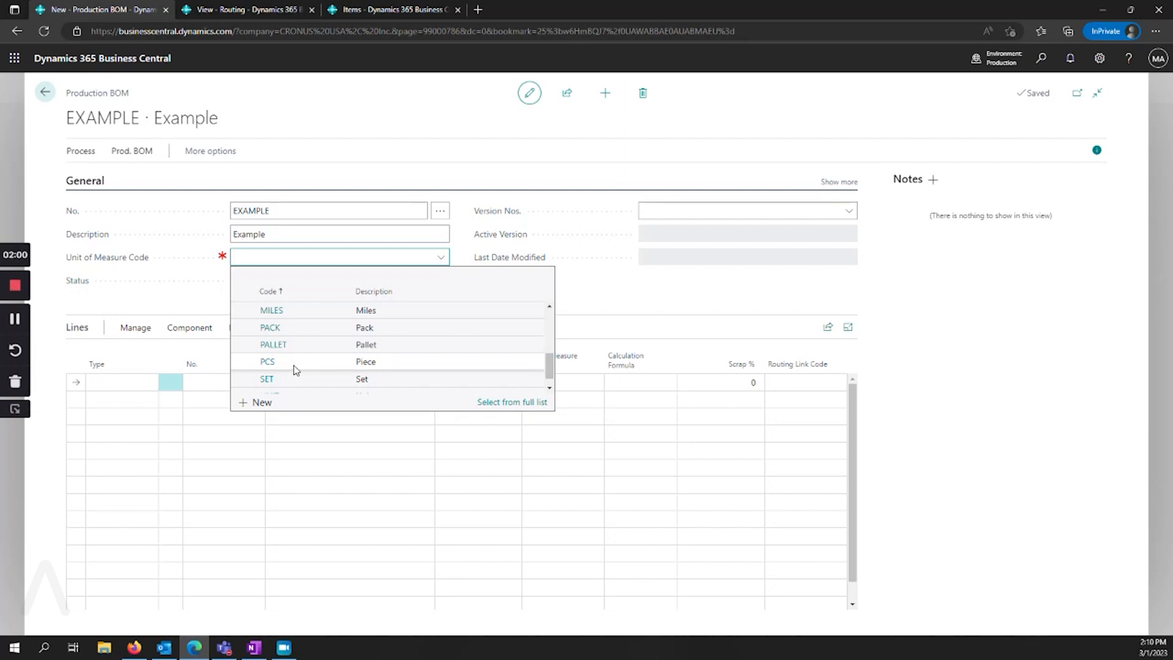
mouse_move(302, 369)
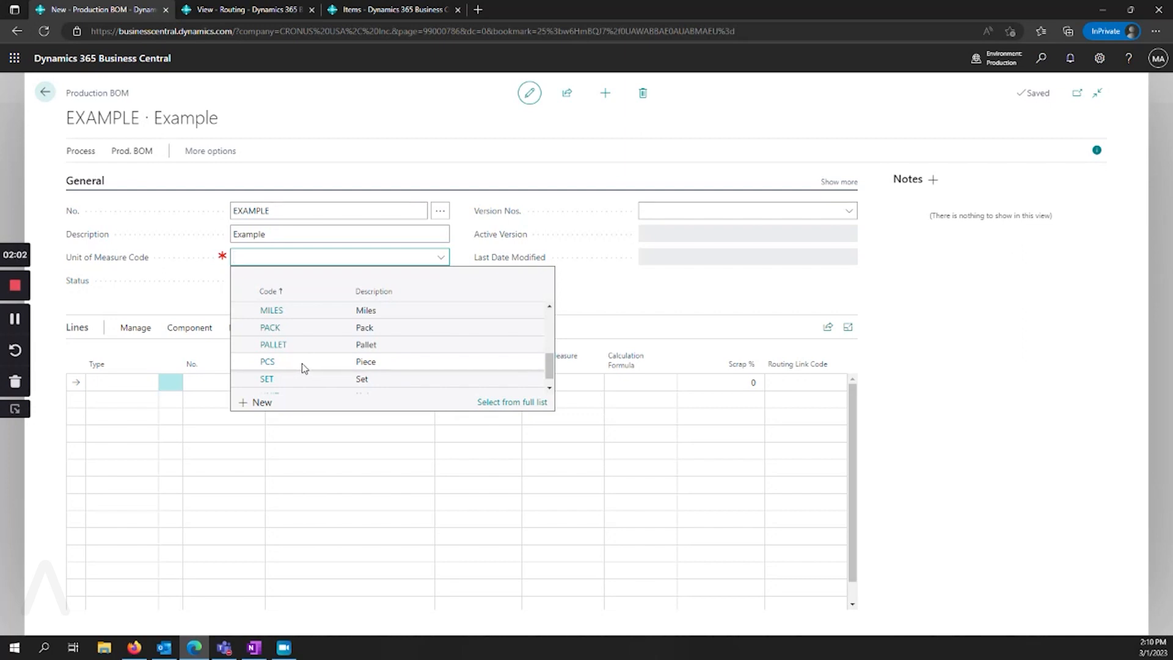
click(268, 361)
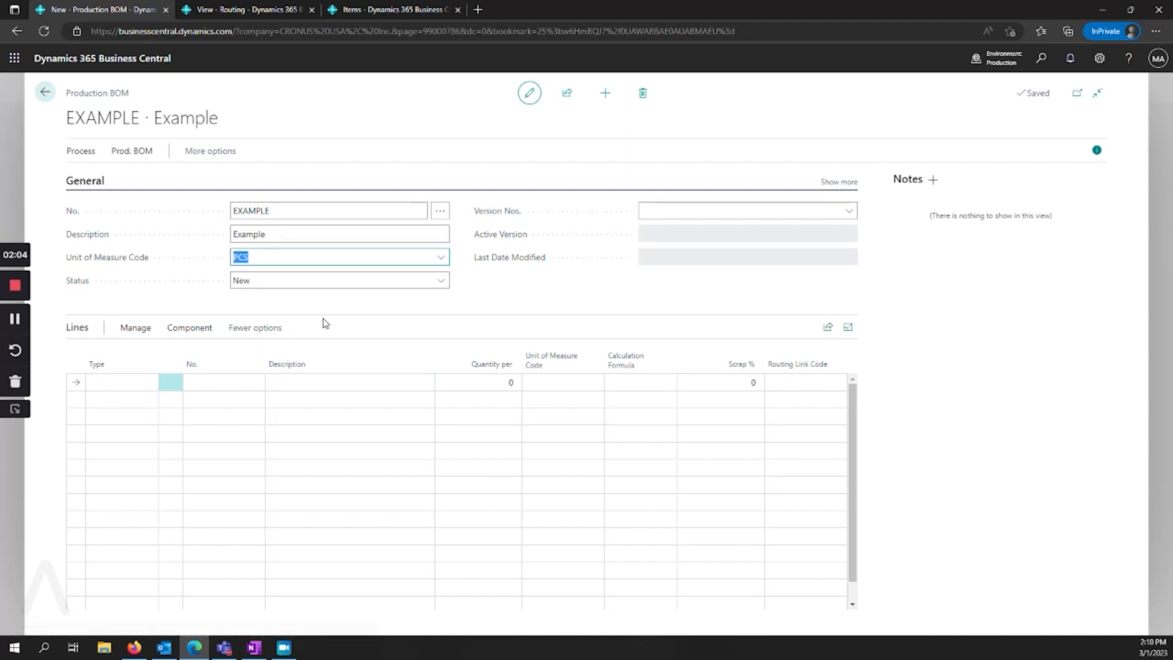
mouse_move(296, 312)
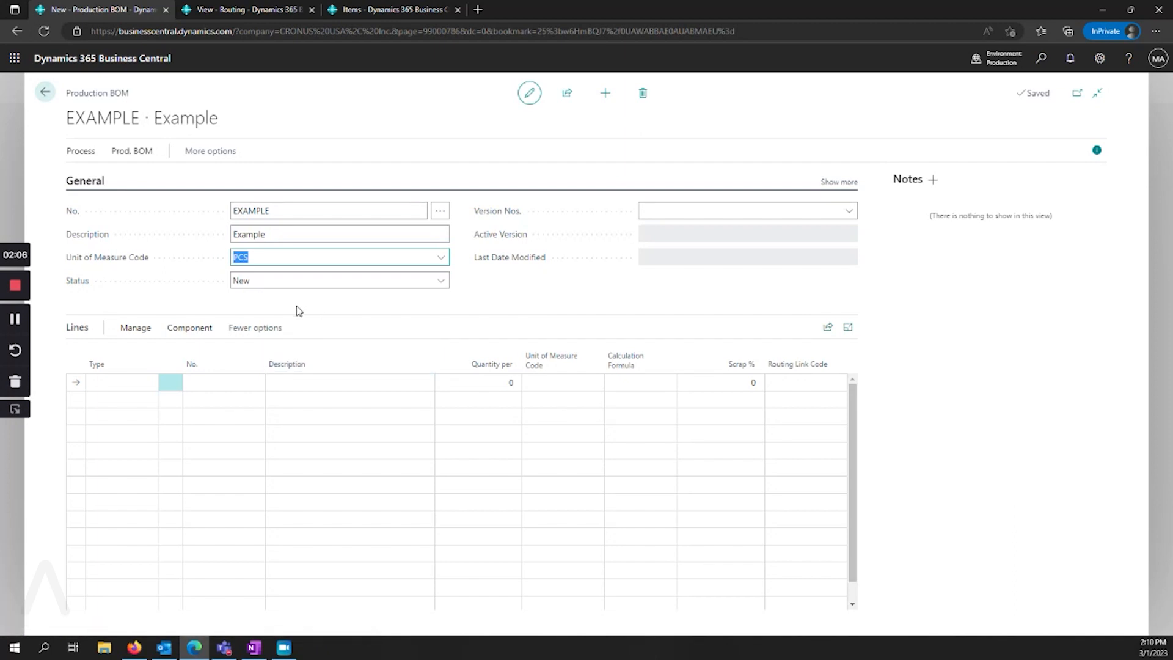
click(122, 382)
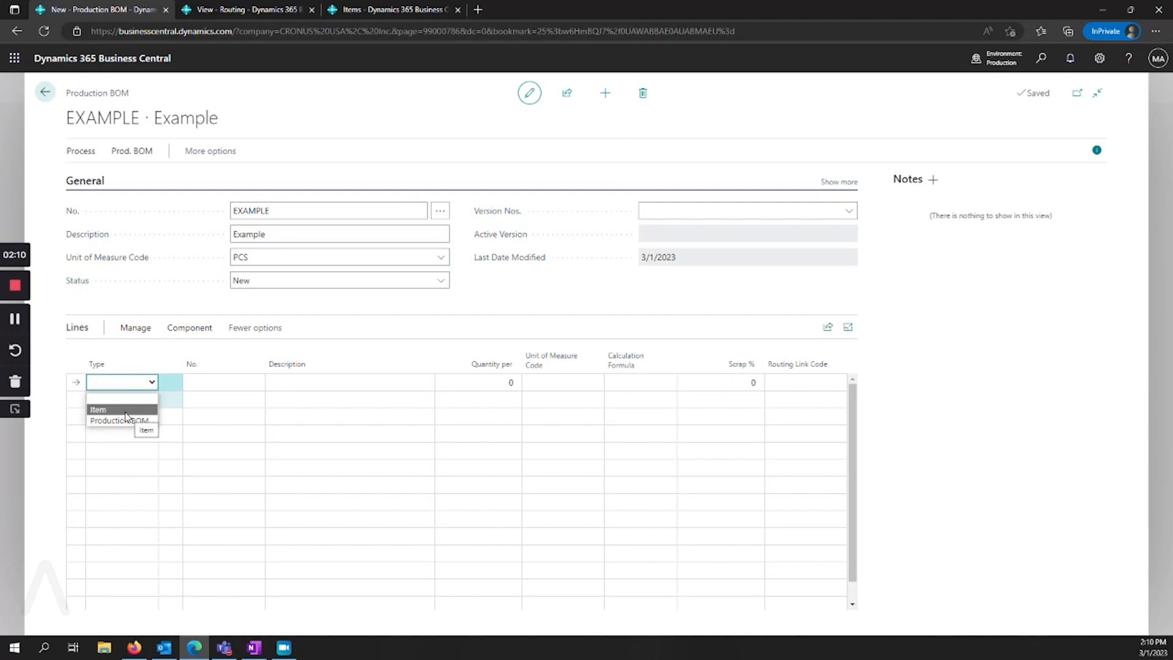
mouse_move(120, 419)
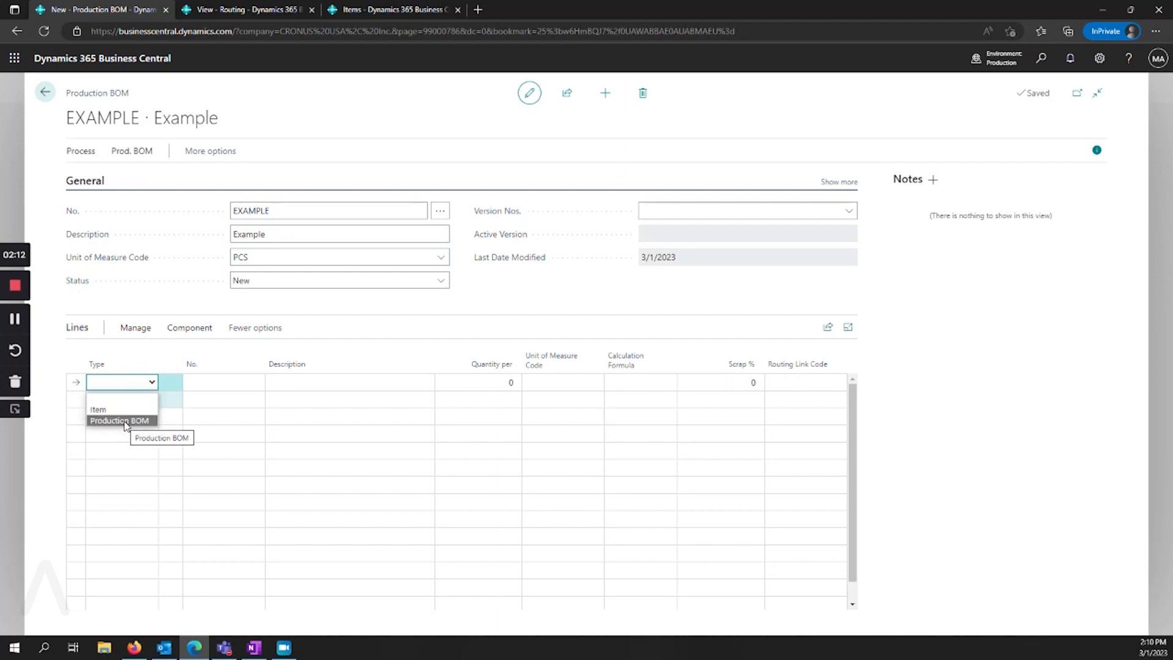
- Add item 1007 Module as the first component with quantity per 1
click(98, 409)
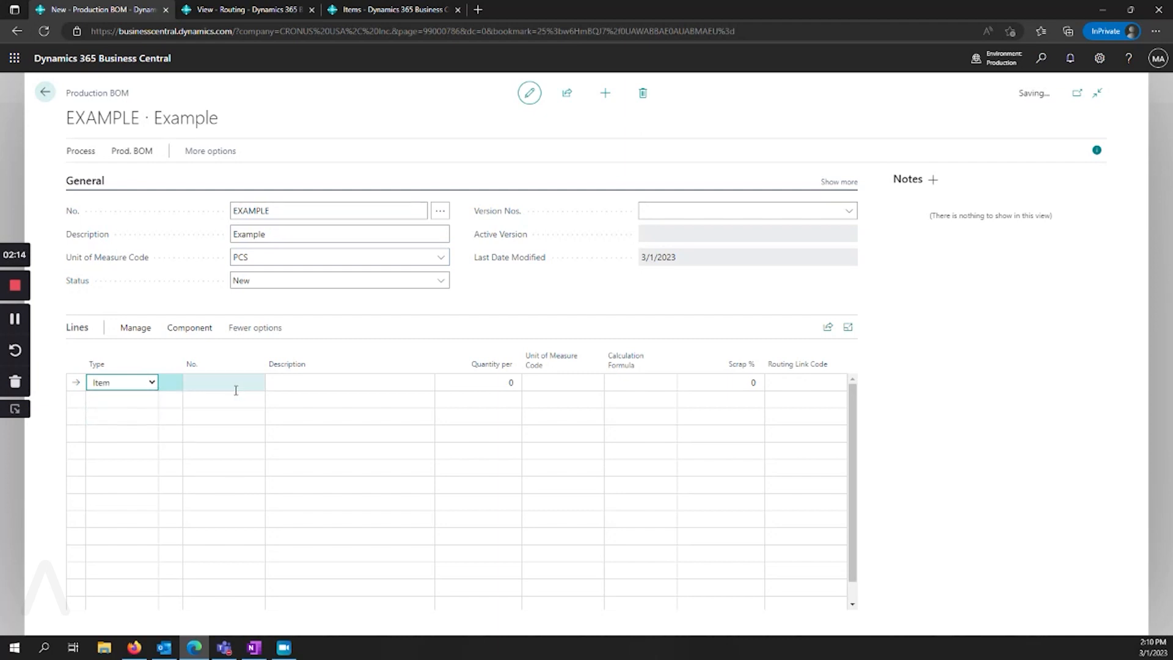
click(256, 382)
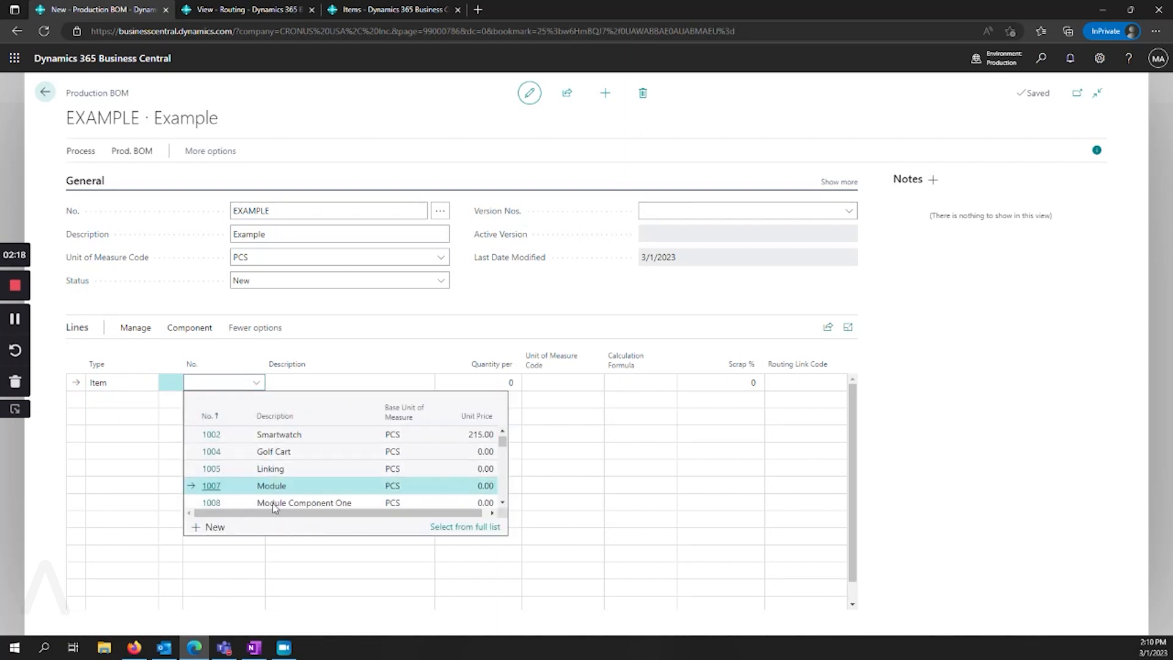
click(271, 485)
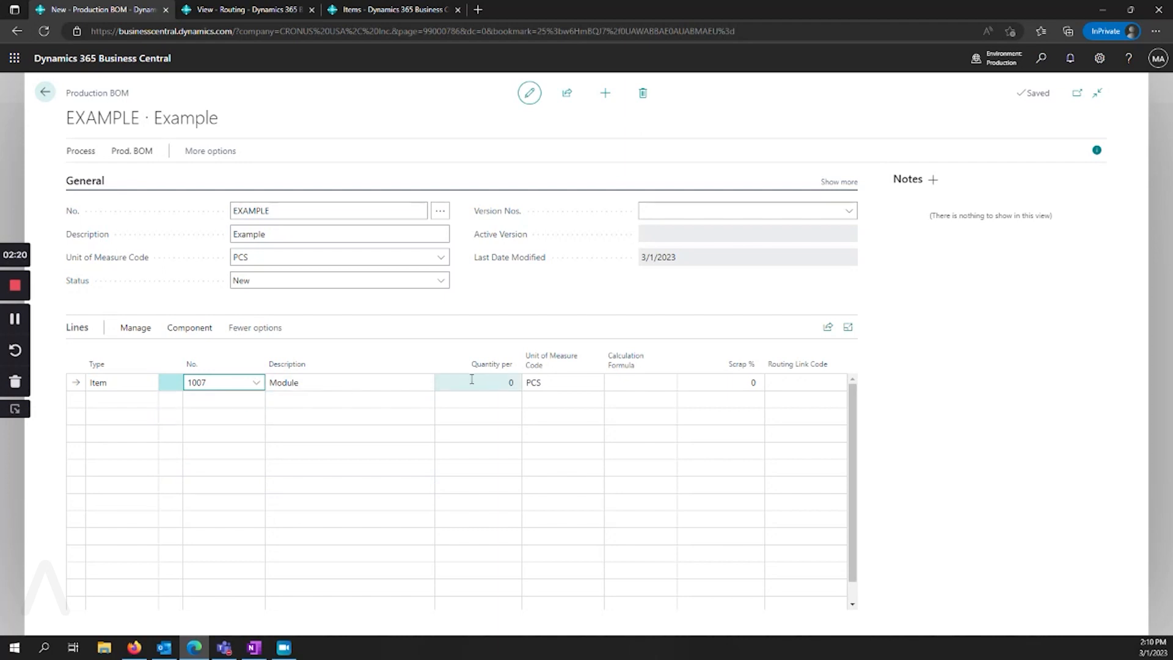
text(1)
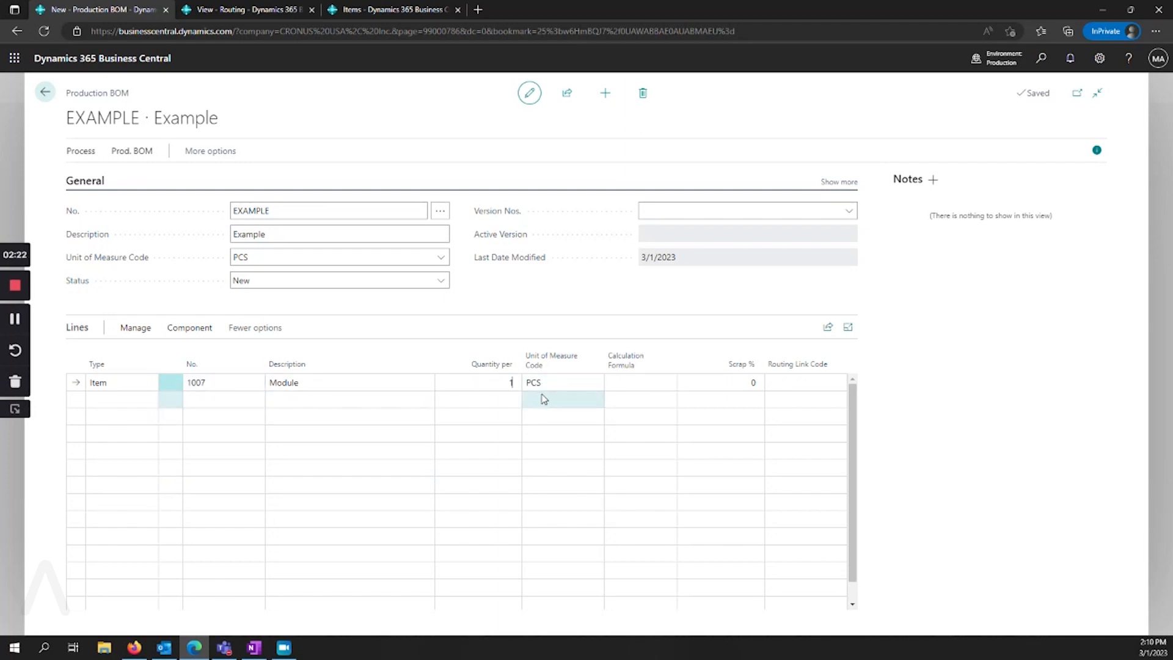
- Add production BOM 1009 as a second line, leaving its calculation formula blank
click(639, 382)
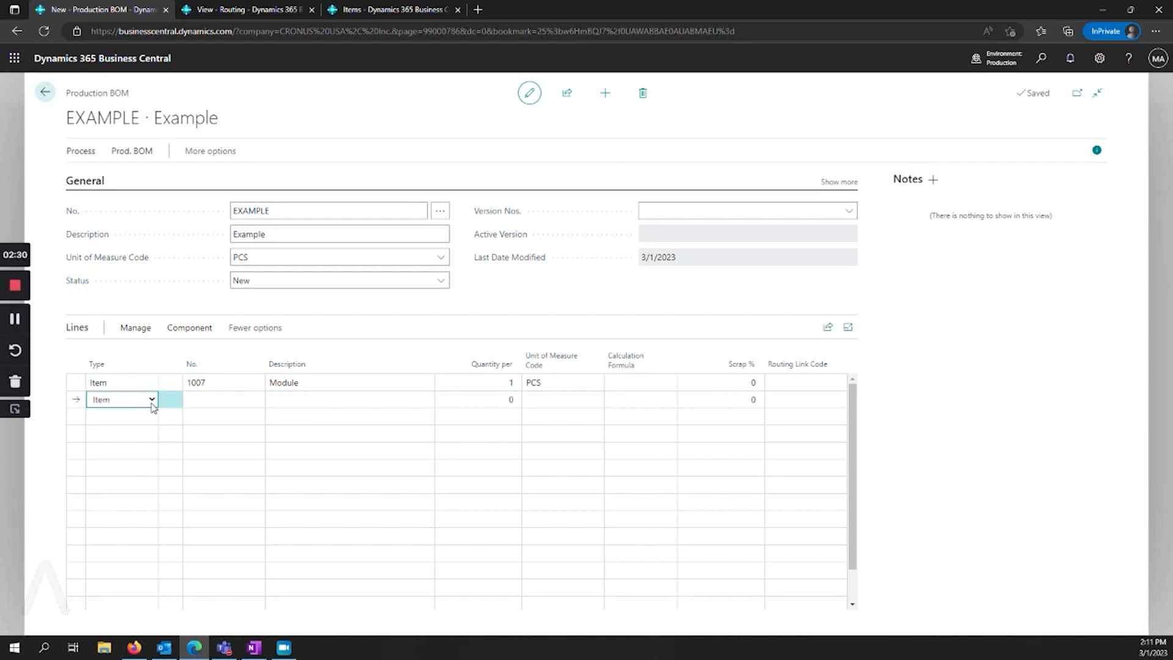
click(122, 398)
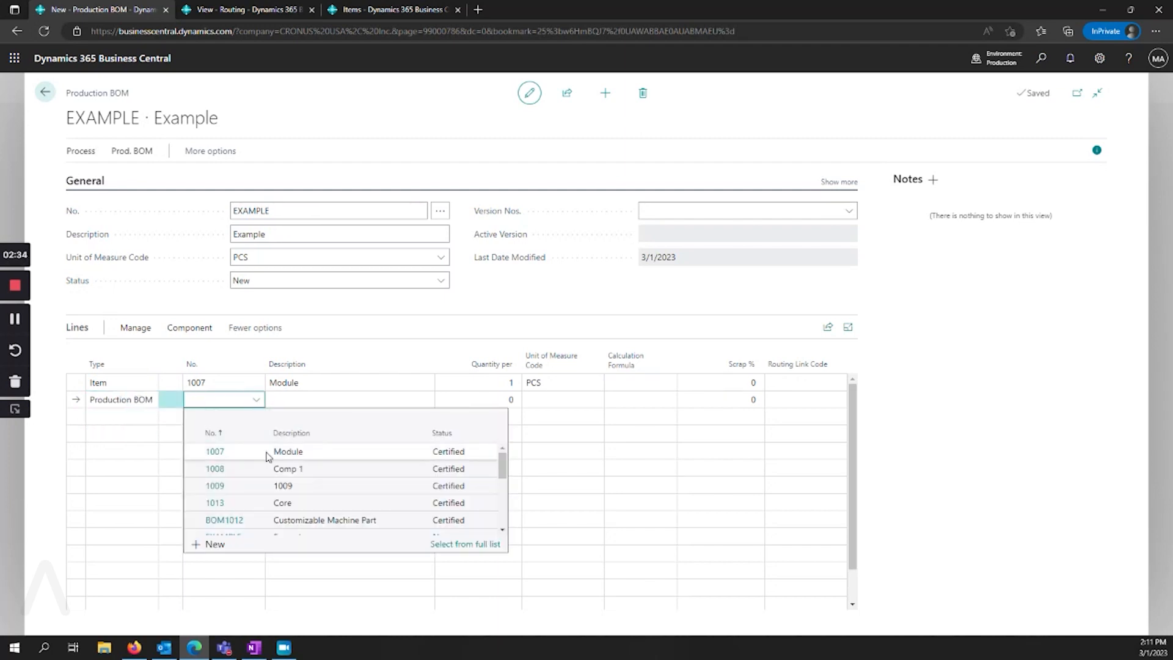
mouse_move(234, 490)
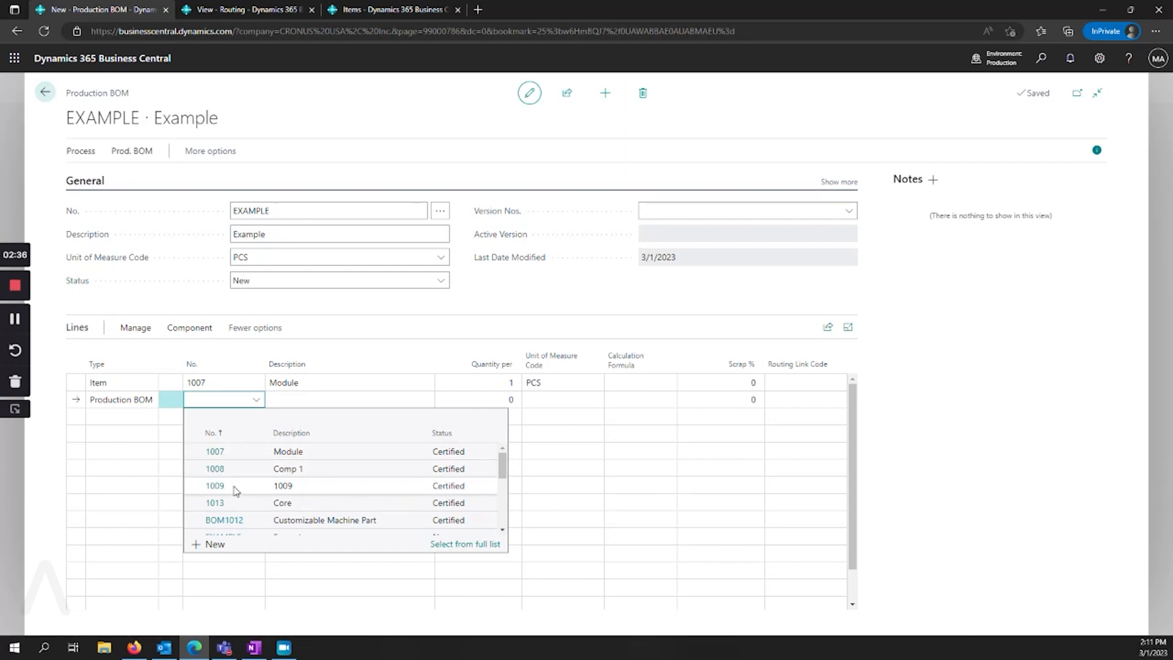
mouse_move(282, 493)
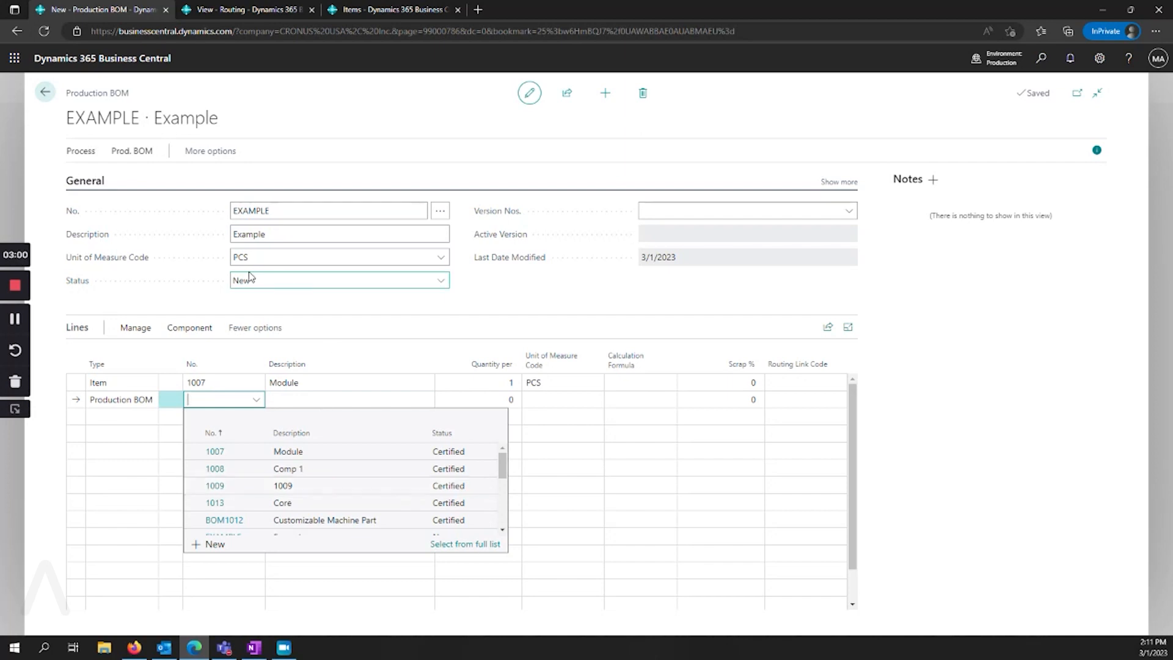
click(215, 485)
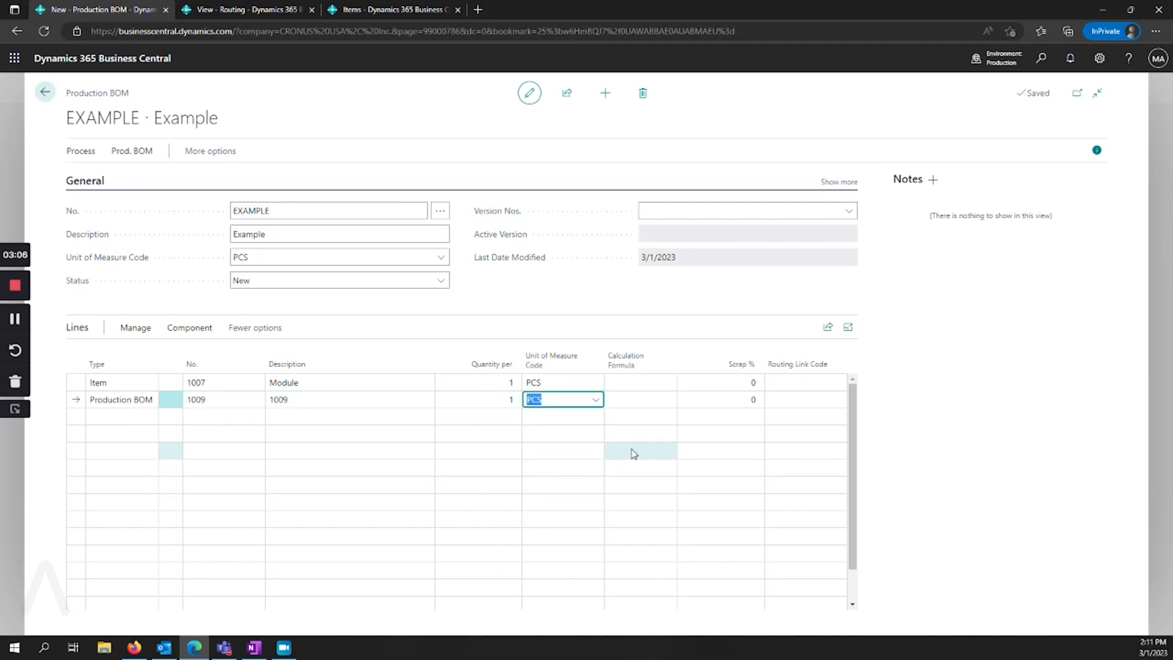
mouse_move(639, 364)
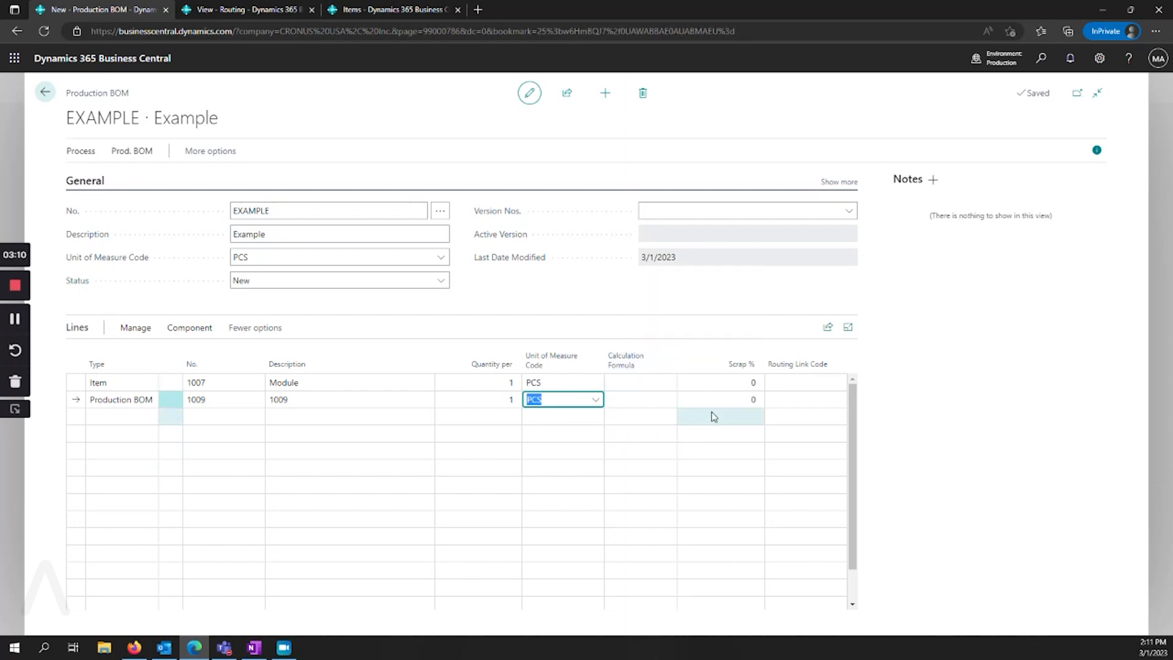
click(671, 399)
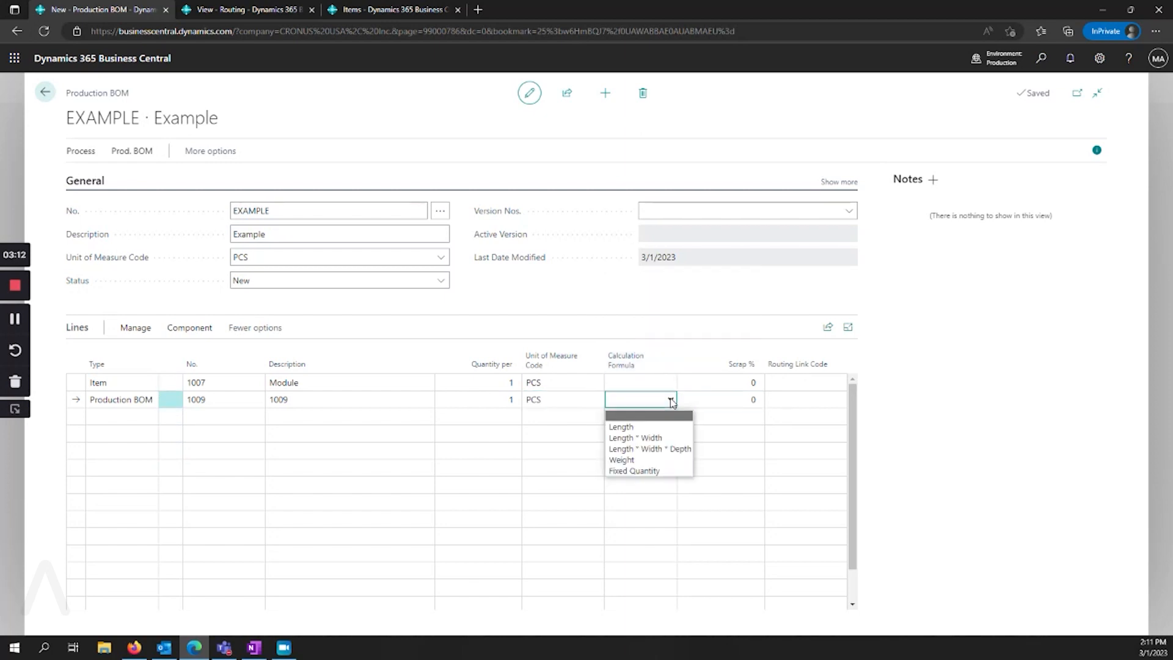
click(708, 398)
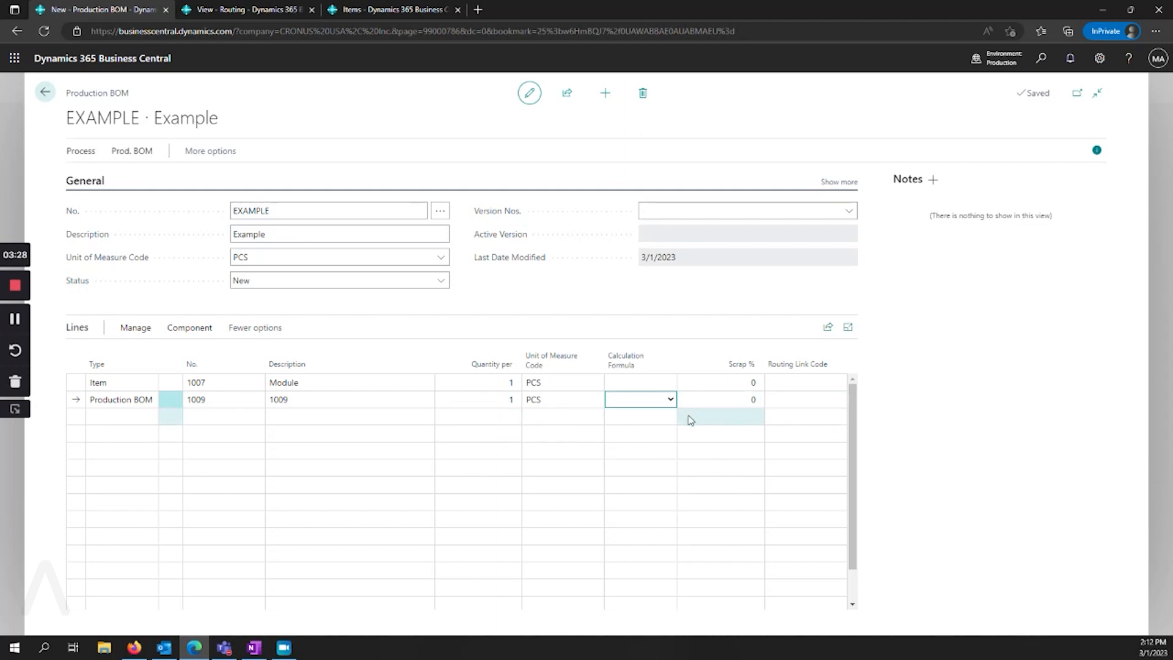
mouse_move(422, 317)
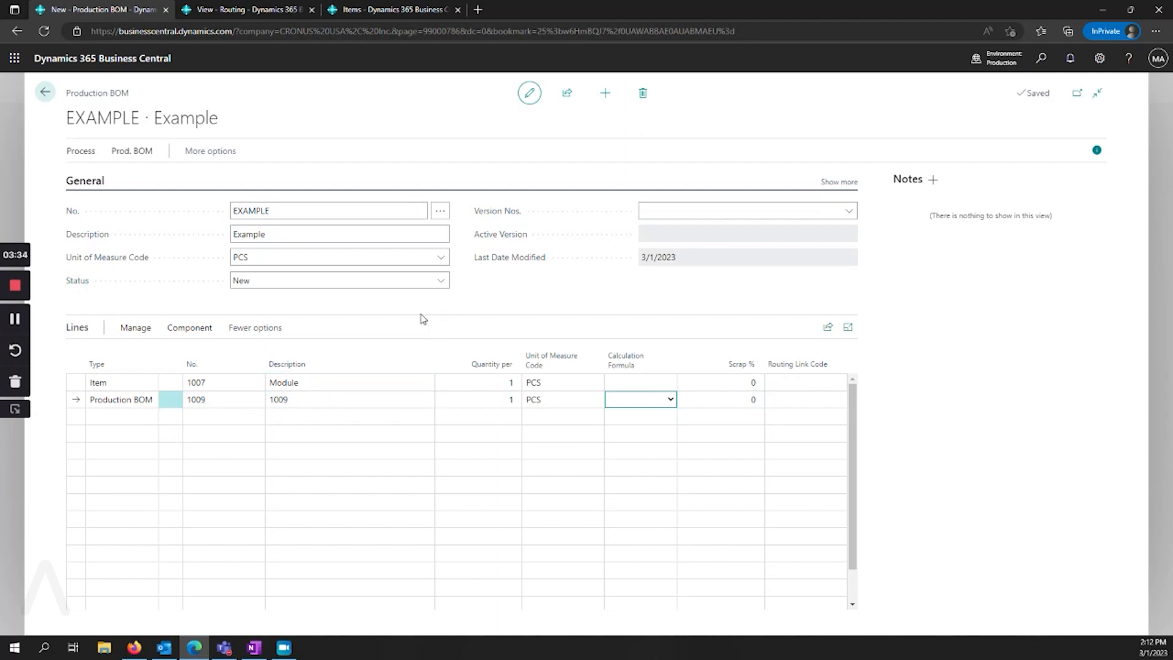
- Certify the EXAMPLE production BOM and switch to the items list
click(440, 280)
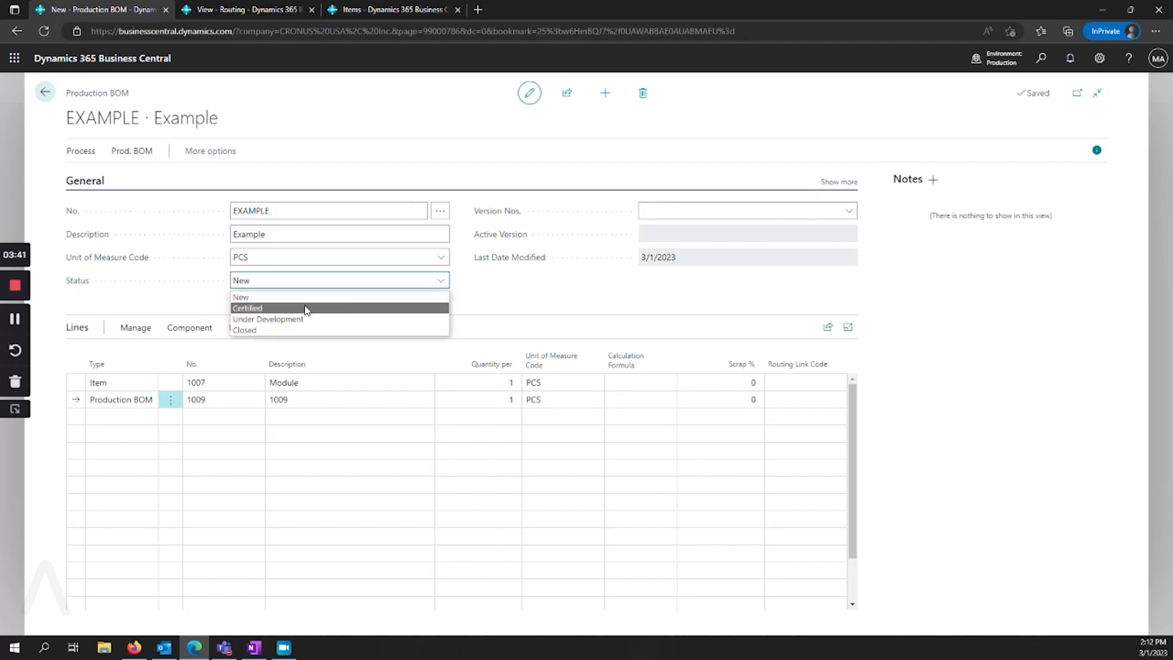
click(246, 308)
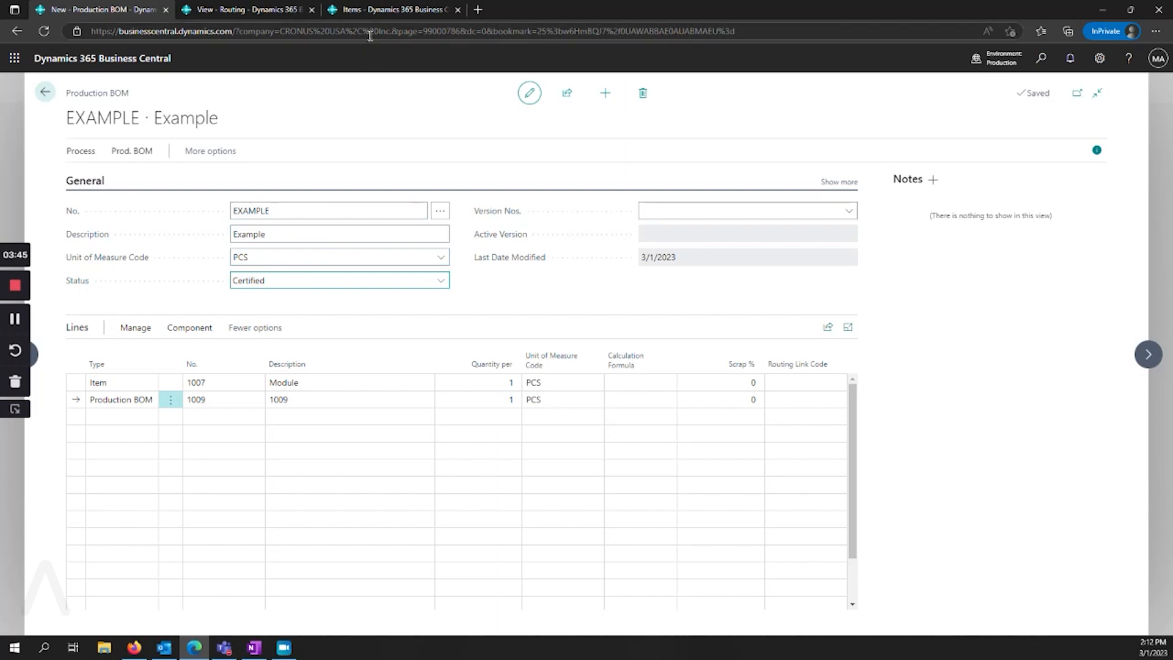
click(389, 8)
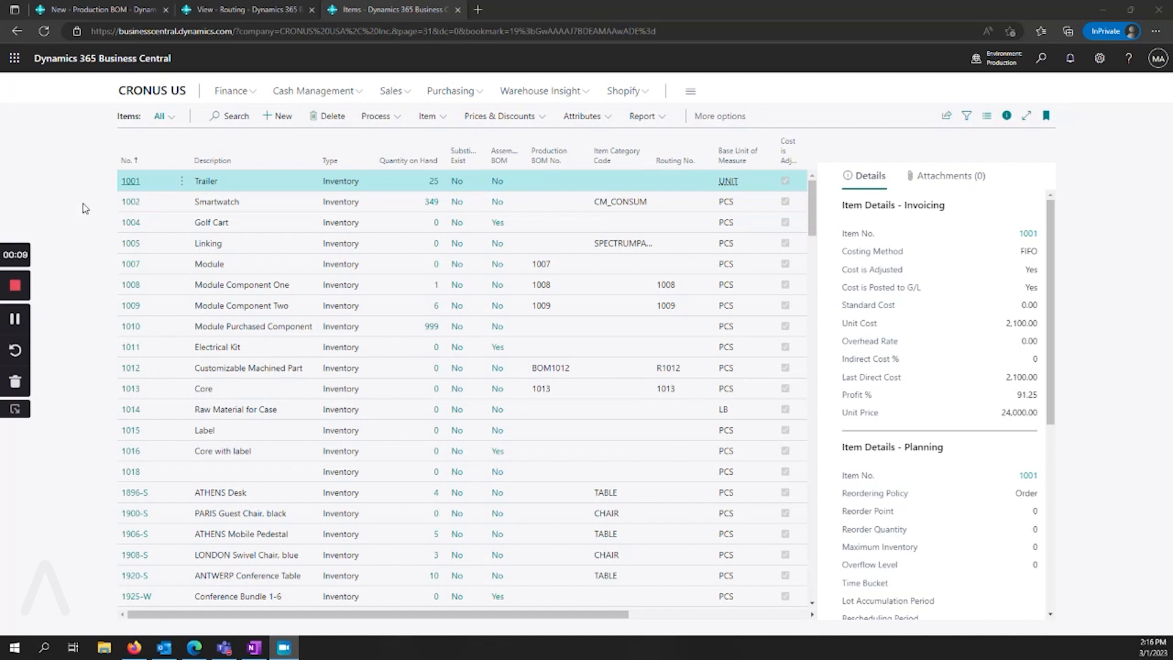
mouse_move(560, 182)
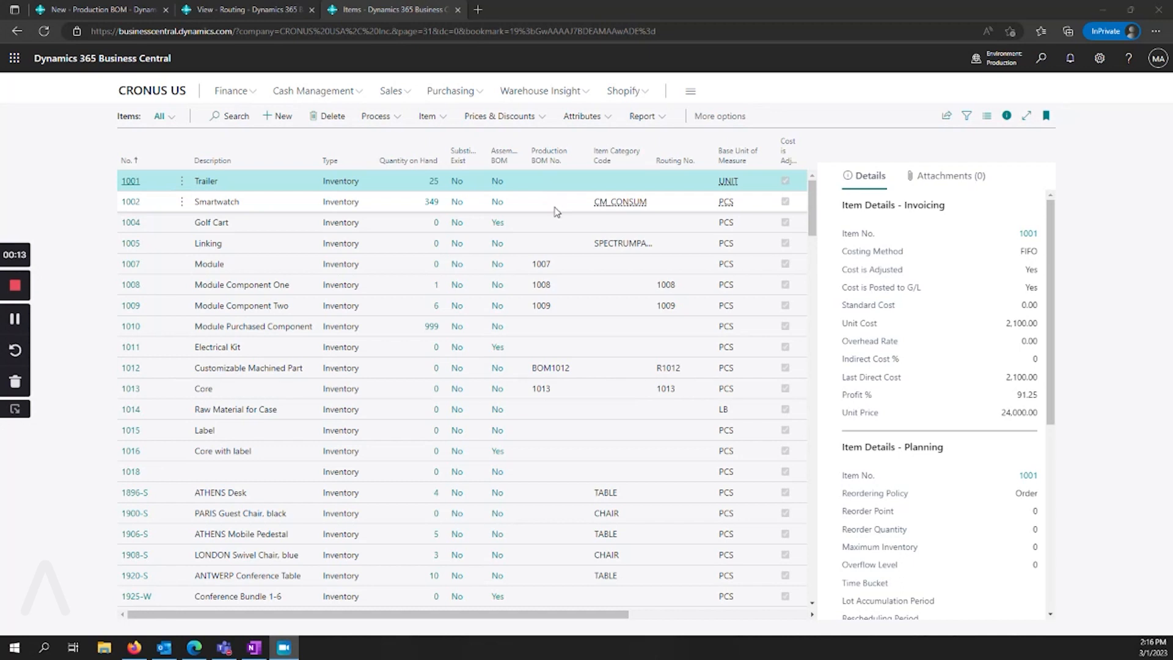
- Open item 1002 Smartwatch and review its BOX and PCS units of measure
click(218, 202)
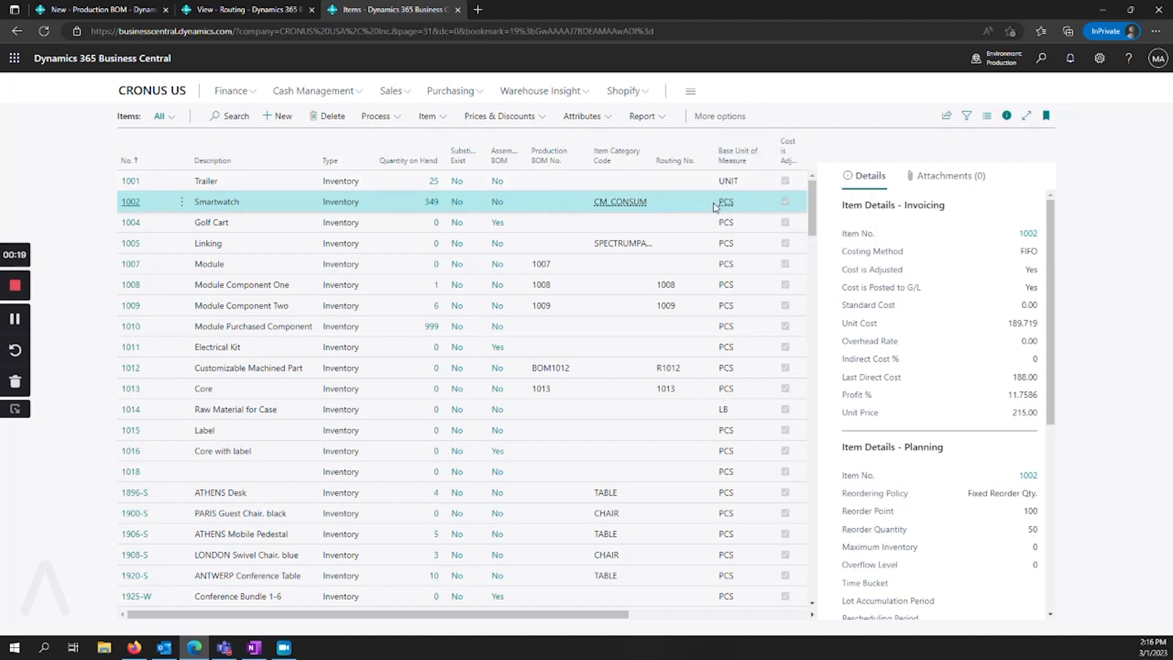
mouse_move(697, 205)
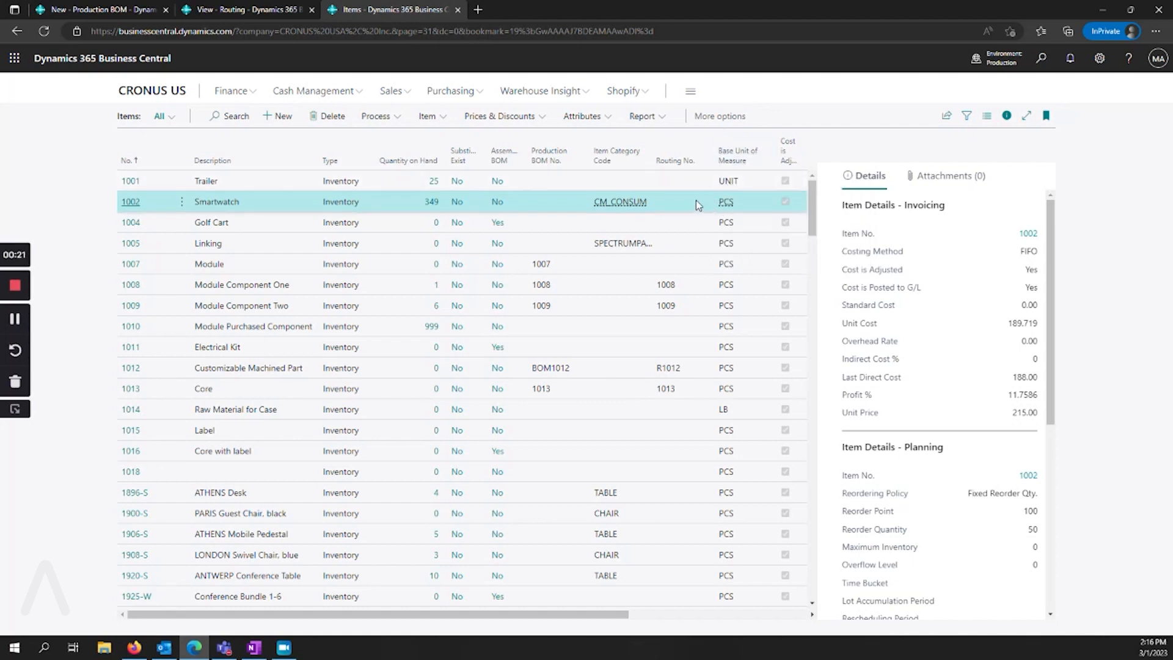
mouse_move(146, 226)
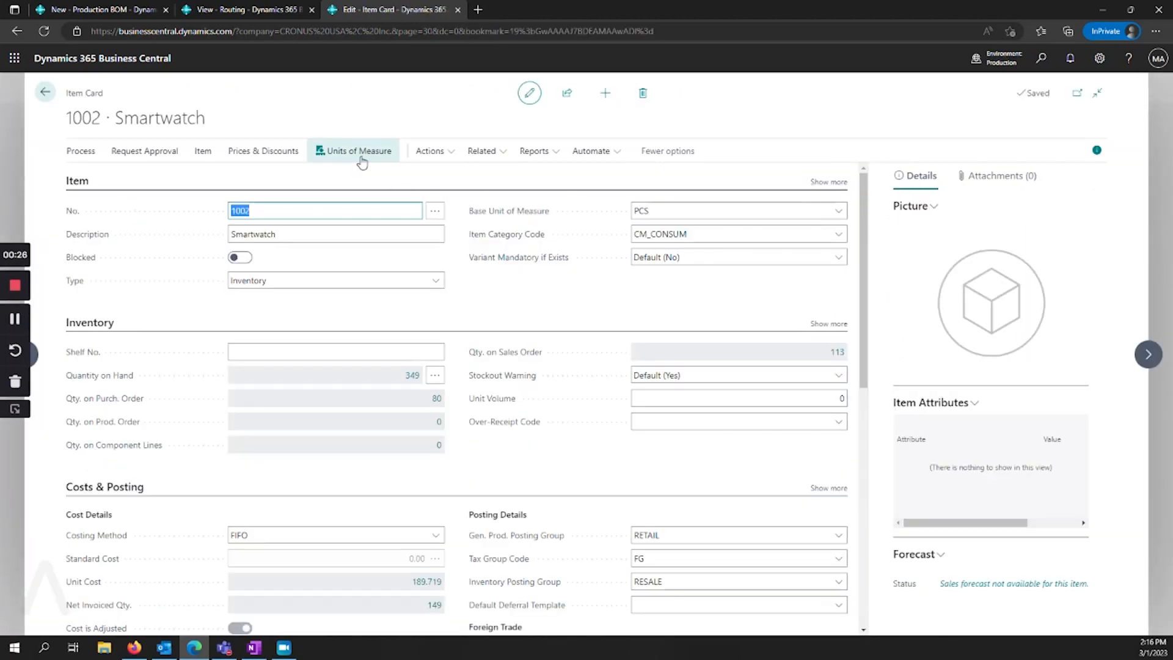
click(357, 150)
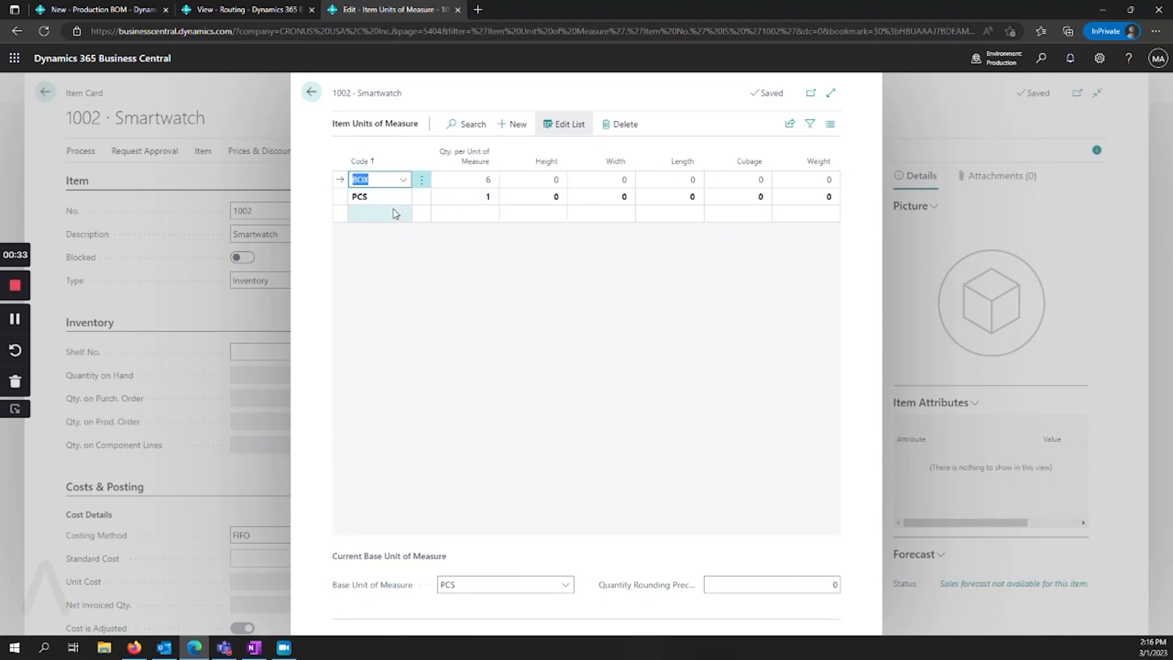
mouse_move(385, 227)
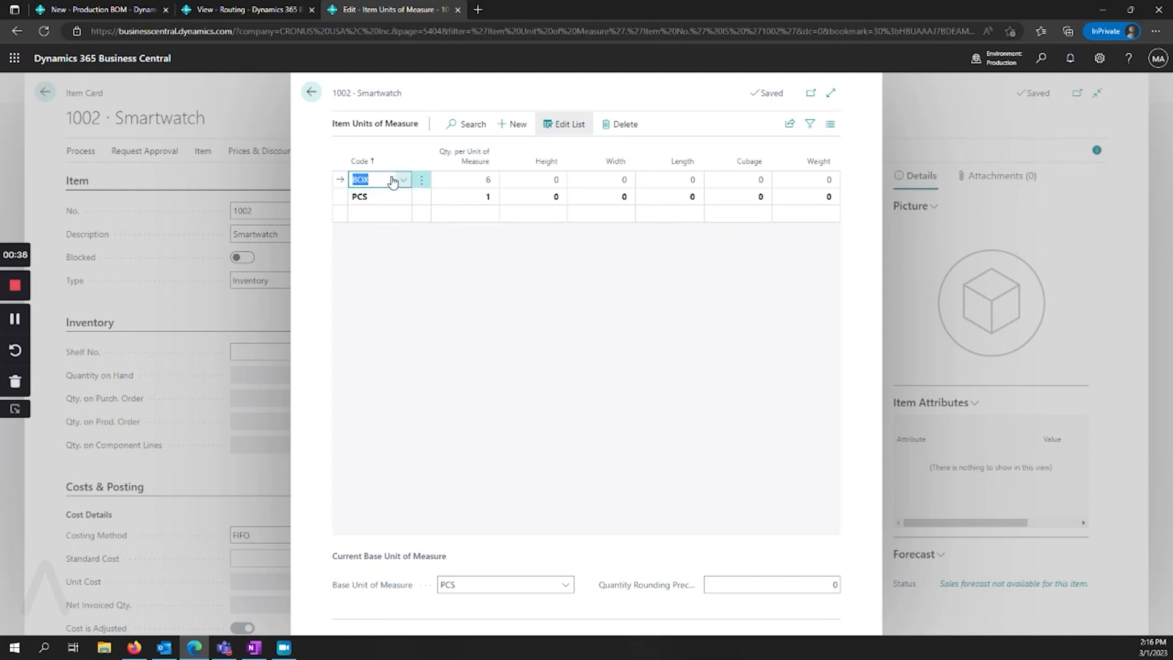
click(379, 213)
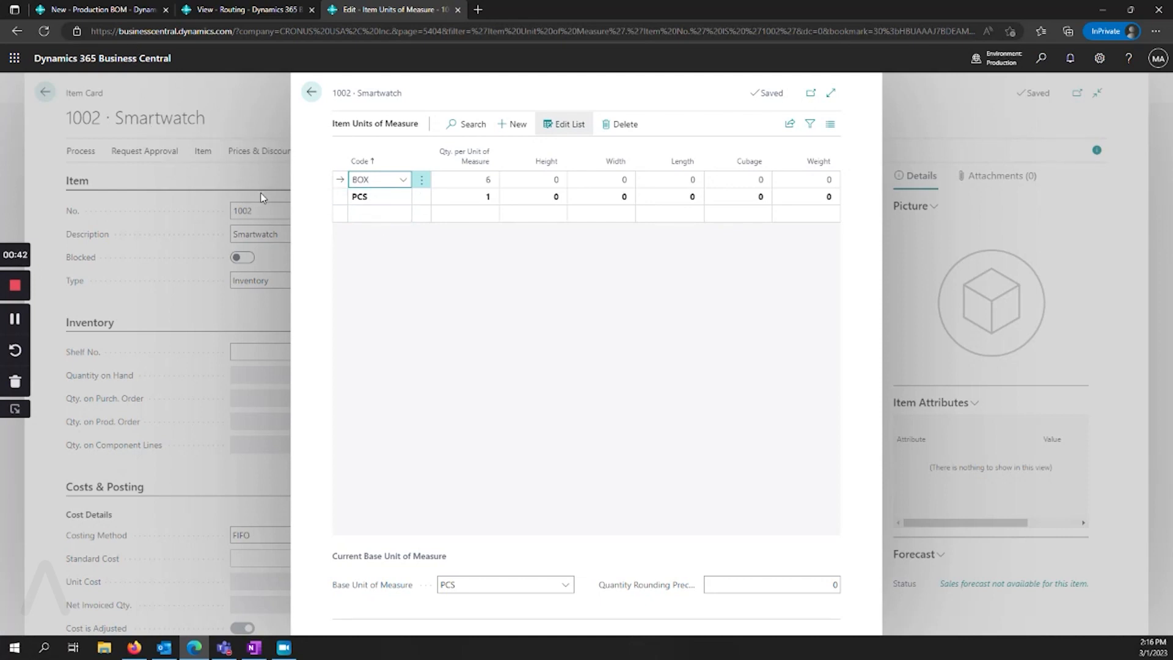
click(309, 91)
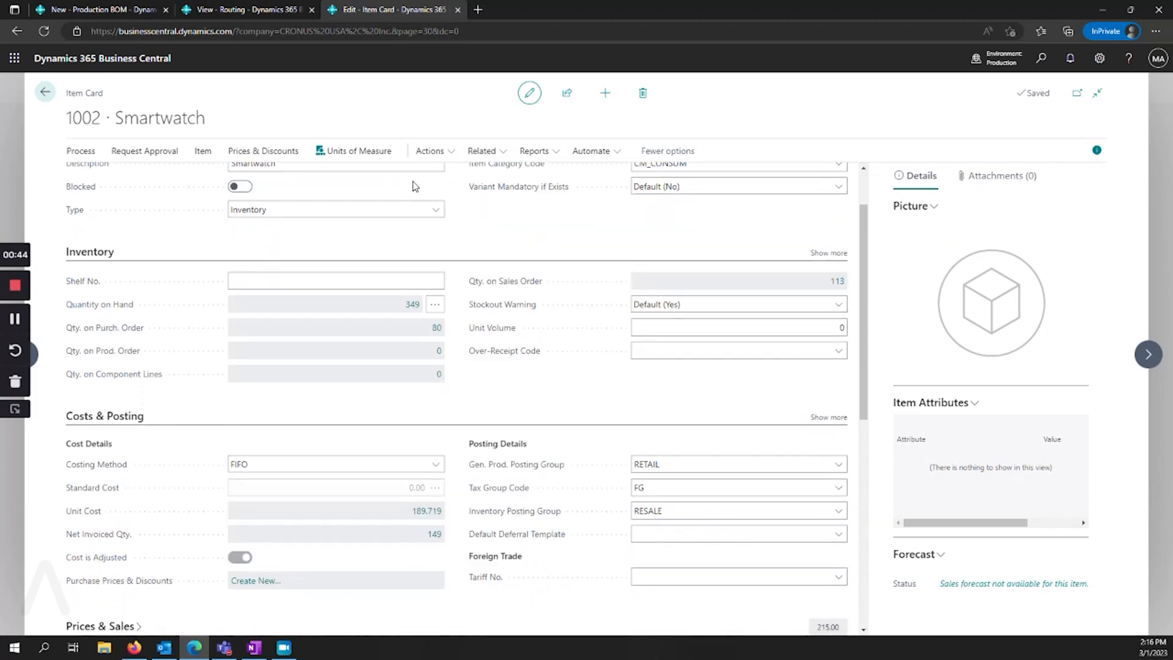
- Set EXAMPLE as the Smartwatch's production BOM number under Replenishment
scroll(down, 3)
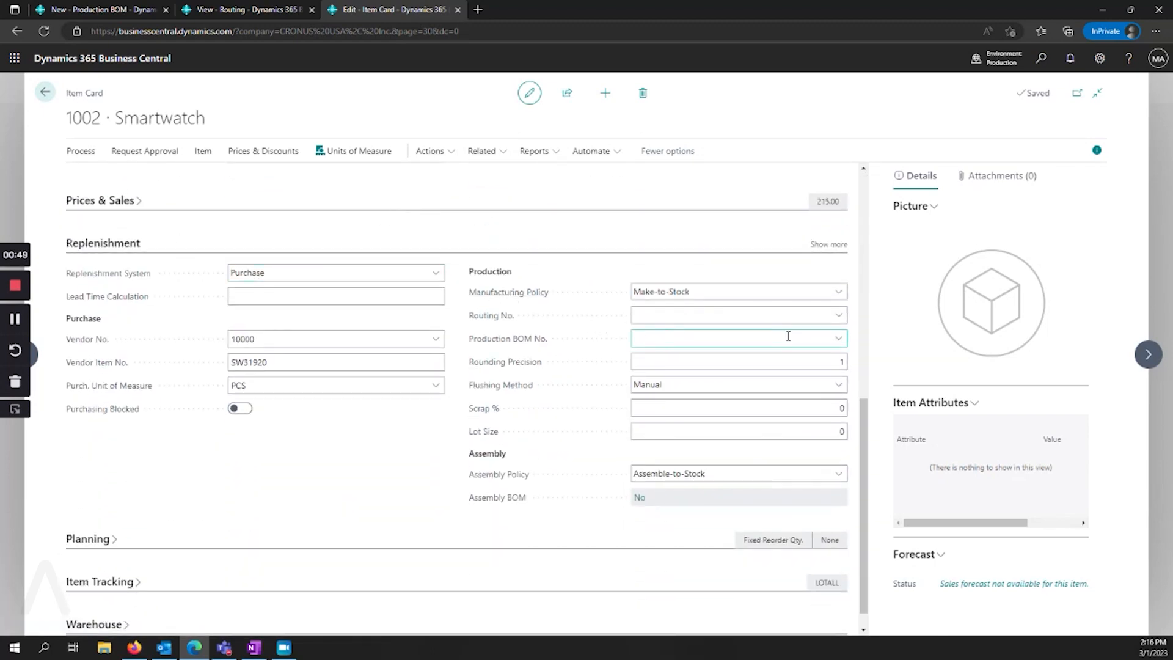
click(840, 338)
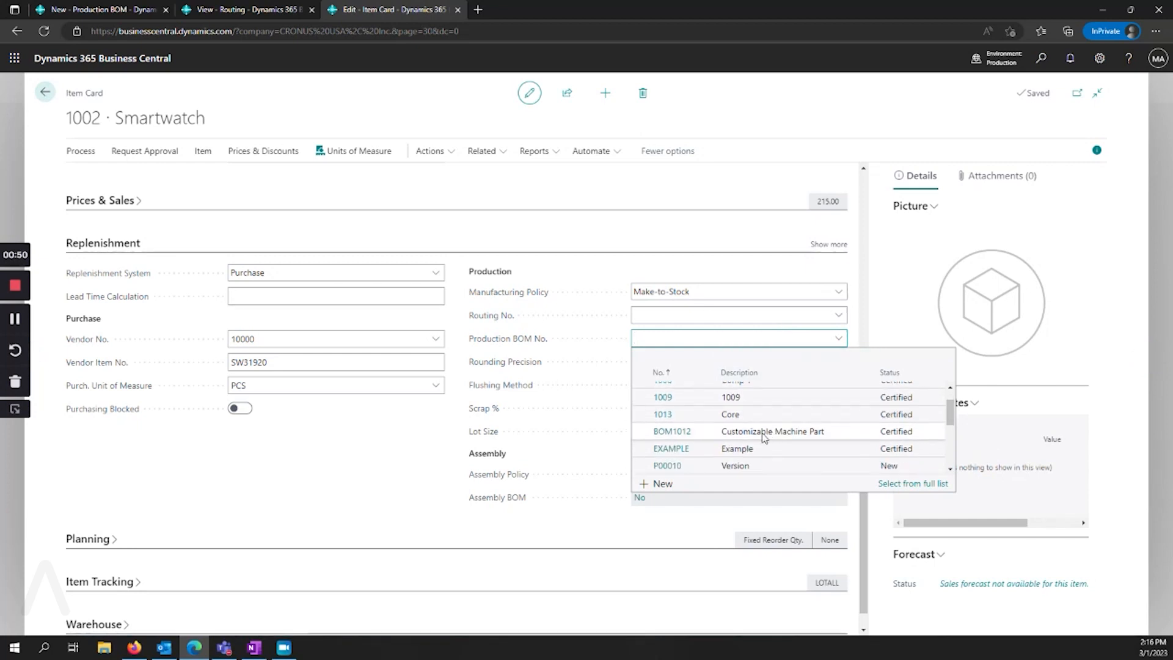
mouse_move(770, 449)
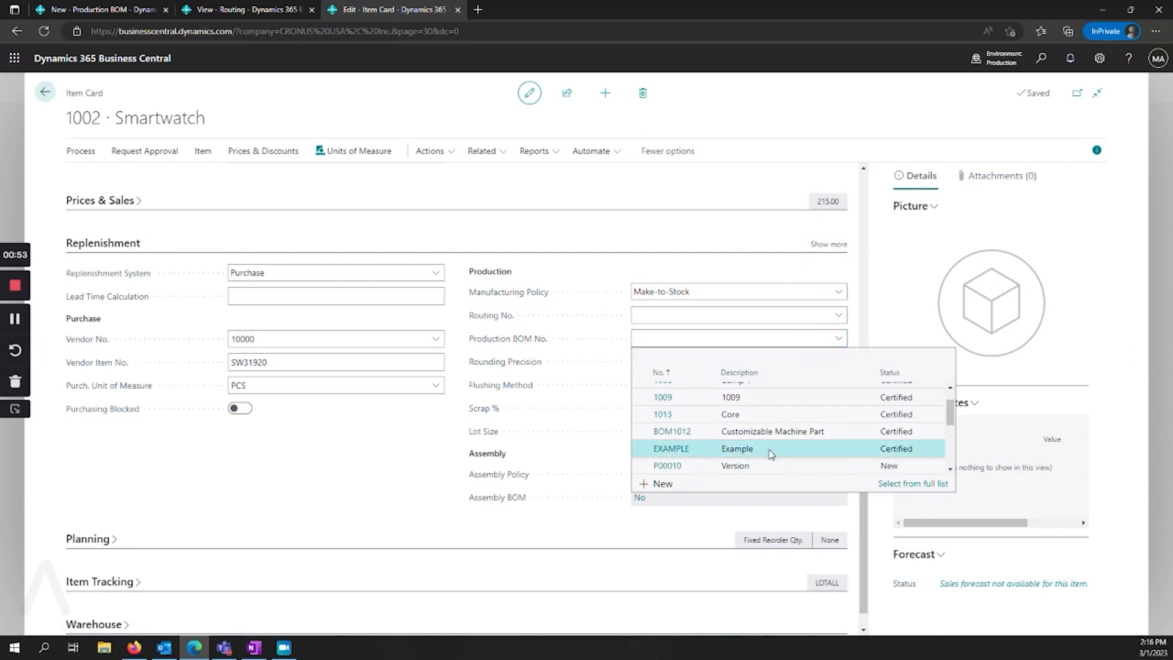
click(671, 448)
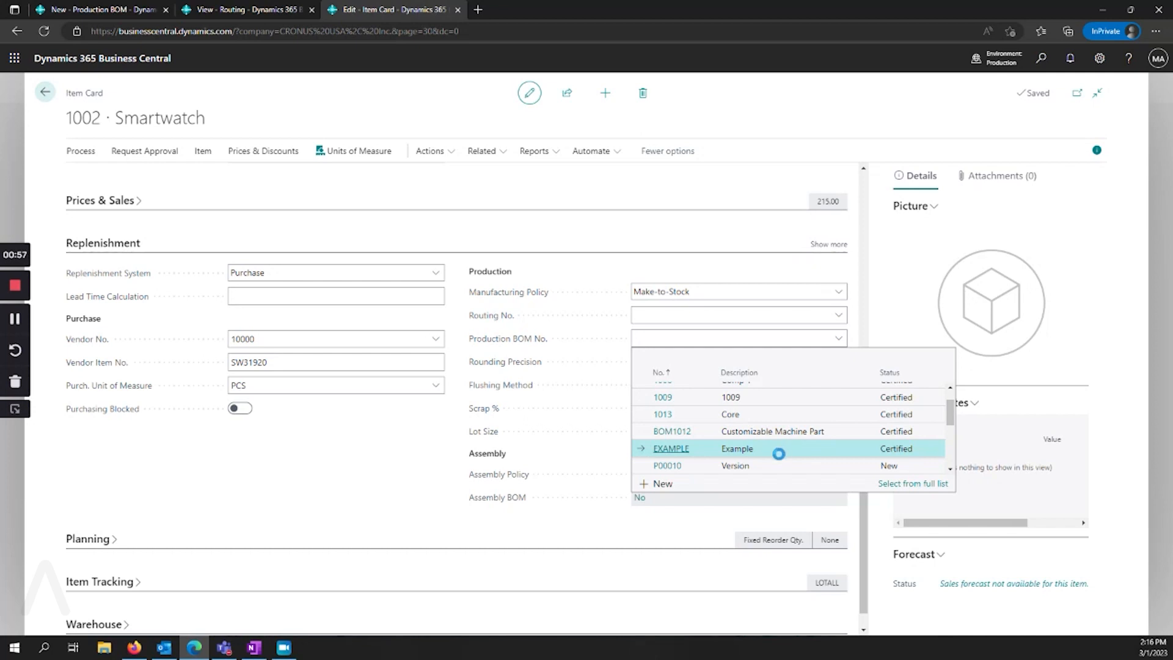
click(670, 448)
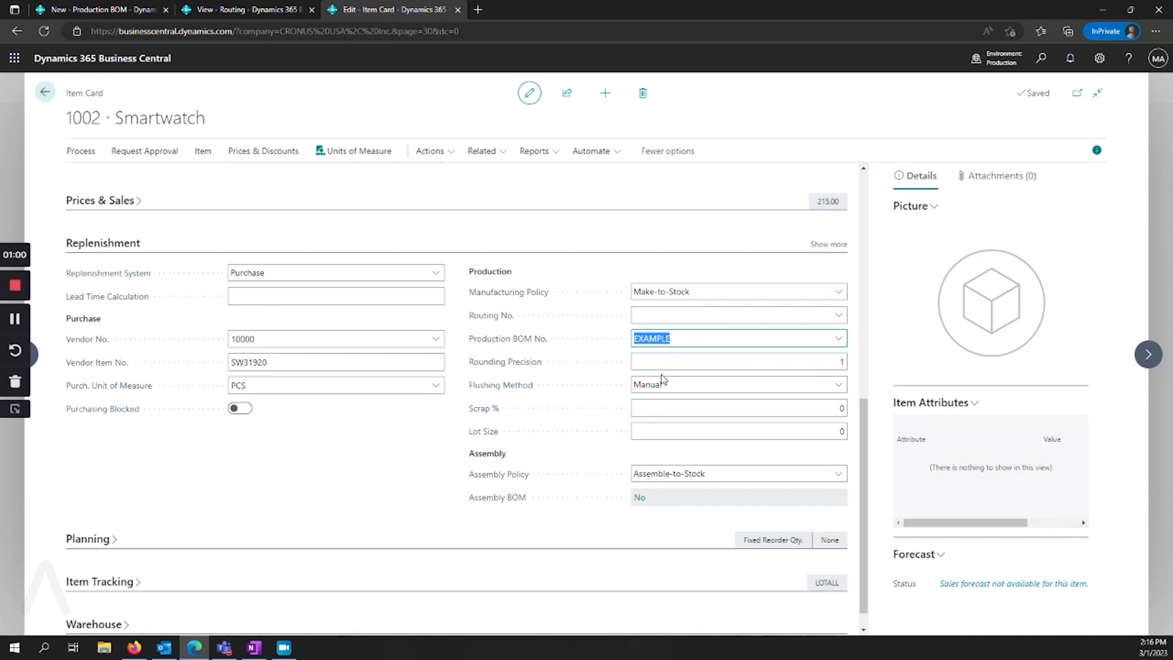
mouse_move(538, 346)
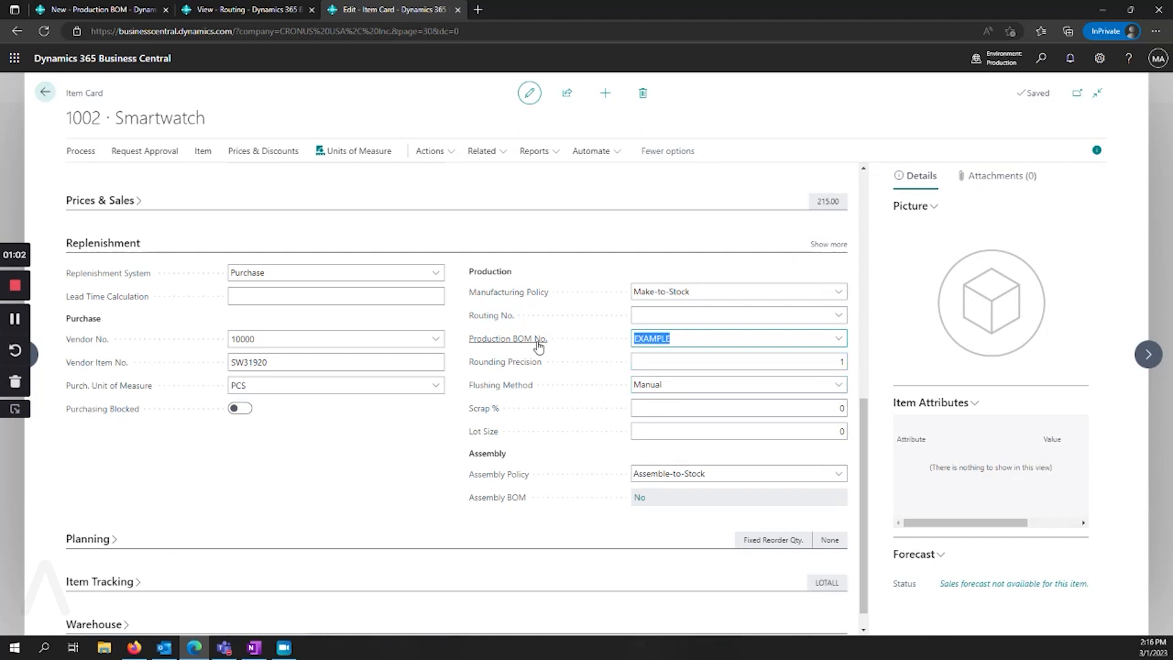
mouse_move(625, 342)
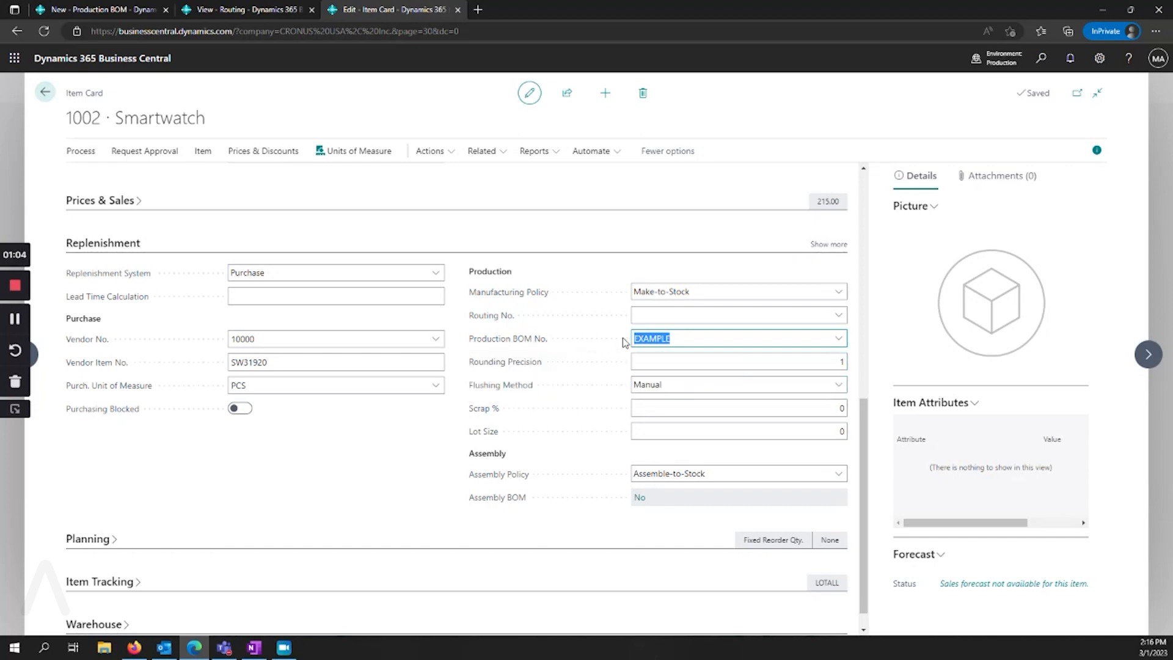
mouse_move(542, 265)
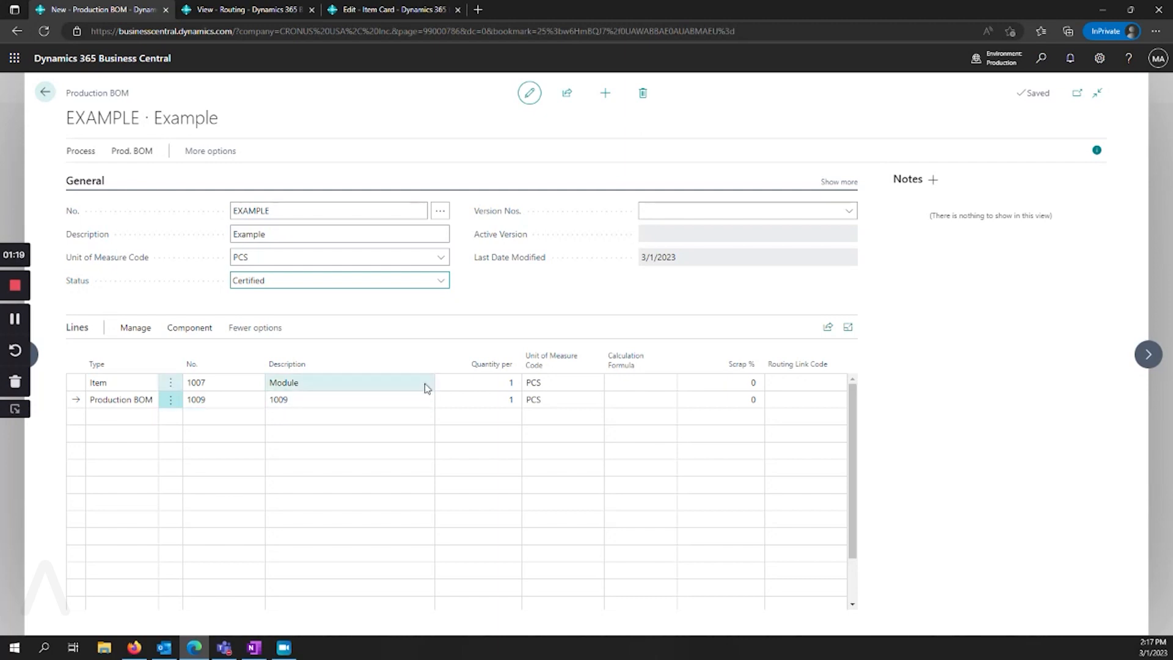
- Drill into production BOM EXAMPLE to view its Module and 1009 lines
click(746, 210)
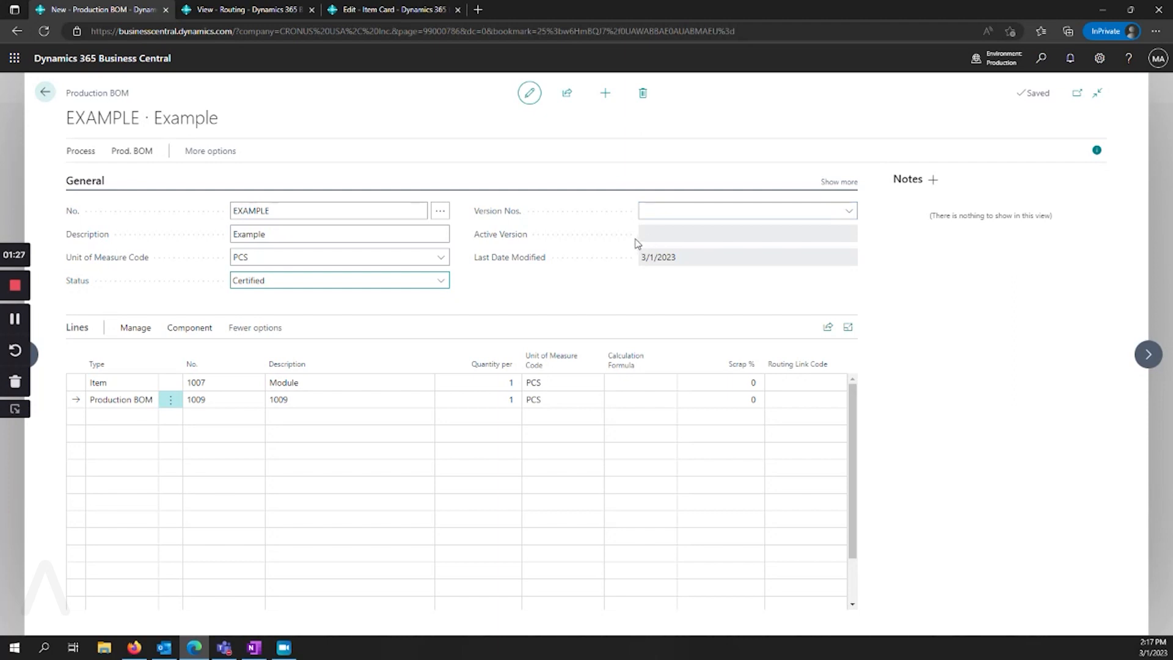
mouse_move(588, 315)
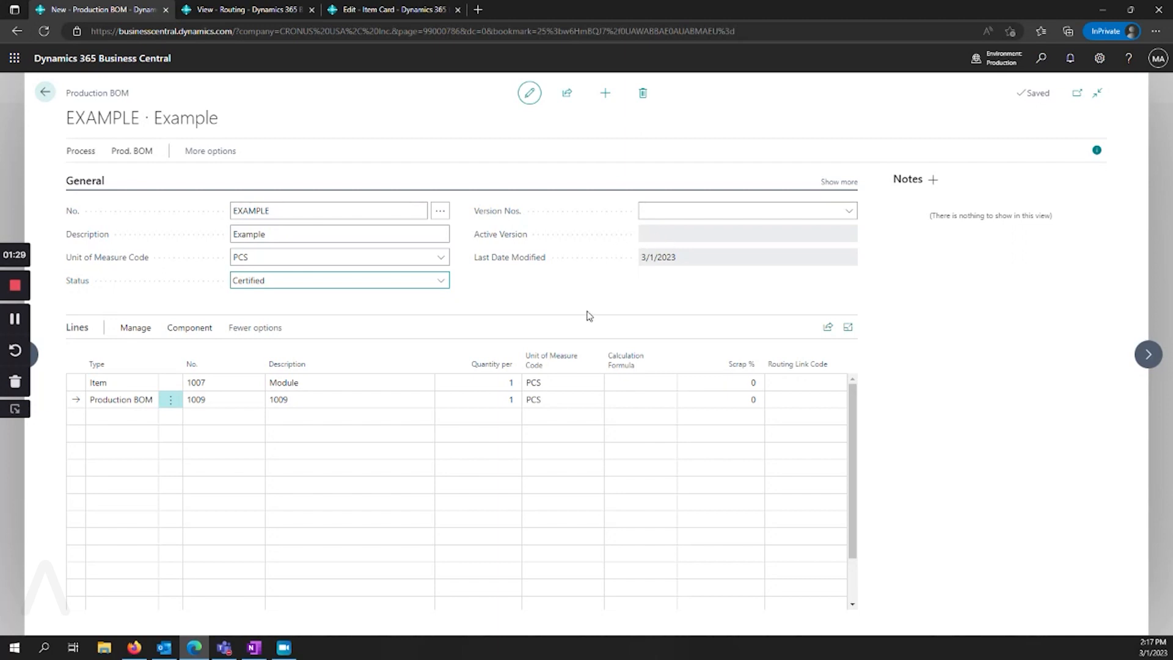
mouse_move(437, 335)
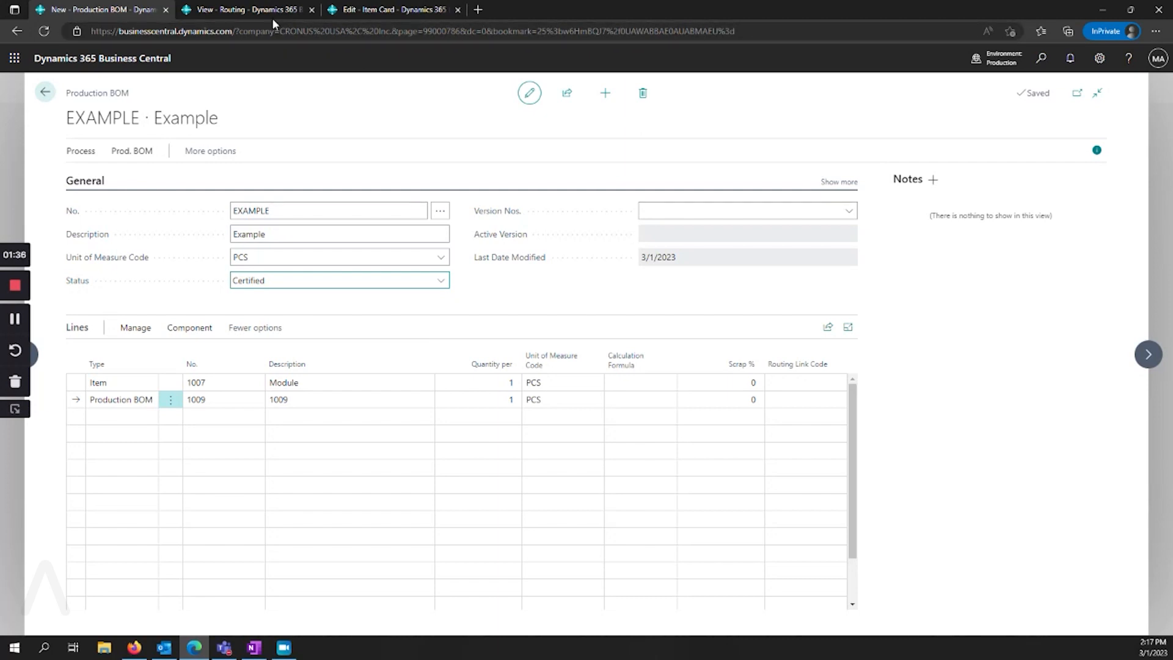
- Bring up Core Routing 1013 with its assembly, machine and painting operations
click(247, 8)
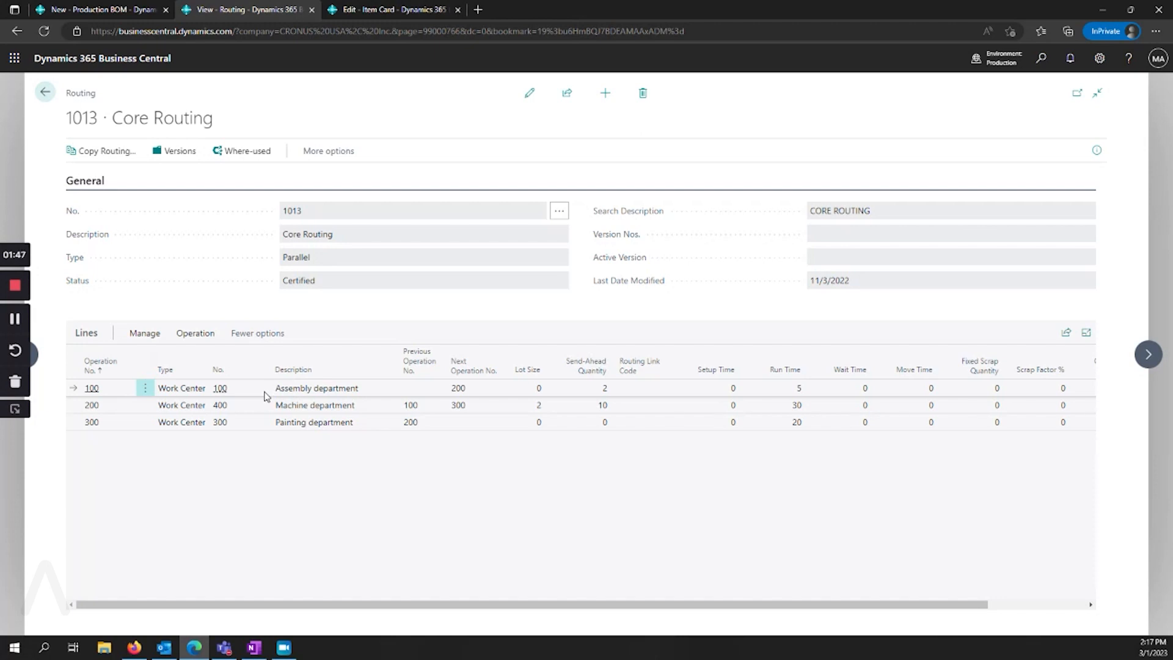
mouse_move(109, 394)
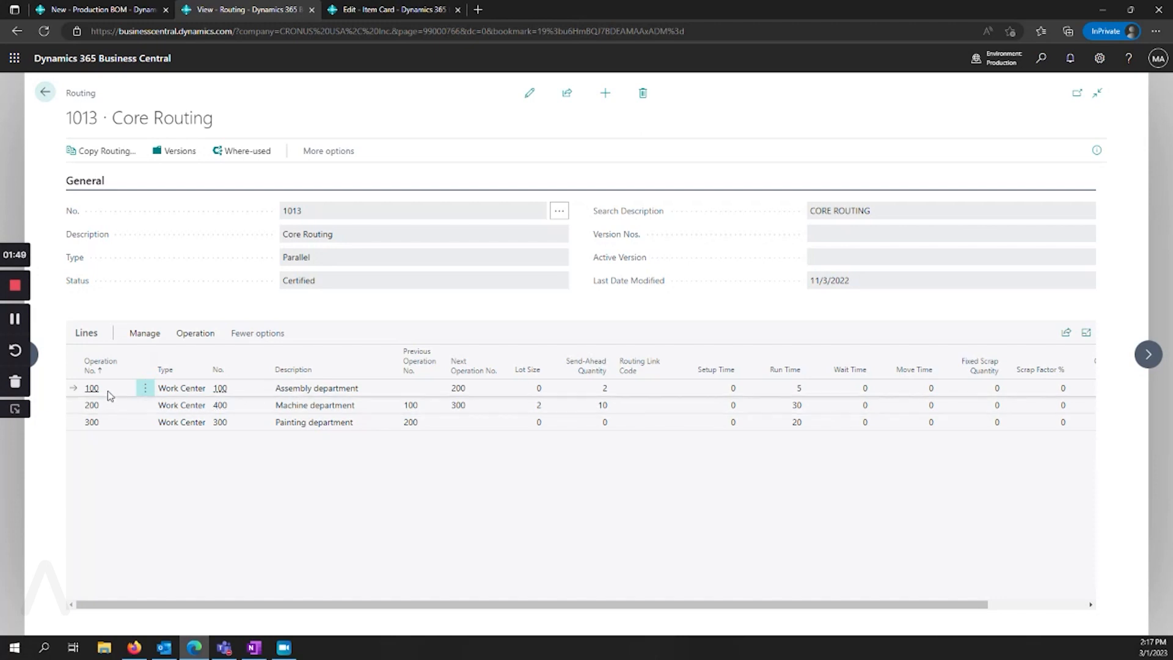
mouse_move(211, 401)
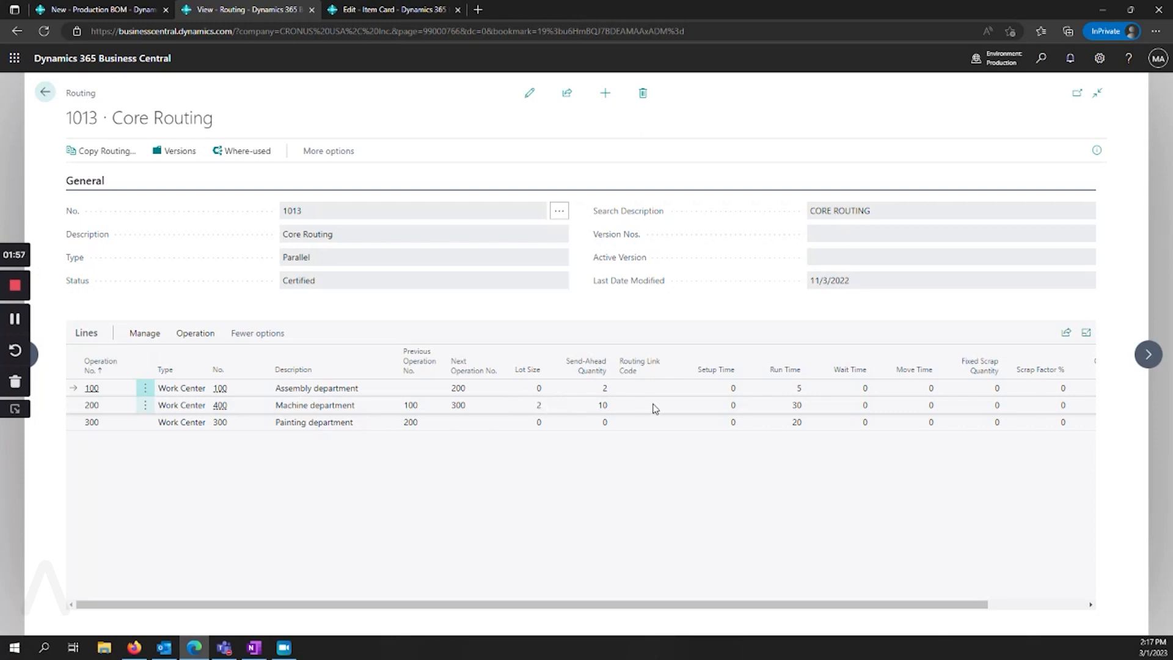
mouse_move(767, 410)
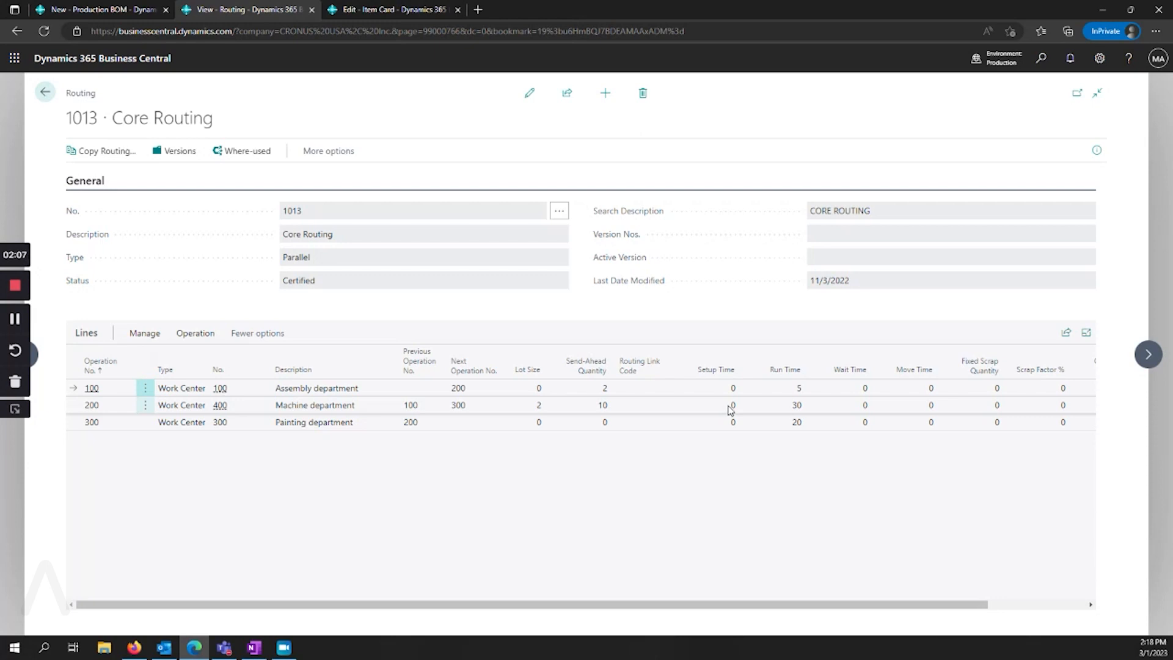
click(733, 422)
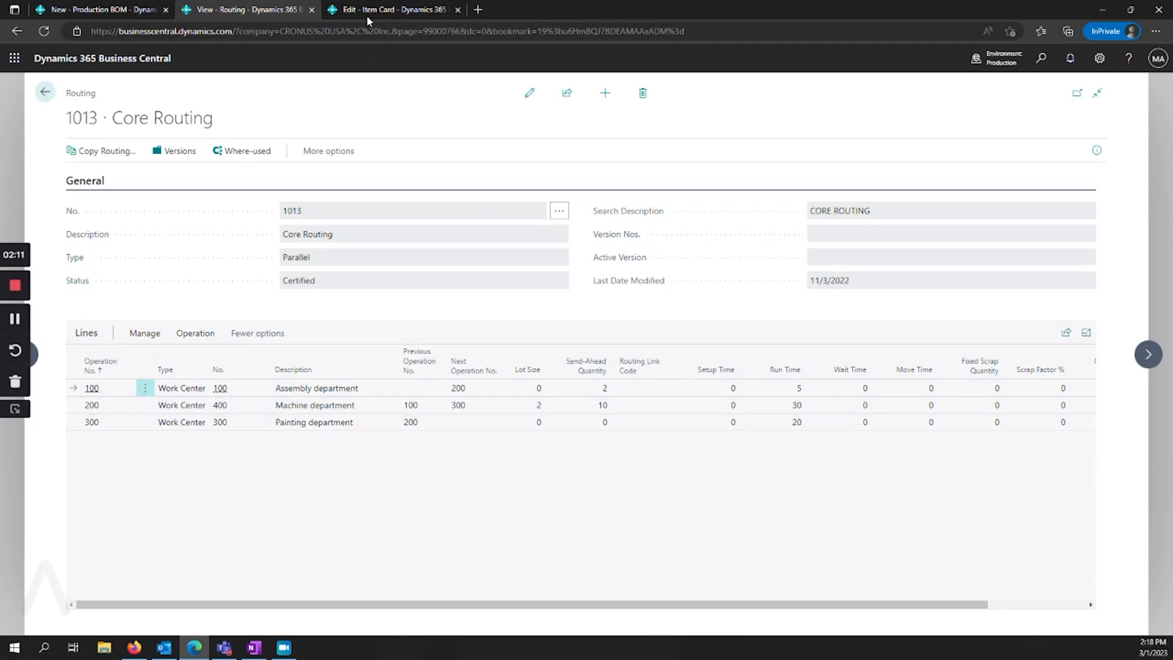
- Return to the item card for 1002 Smartwatch
click(388, 10)
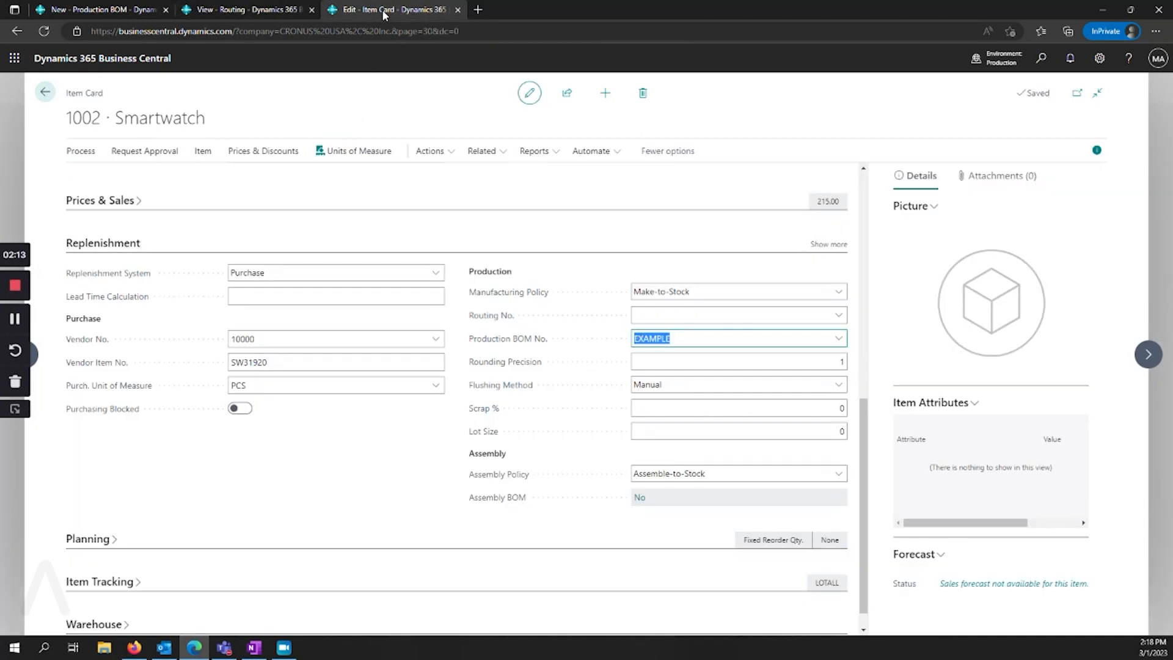
mouse_move(625, 327)
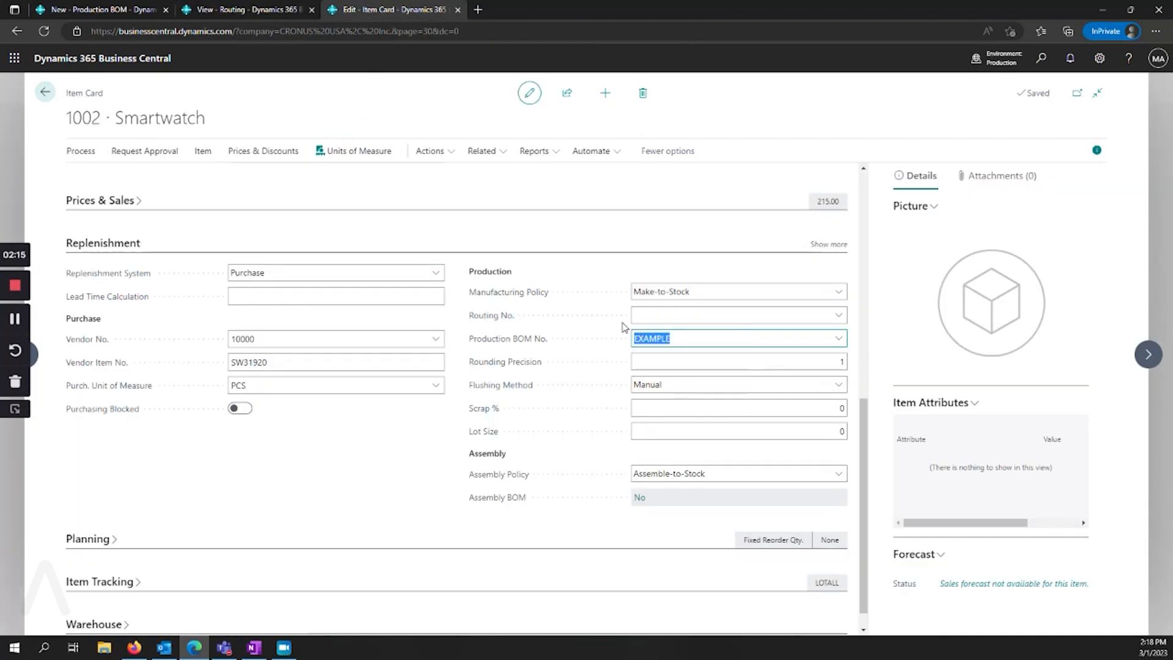
mouse_move(457, 208)
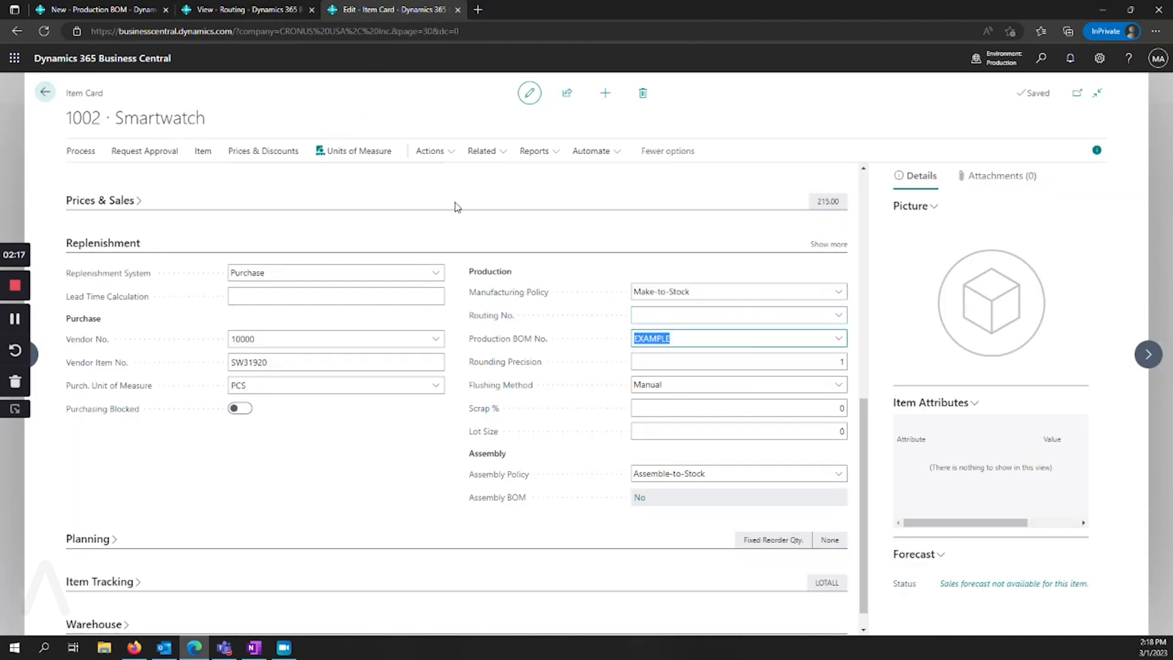
mouse_move(474, 329)
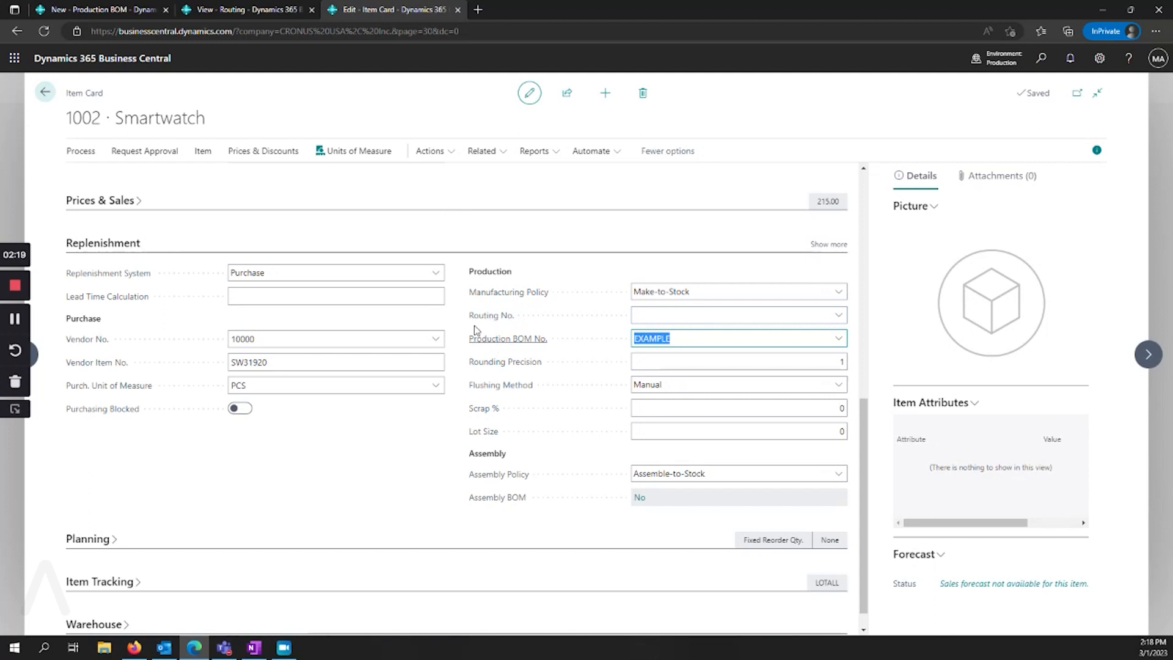
mouse_move(482, 353)
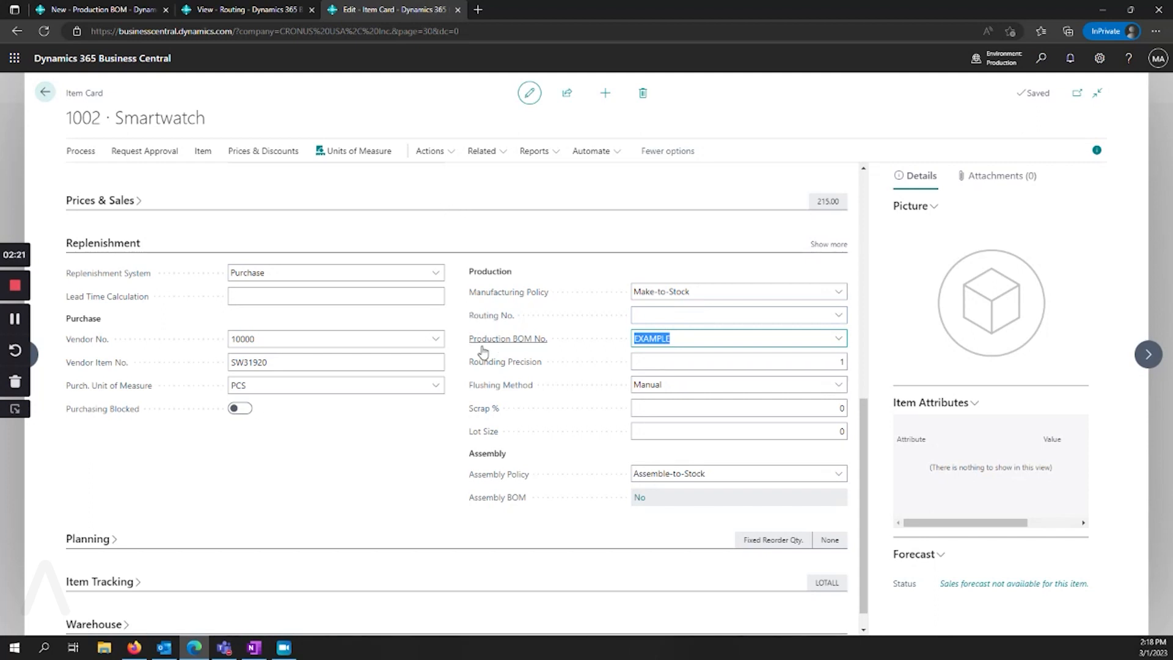
mouse_move(490, 314)
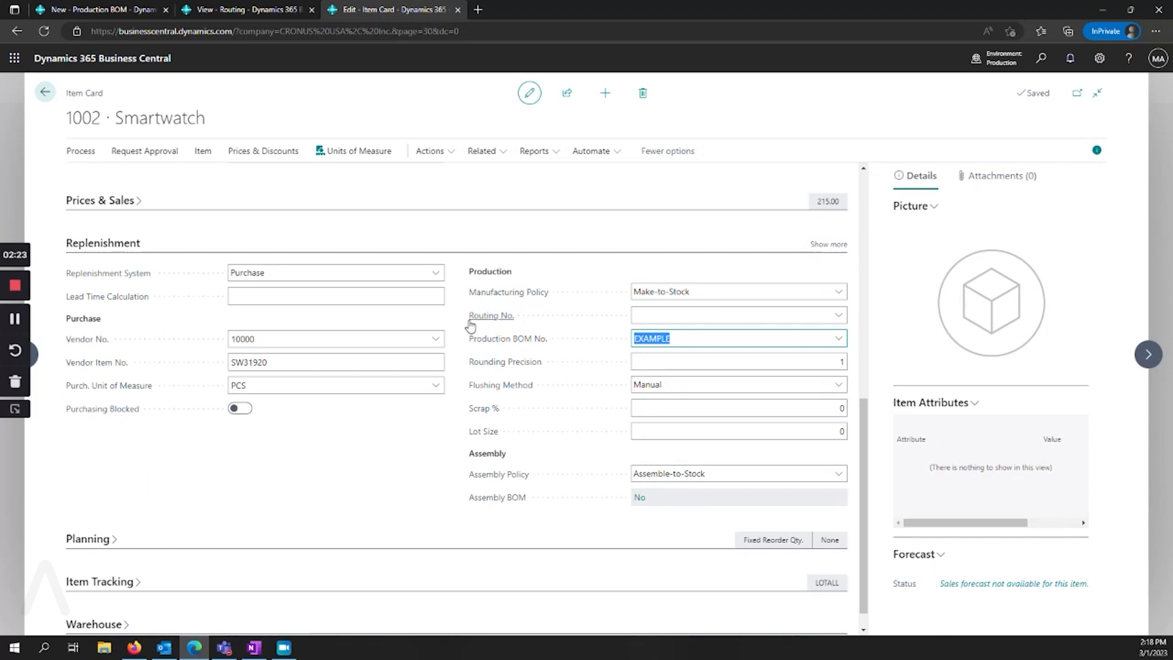
click(247, 9)
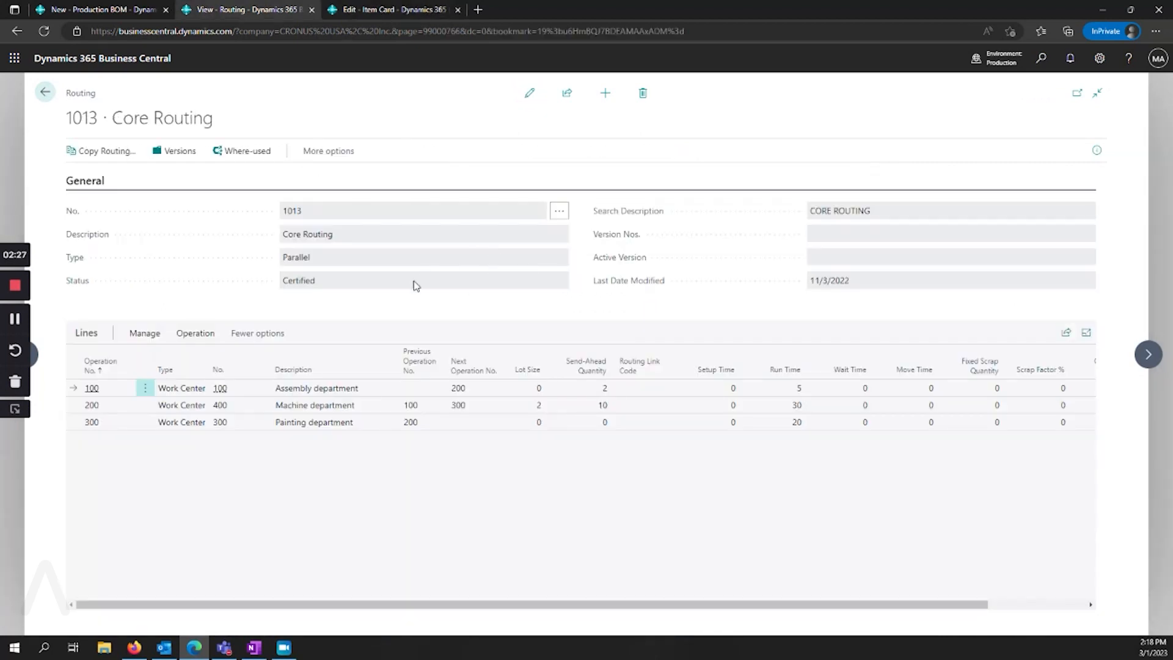
mouse_move(309, 283)
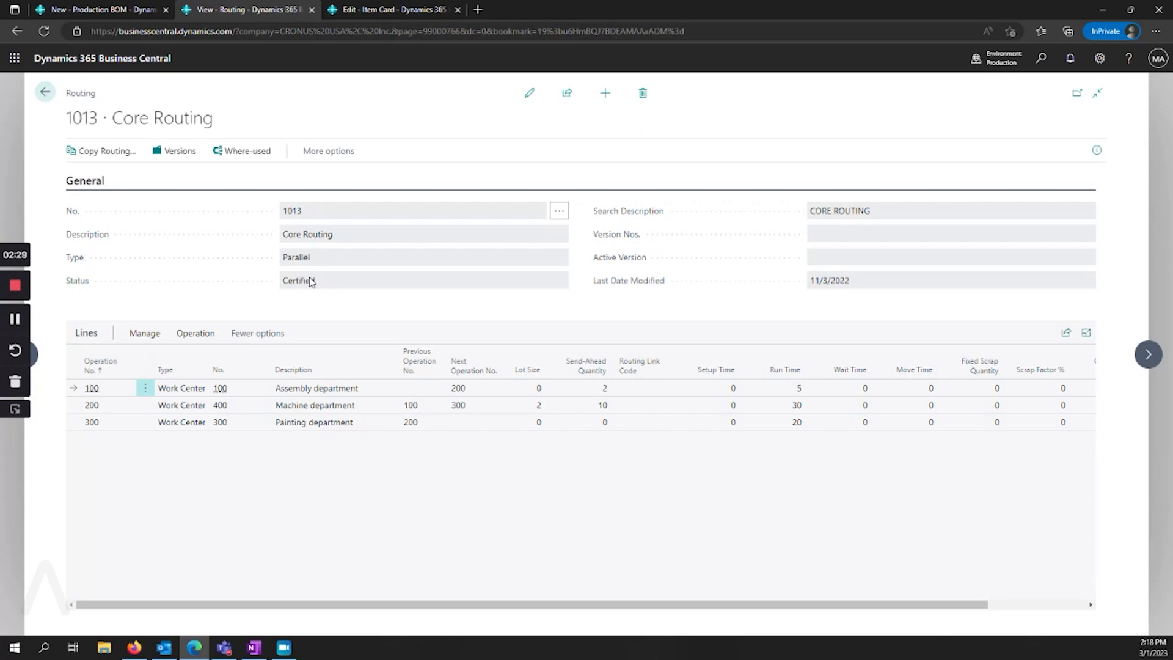
mouse_move(634, 267)
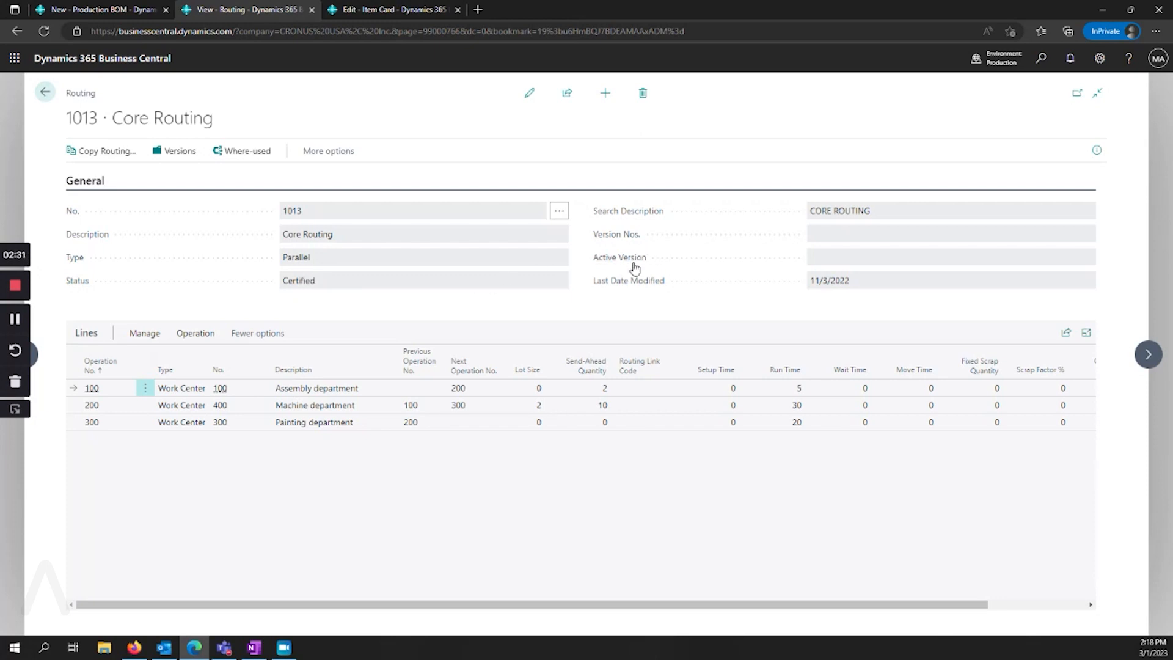
mouse_move(507, 312)
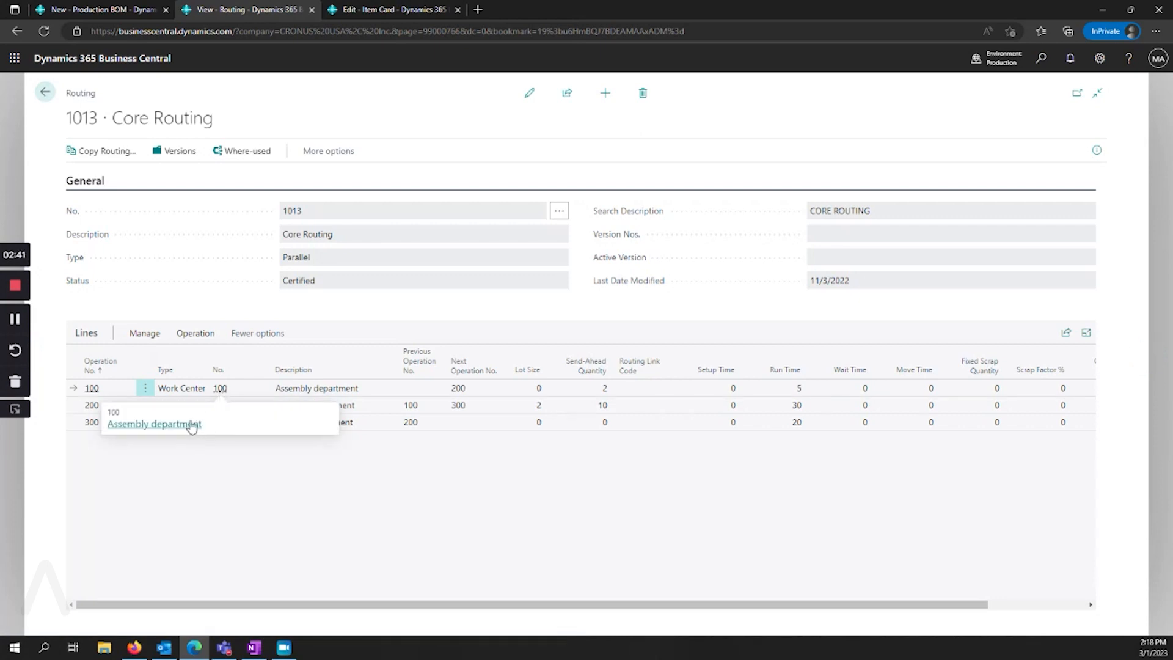
click(154, 424)
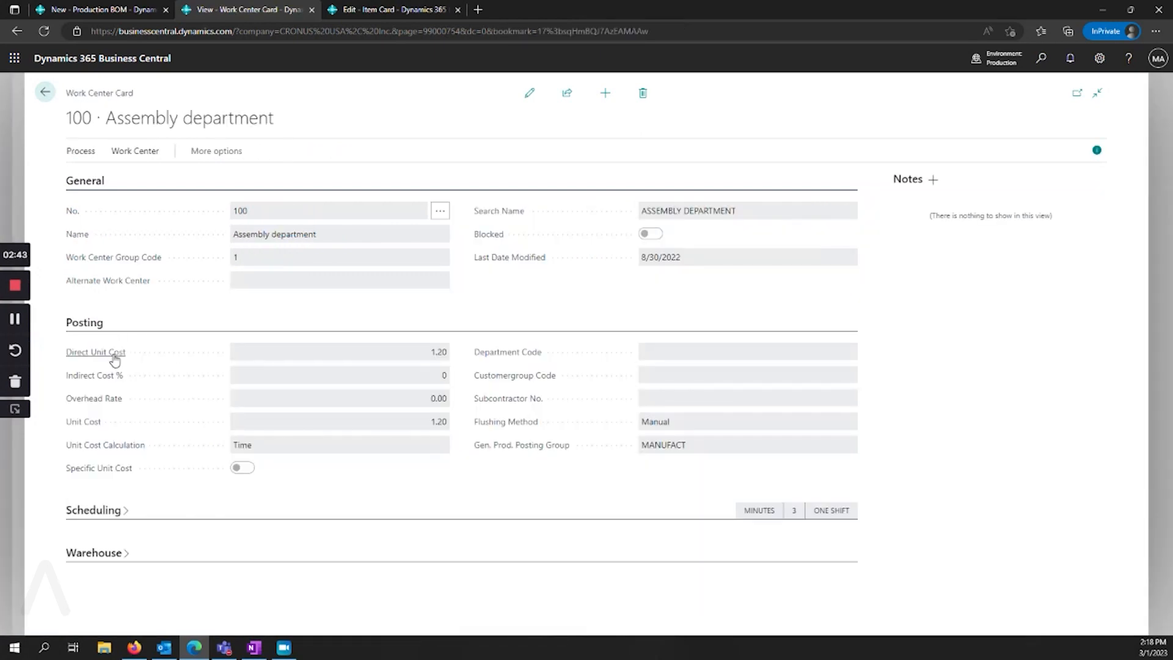
mouse_move(385, 363)
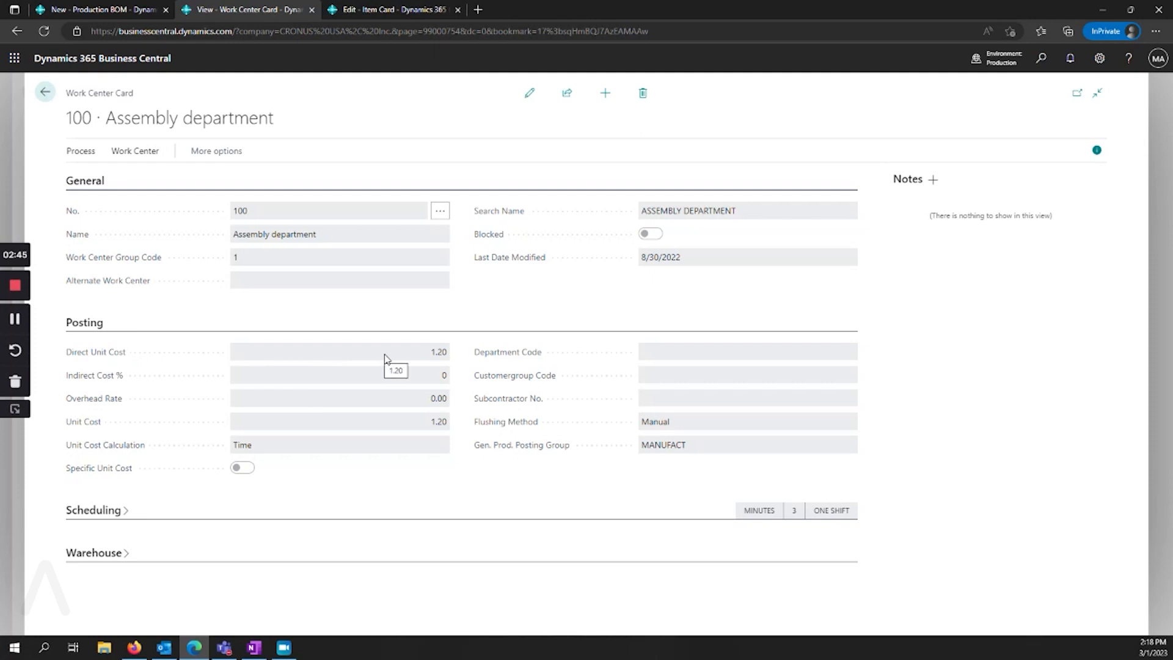
mouse_move(388, 354)
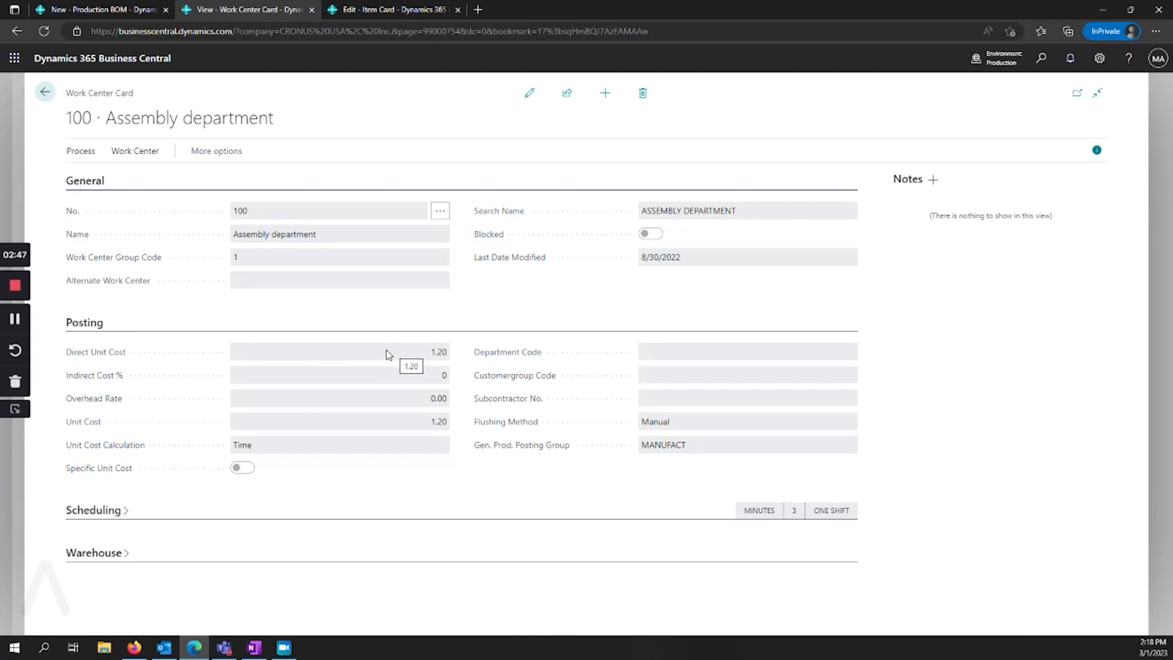
mouse_move(385, 382)
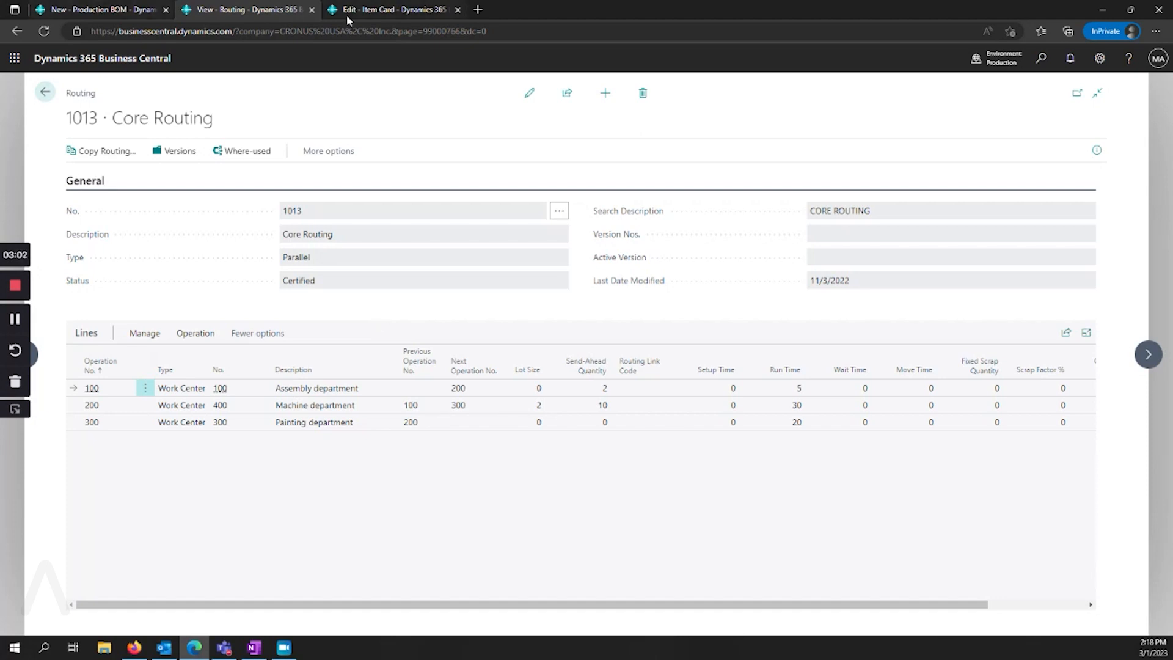
- Go from the Smartwatch item card back to the items list
click(389, 9)
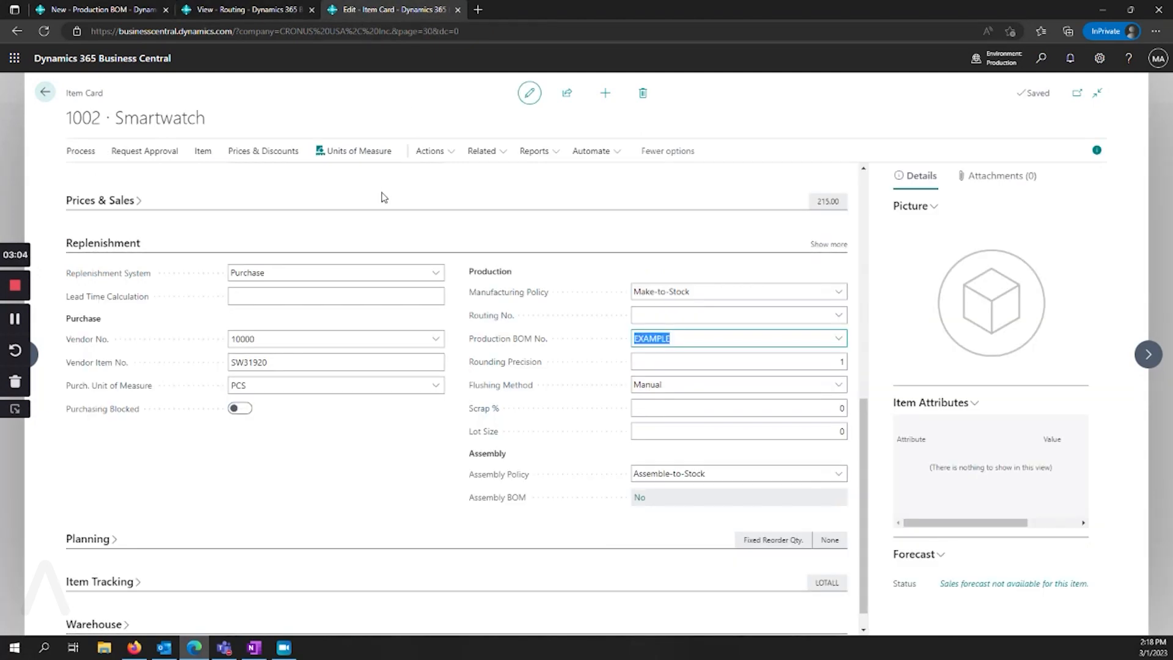
click(44, 92)
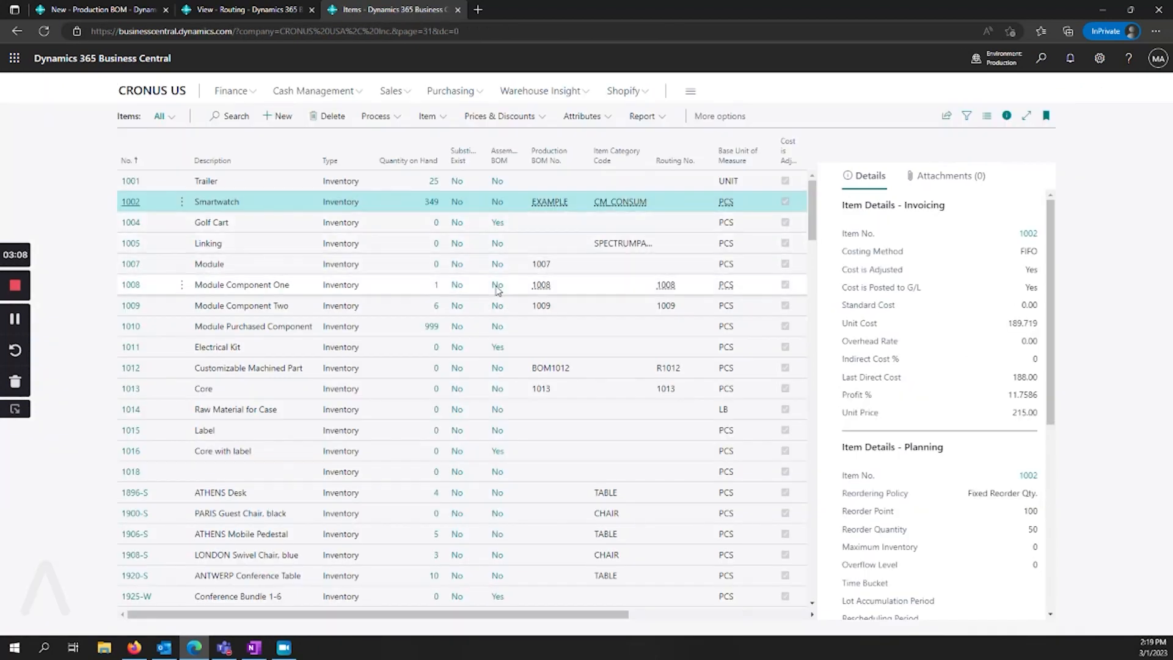
mouse_move(482, 197)
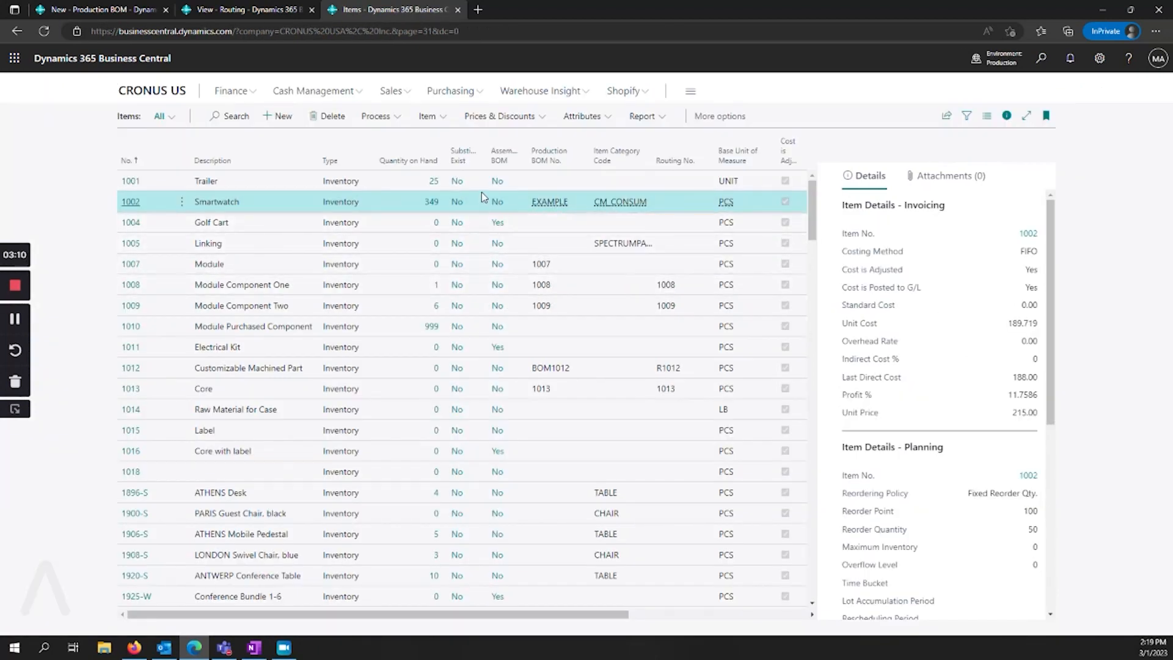
mouse_move(498, 230)
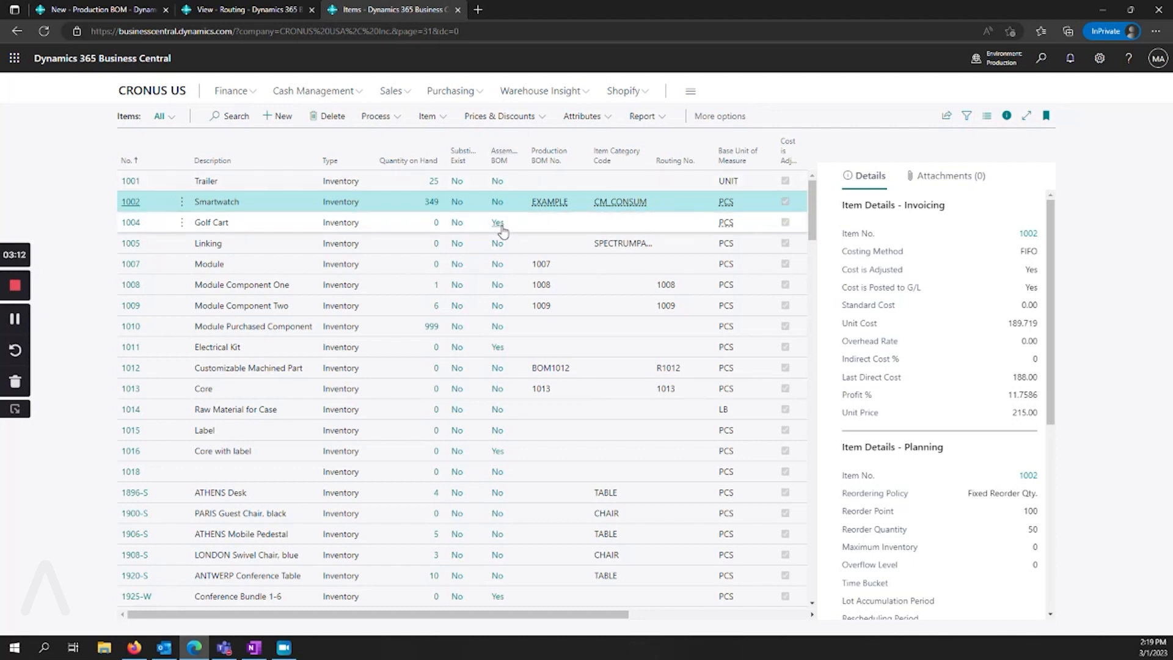
- Open the assembly BOM of item 1004 Golf Cart from the items list
click(497, 222)
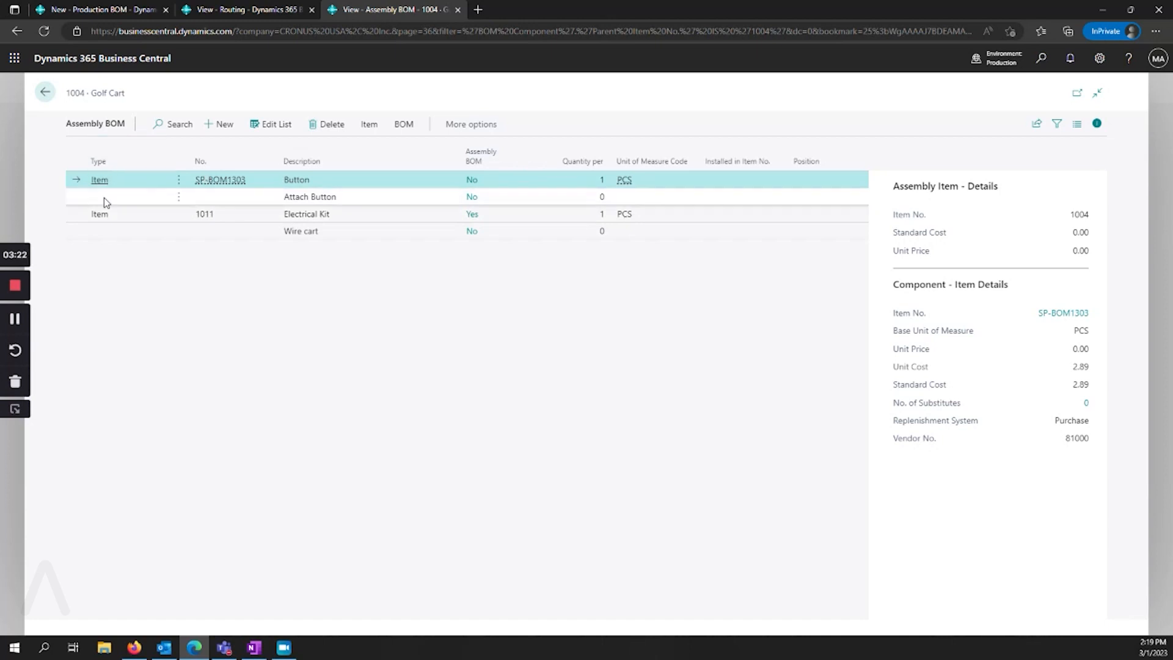
mouse_move(286, 208)
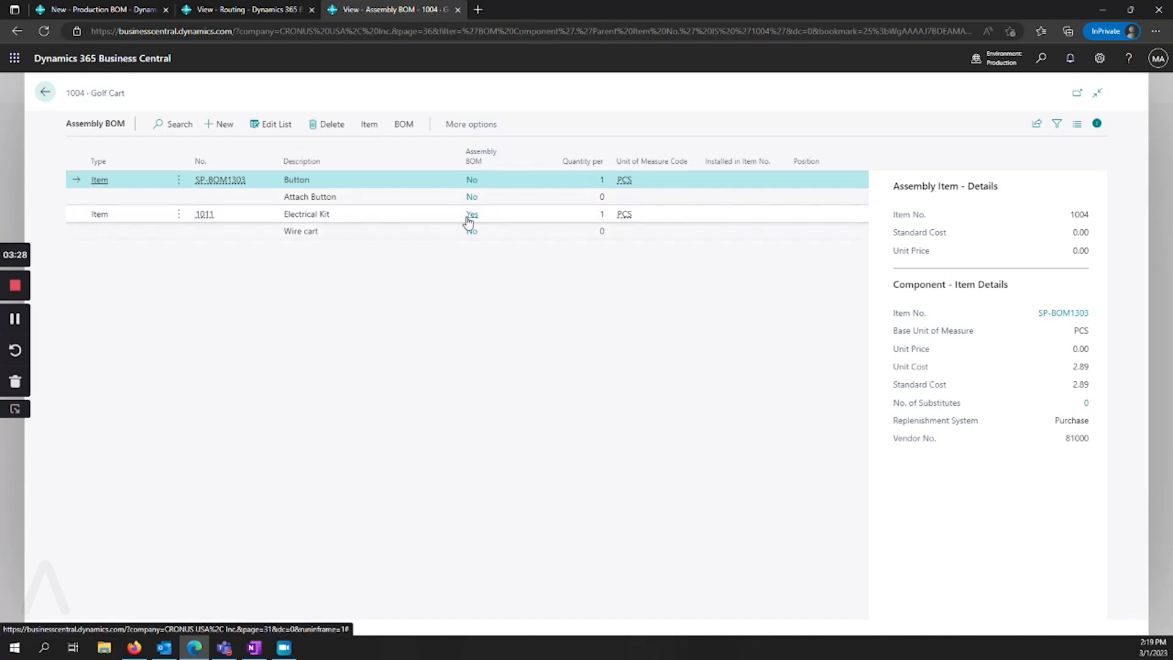
mouse_move(499, 220)
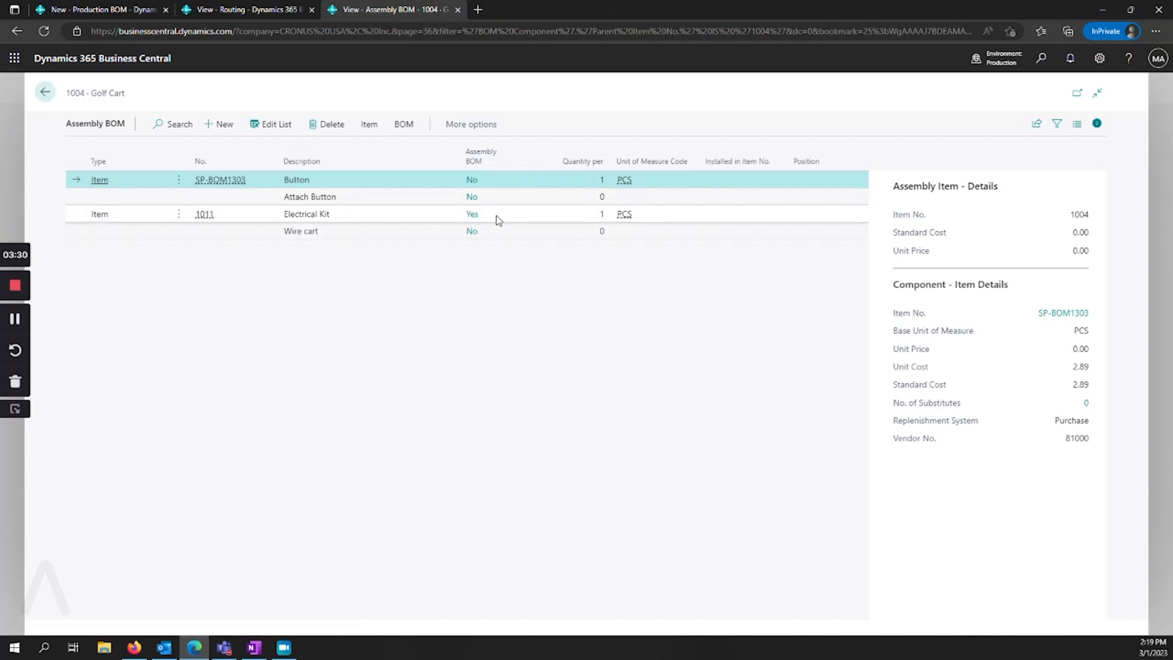
mouse_move(362, 224)
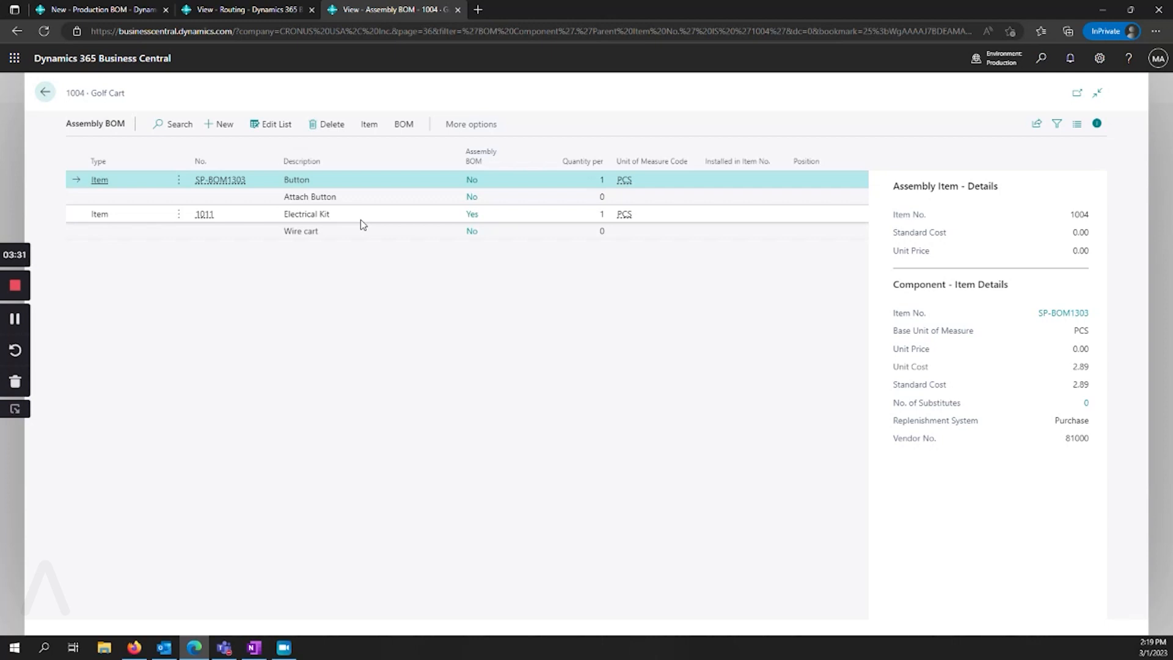
mouse_move(424, 219)
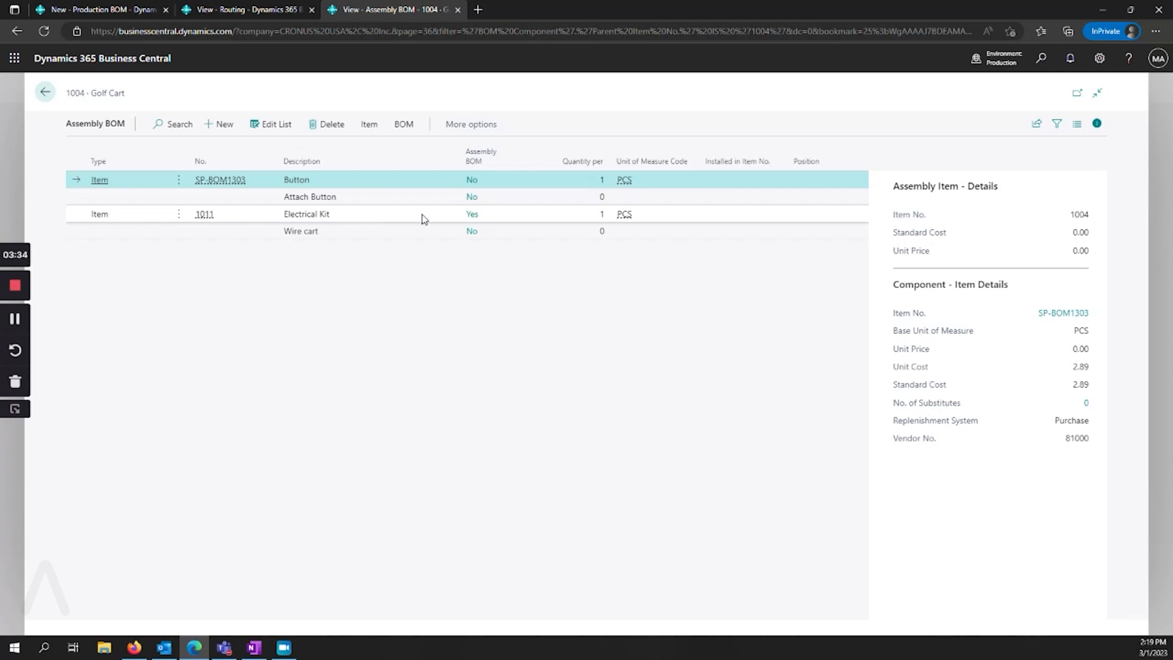
mouse_move(473, 217)
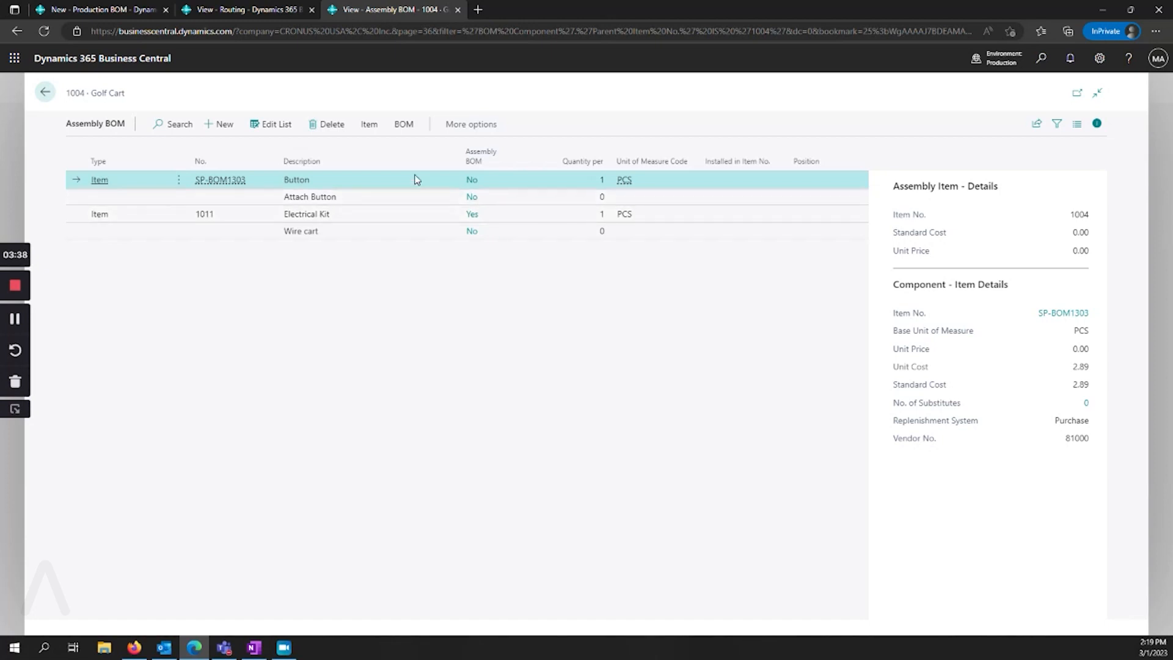
mouse_move(272, 124)
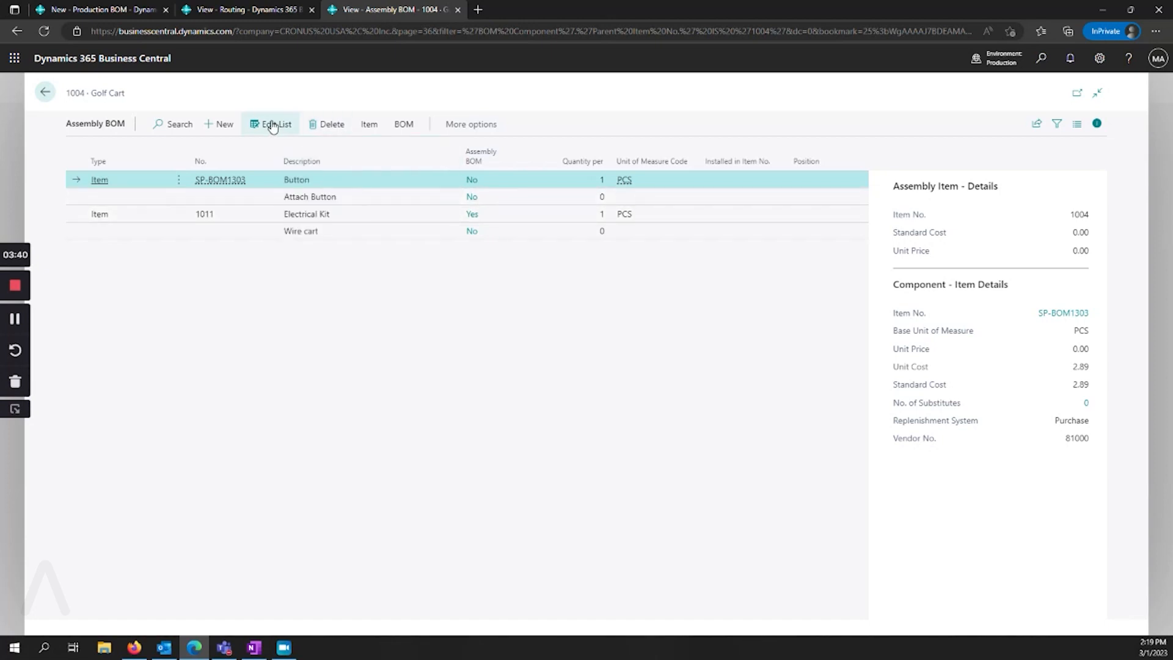
- Add an editable Resource line for LINA with Quantity per 1 hour to the Golf Cart assembly BOM
click(275, 123)
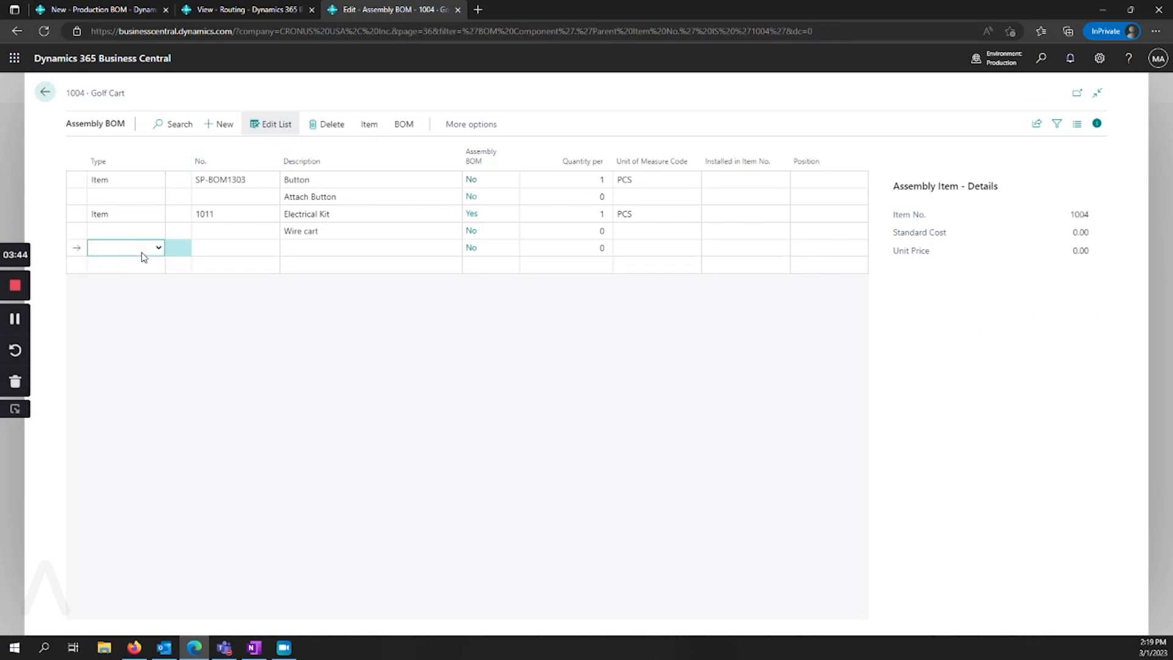
click(157, 248)
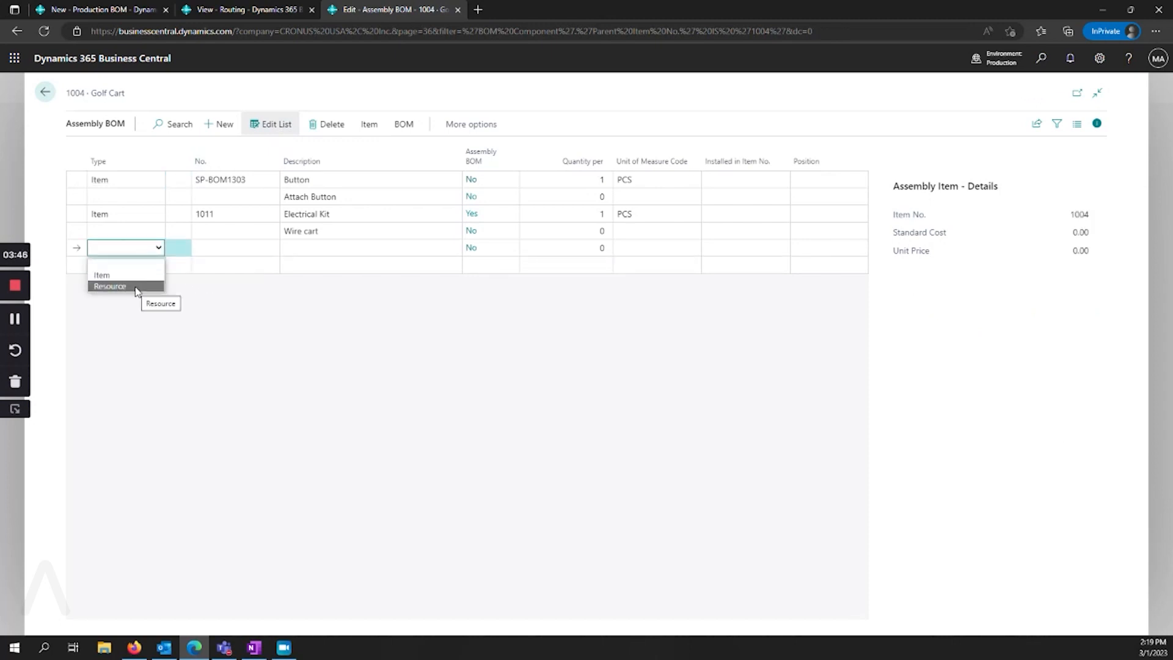
click(110, 286)
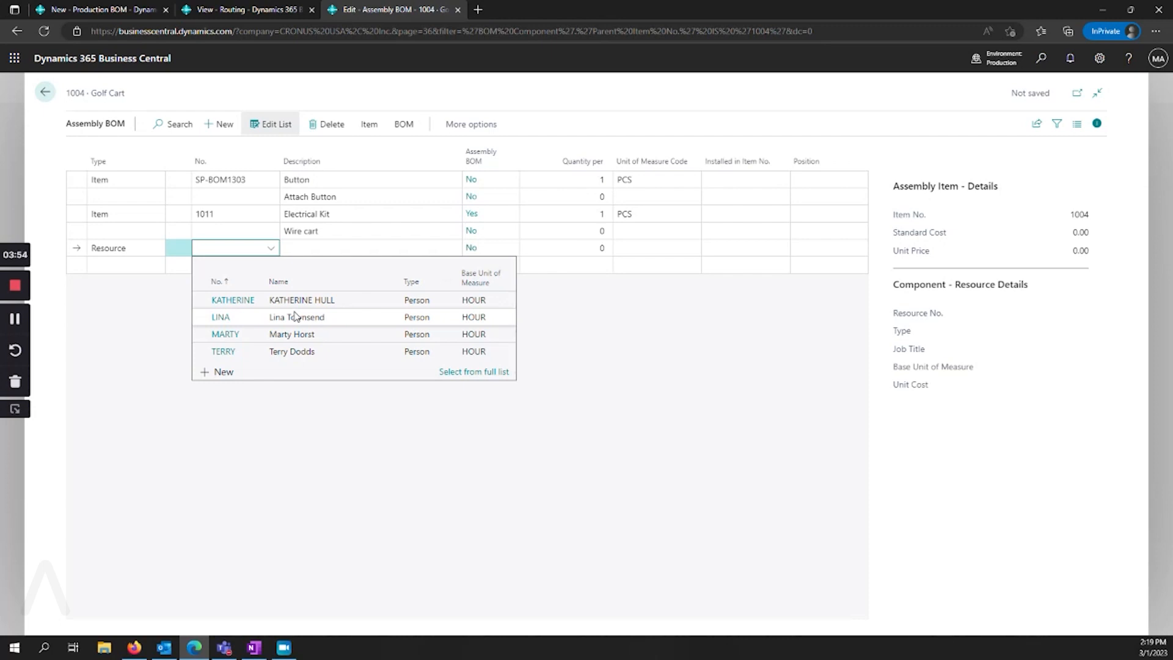
mouse_move(296, 317)
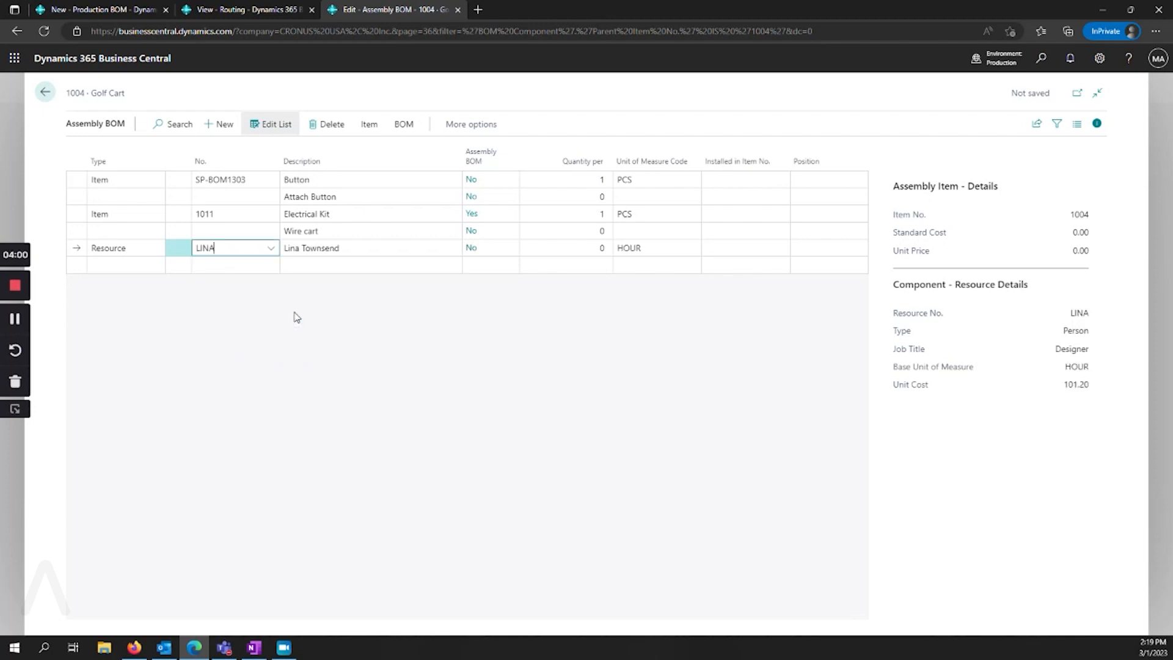
click(655, 248)
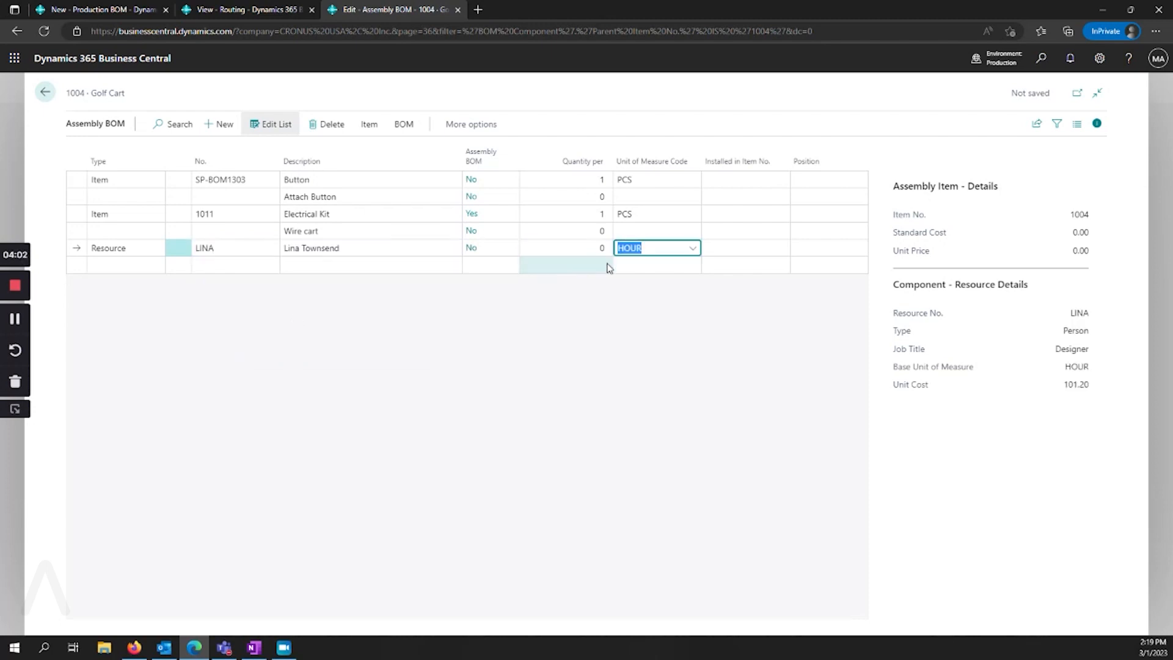
text(1)
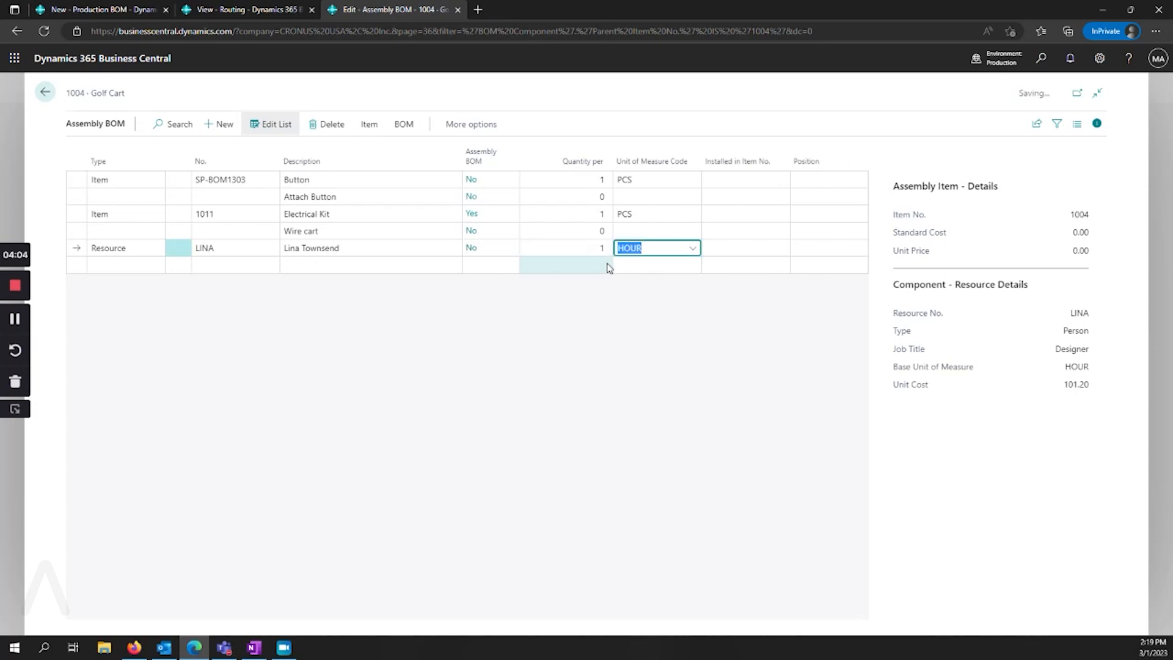
click(228, 248)
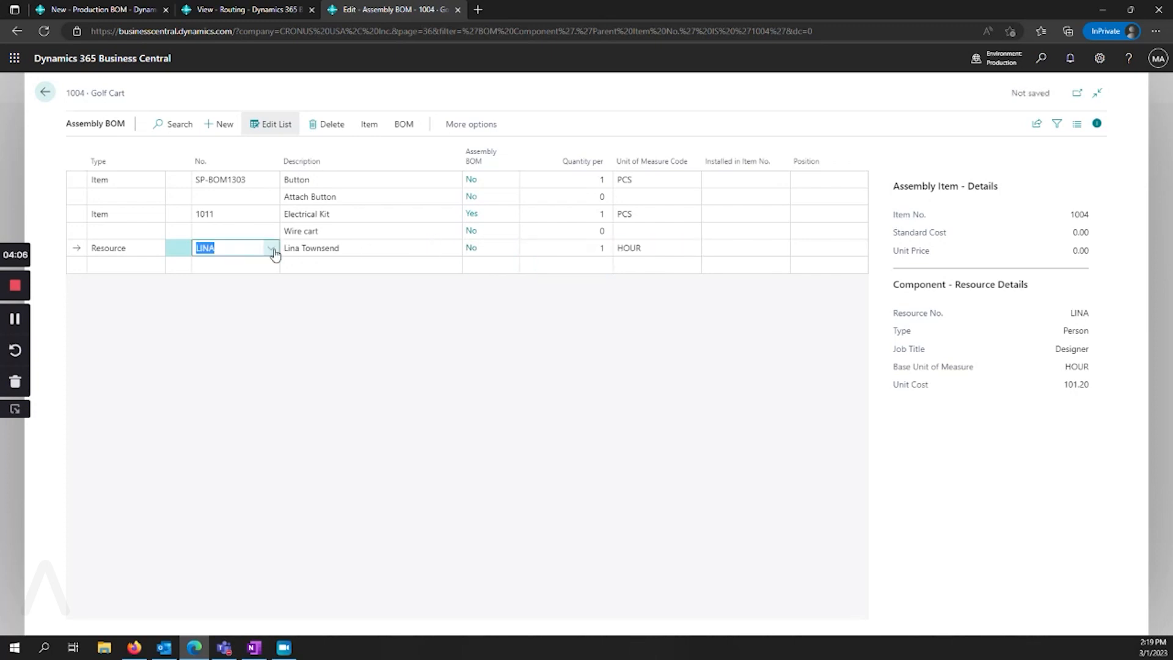
click(271, 248)
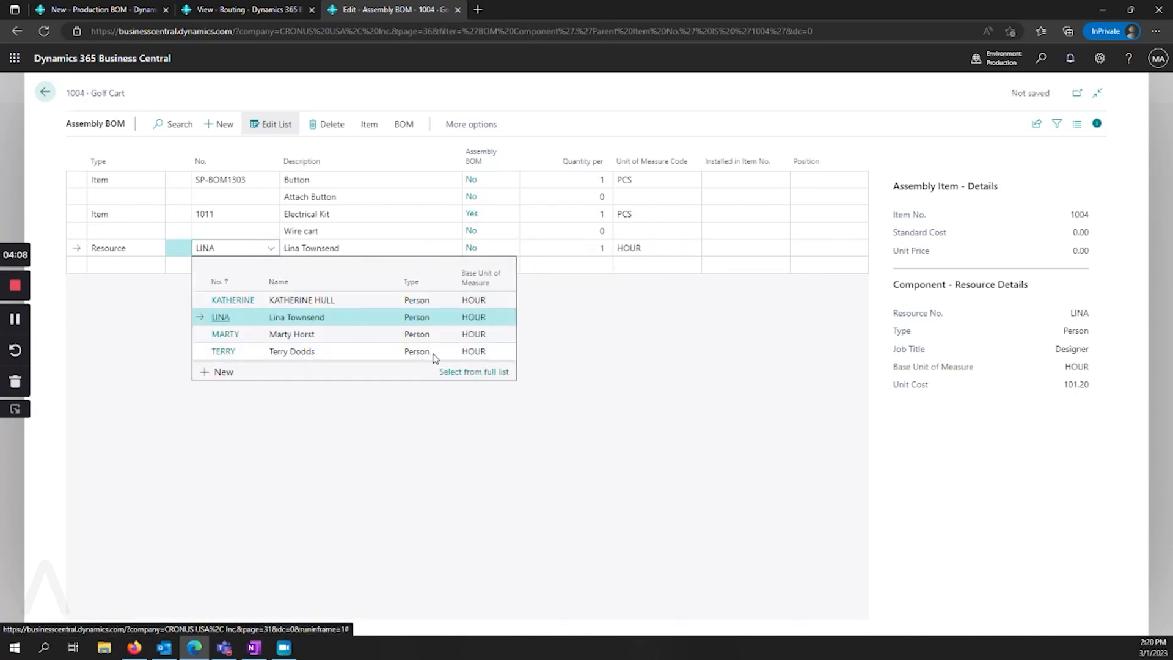
click(474, 371)
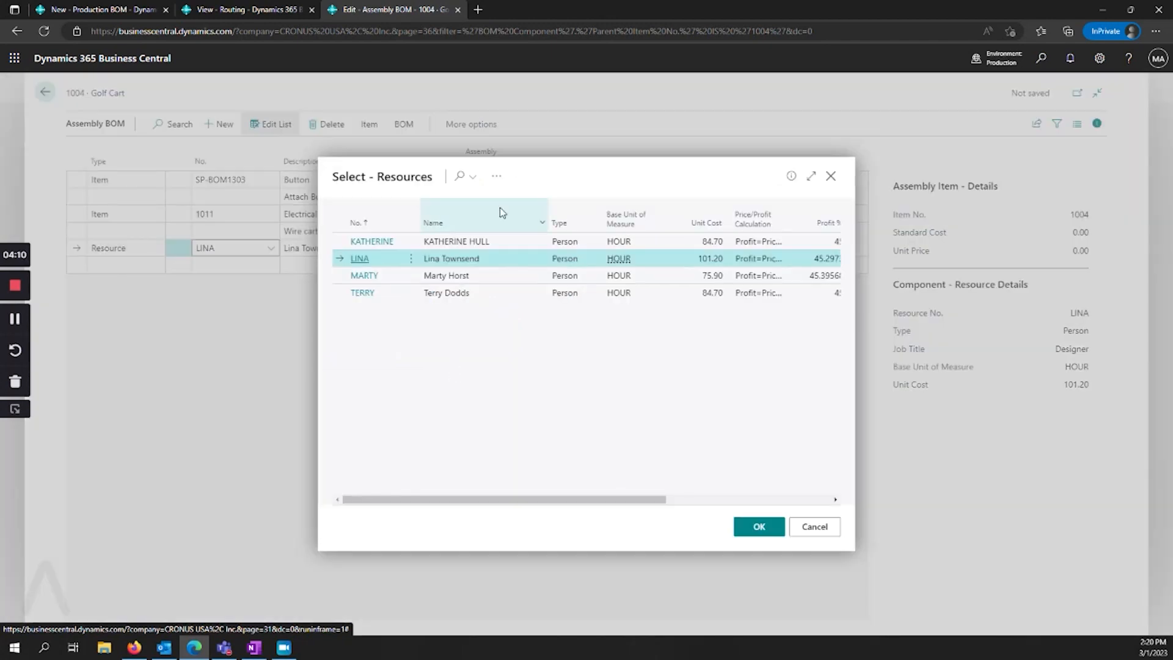
click(496, 176)
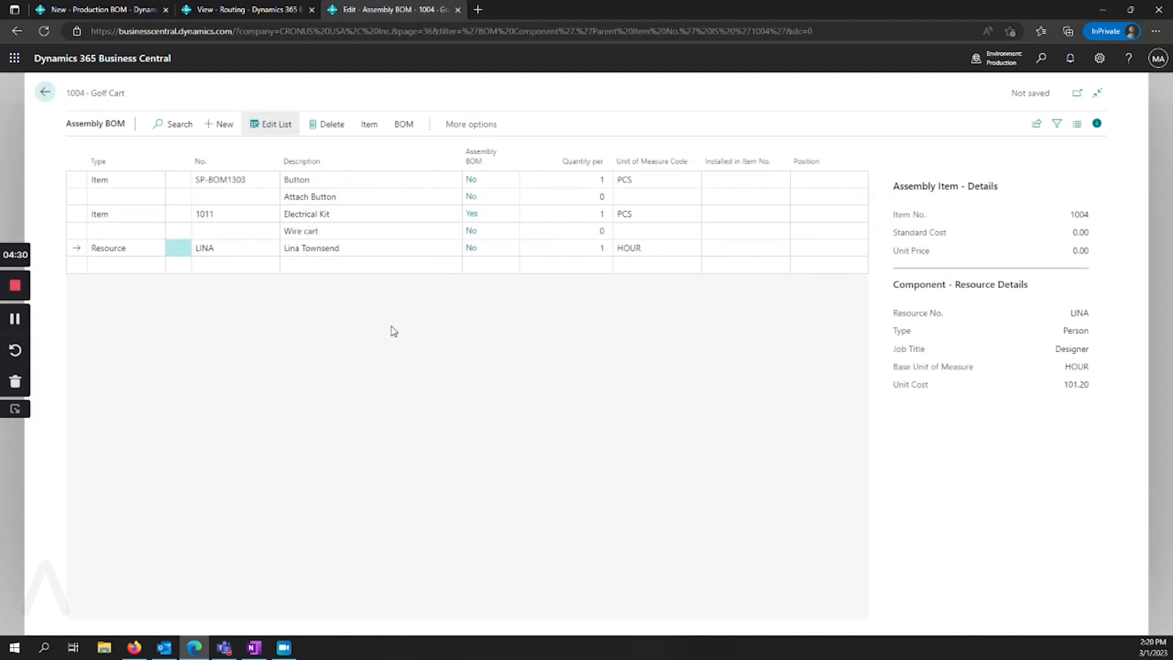
mouse_move(401, 310)
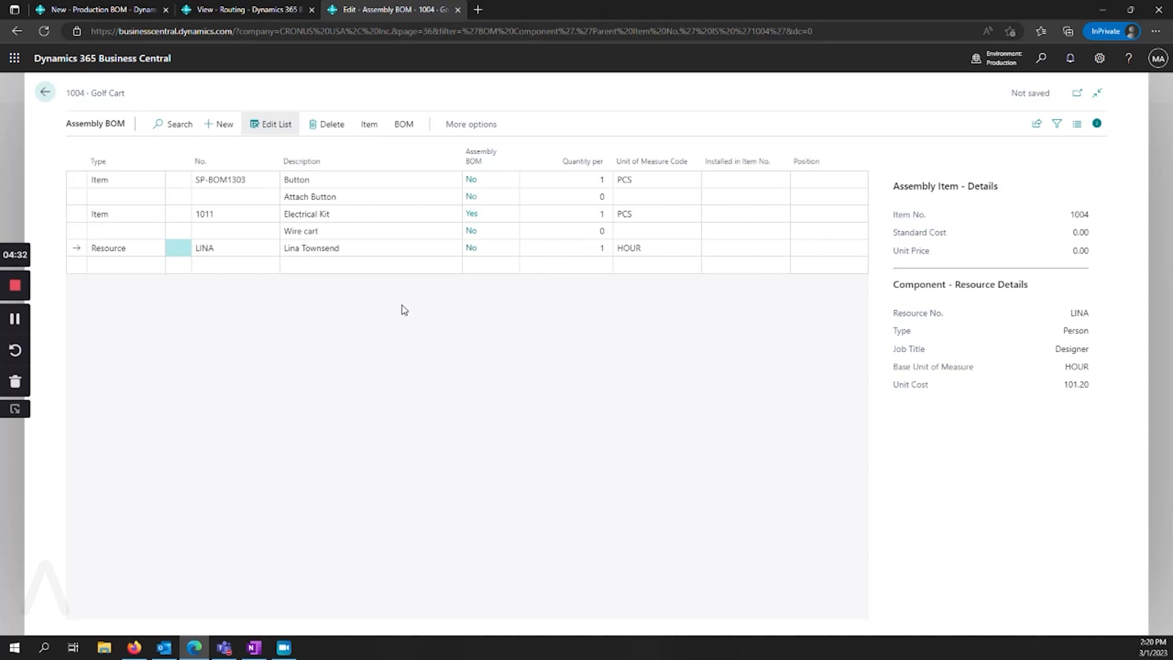
mouse_move(411, 253)
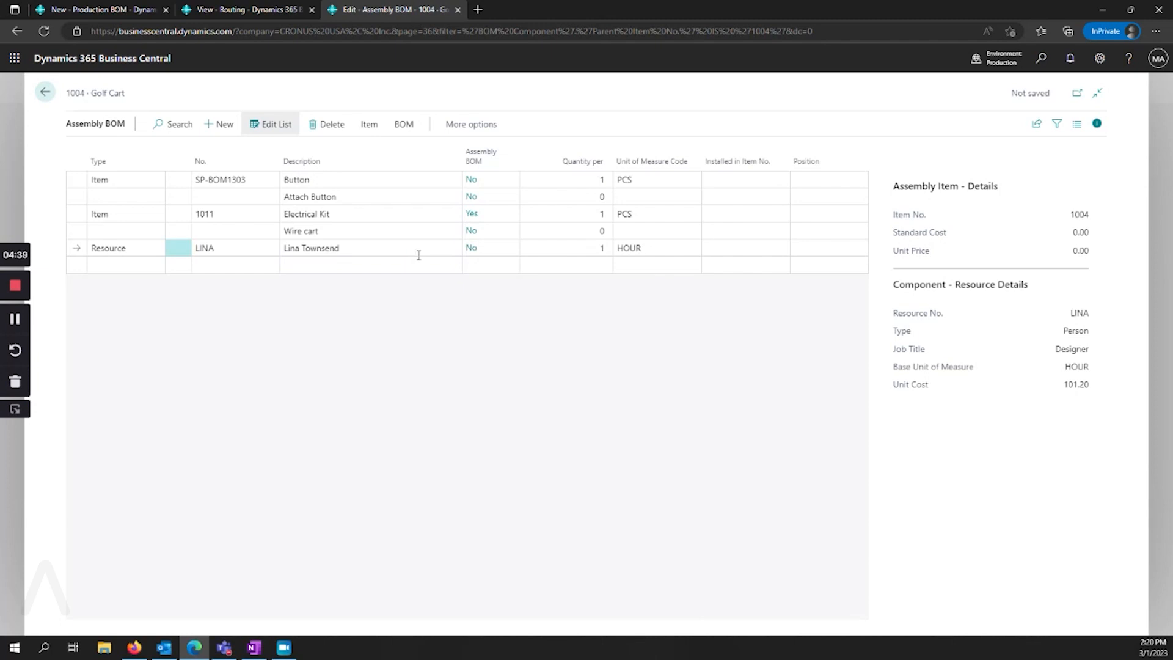
mouse_move(755, 252)
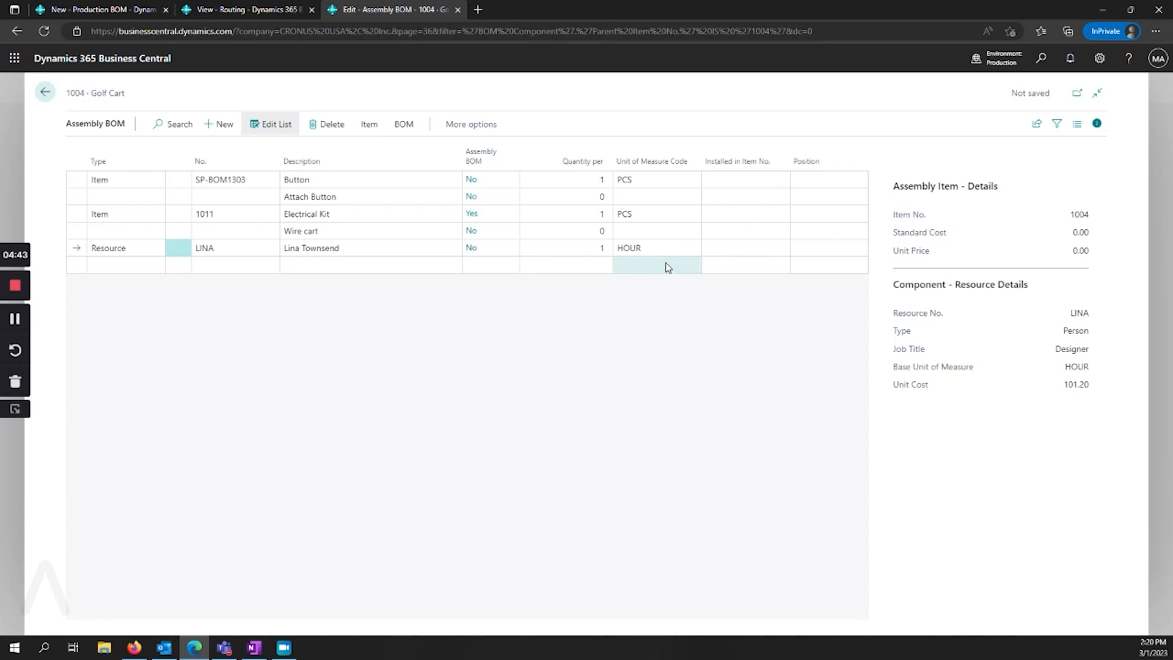
mouse_move(583, 243)
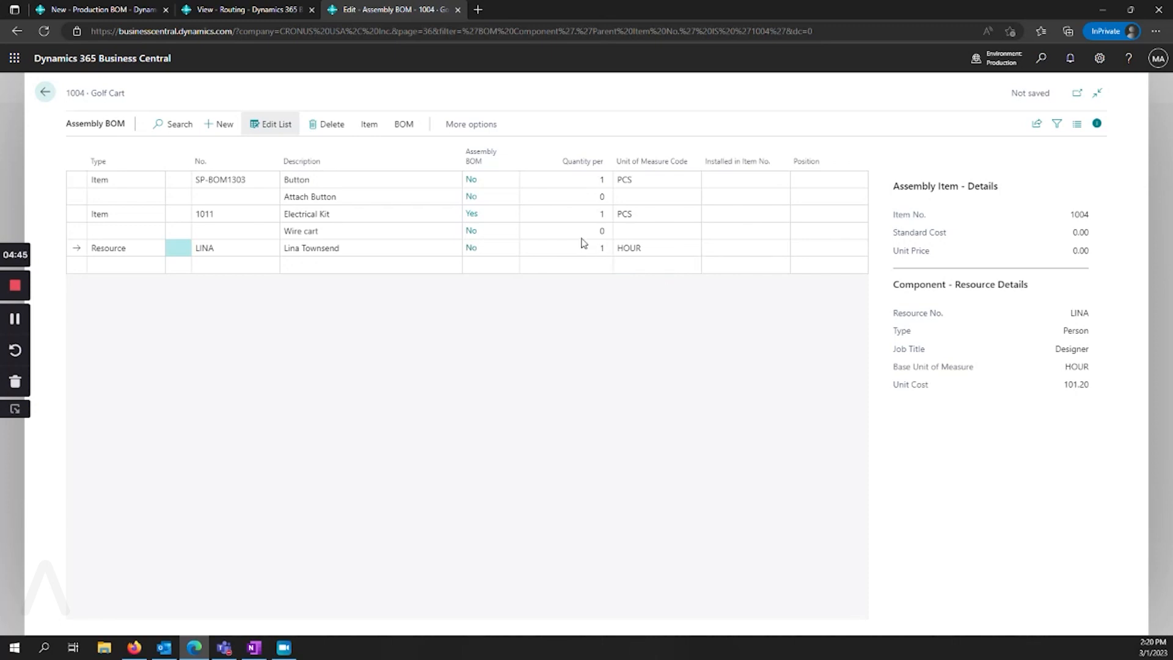
click(566, 231)
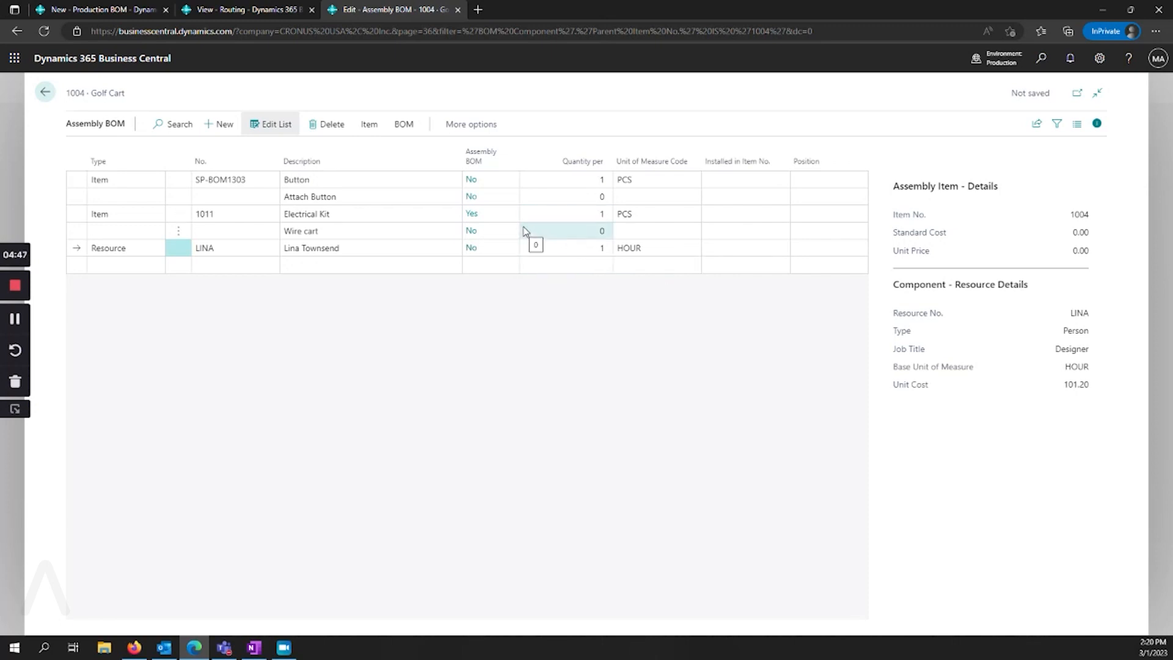